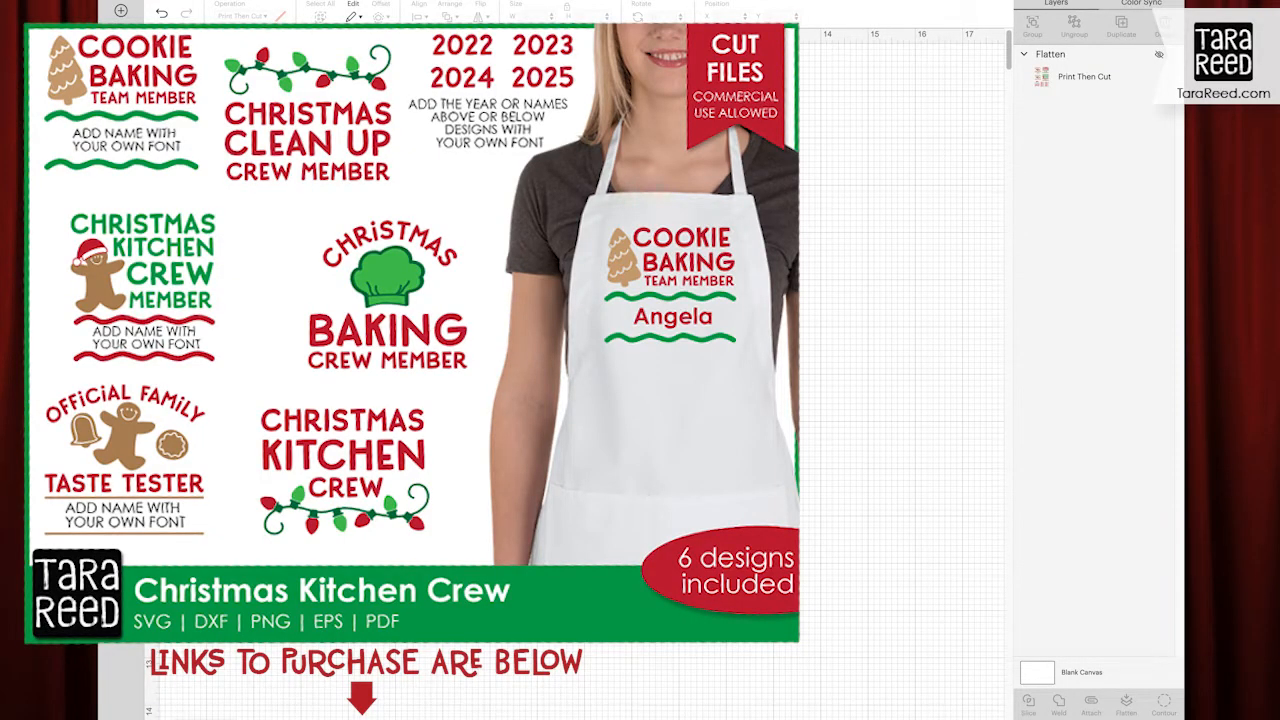
Step: Recolour the large background rectangle from dark grey to light grey via the Operation colour swatch
click(122, 168)
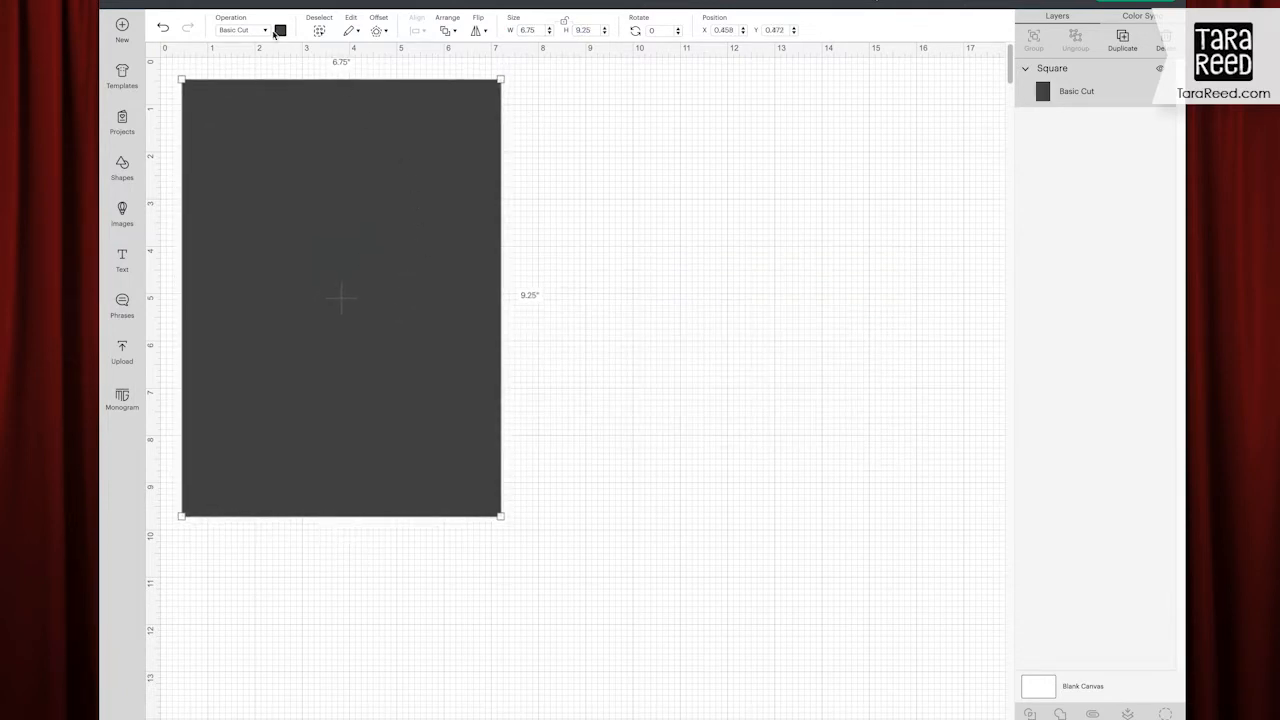
click(280, 30)
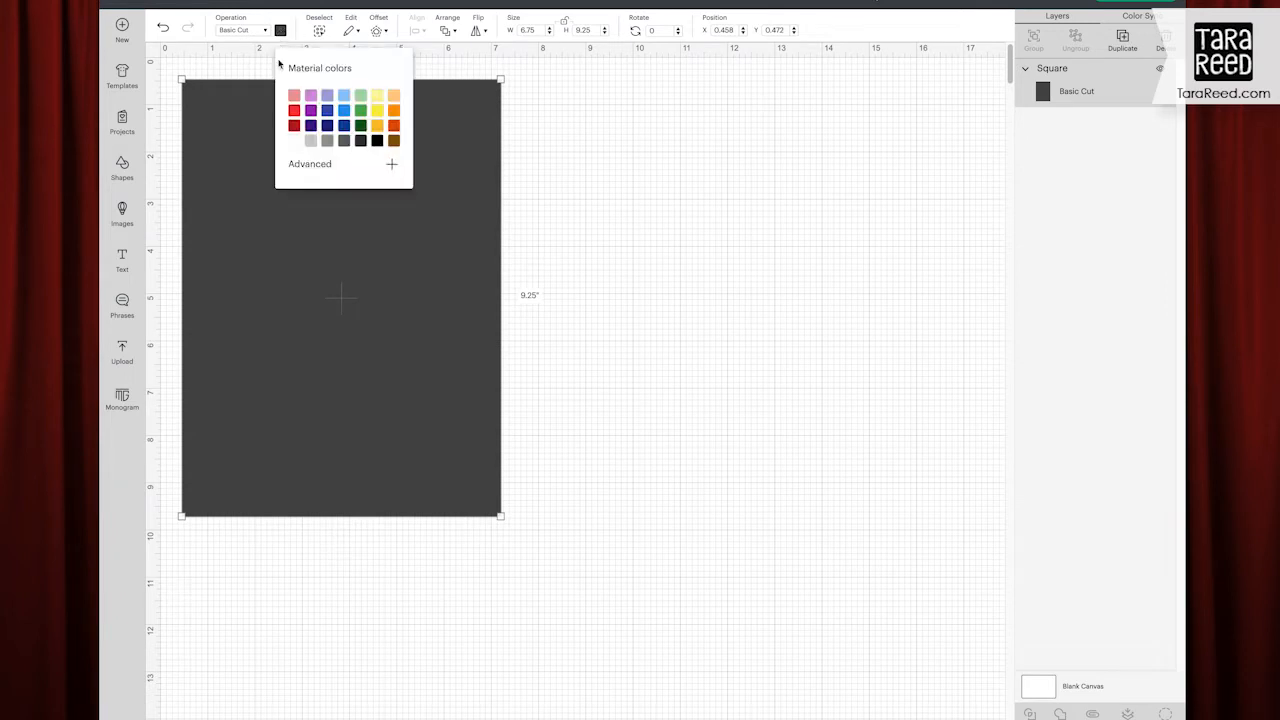
click(294, 96)
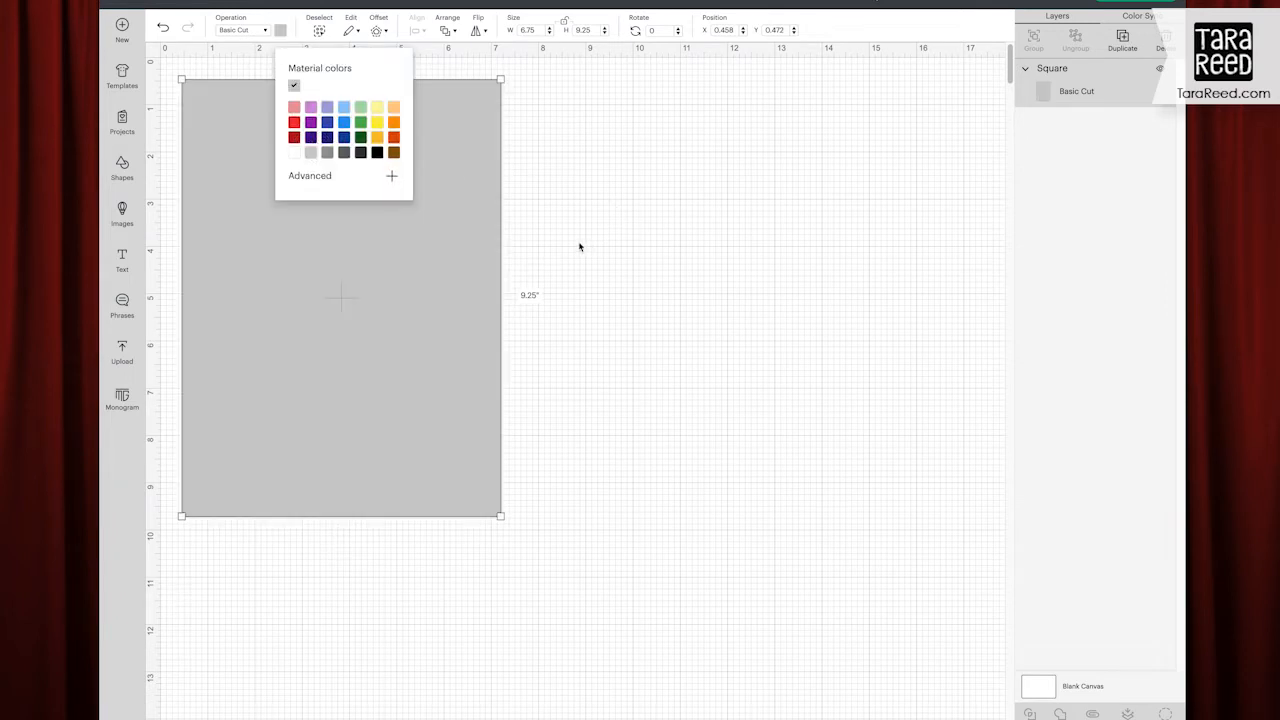
click(122, 356)
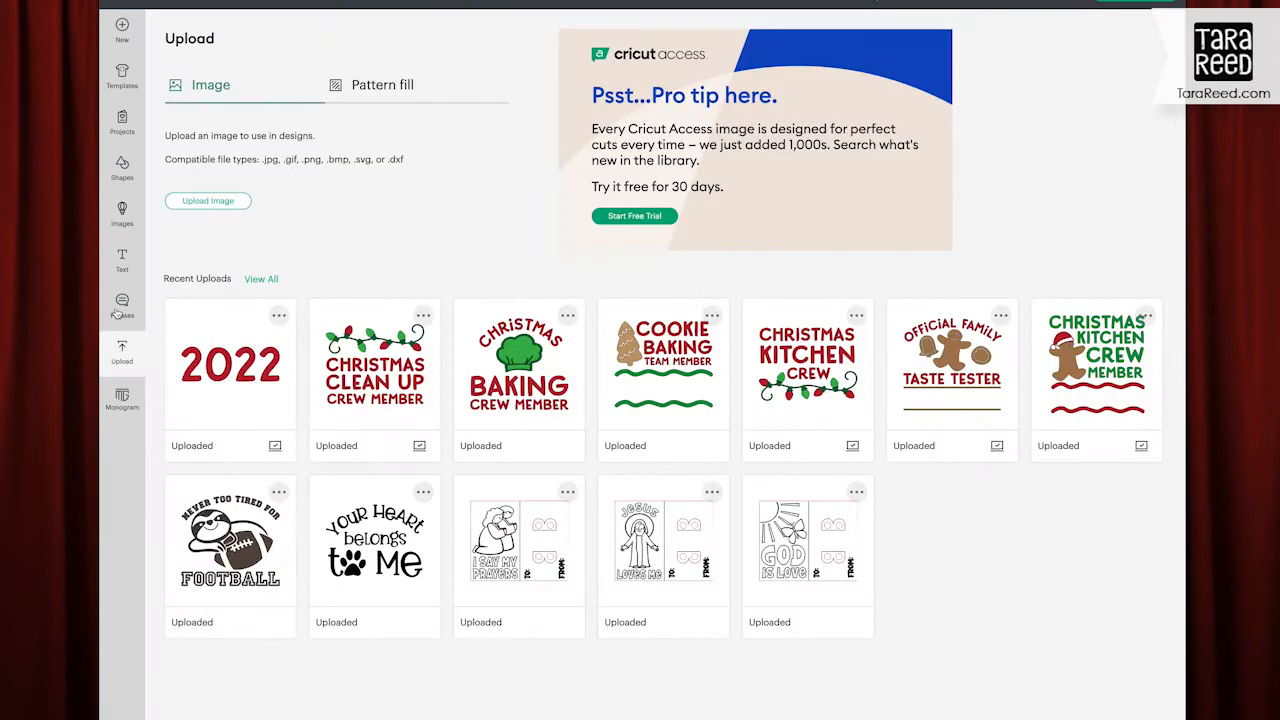
mouse_move(1098, 398)
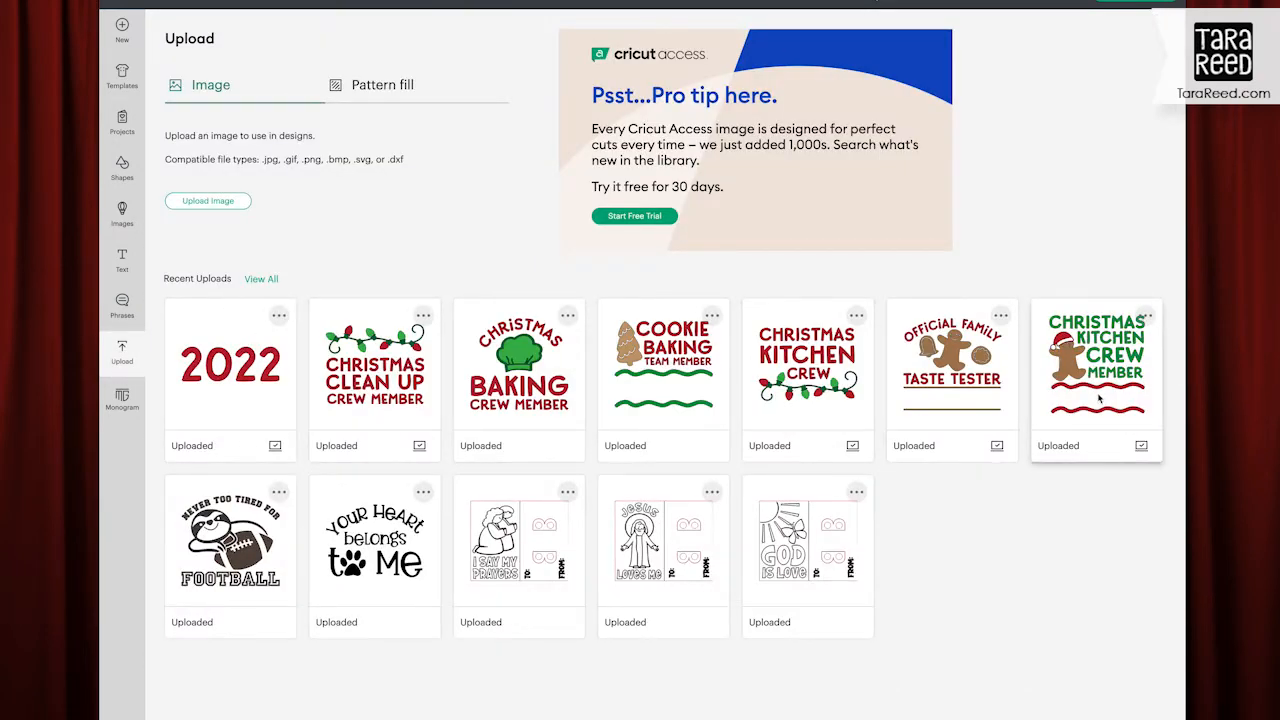
mouse_move(1108, 302)
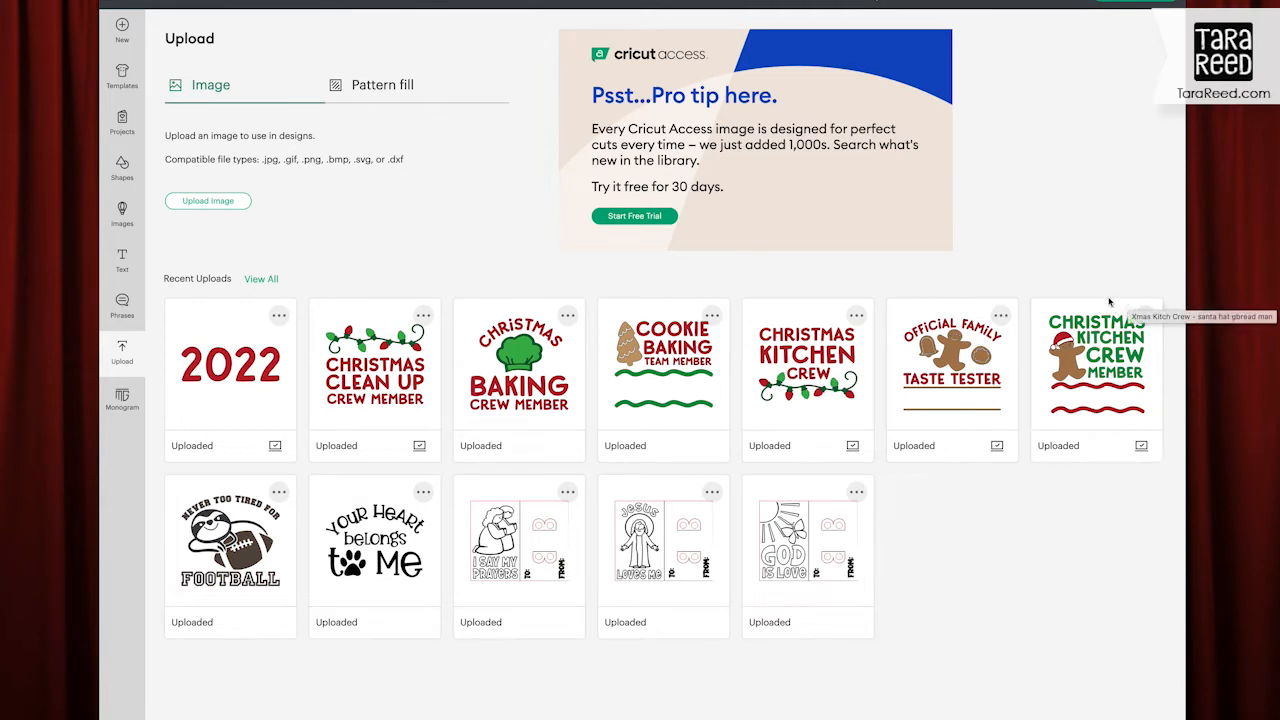
mouse_move(232, 388)
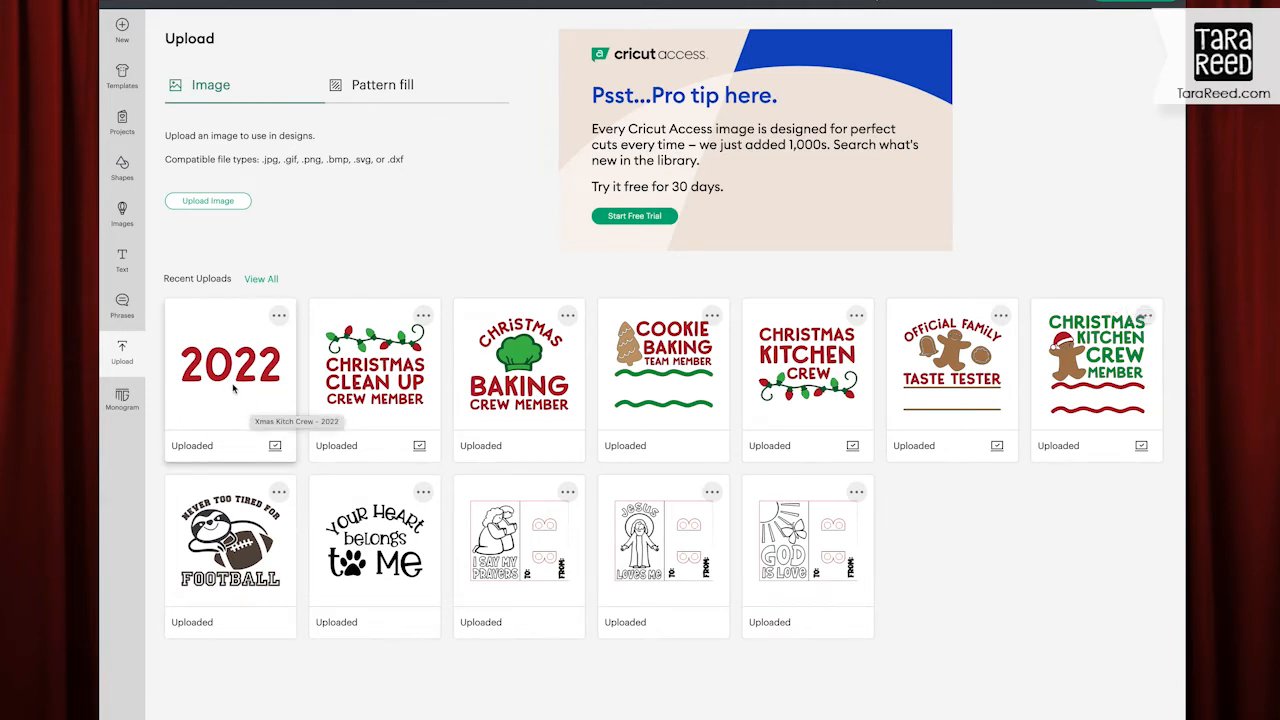
mouse_move(254, 412)
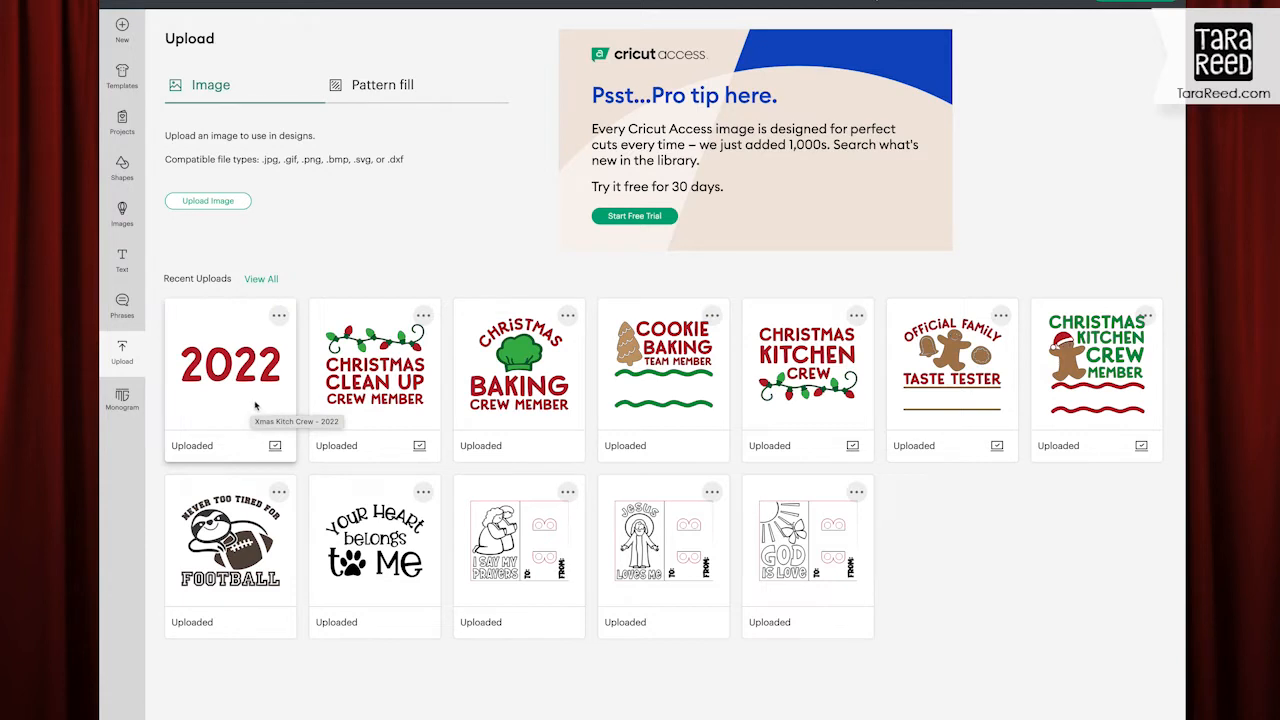
mouse_move(270, 414)
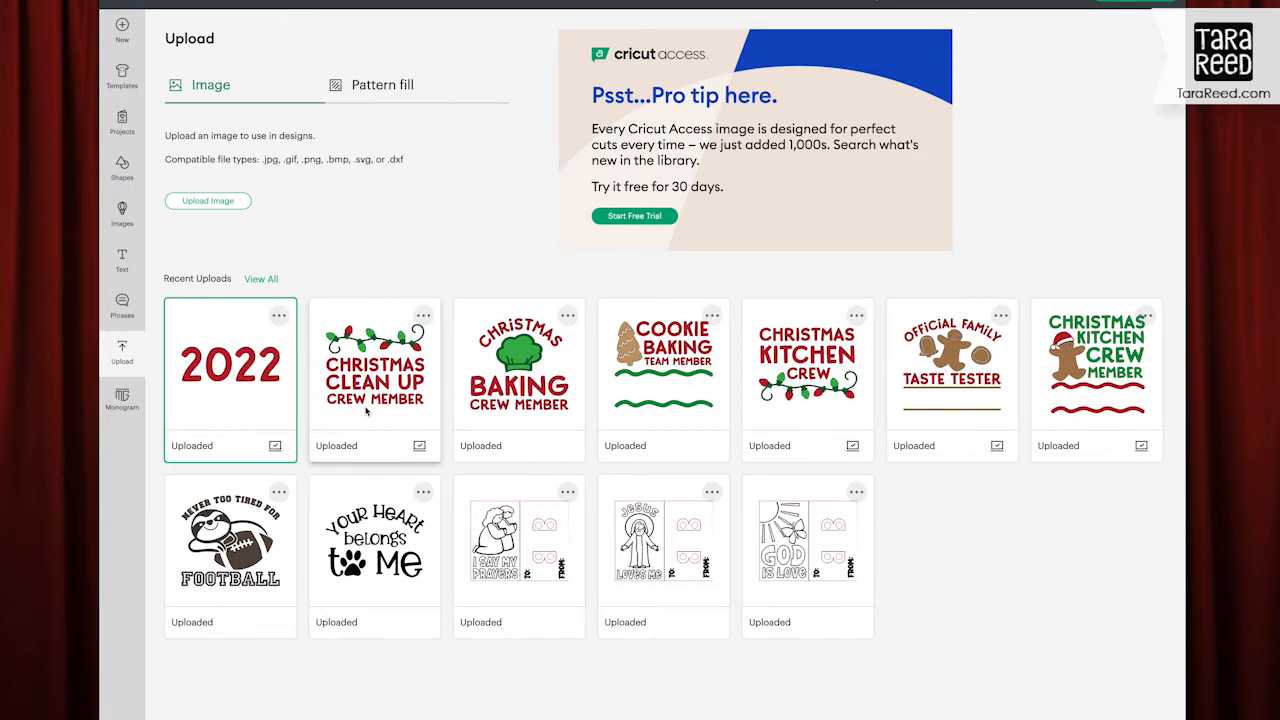
Step: Add the Christmas Clean Up design to the picked recent uploads
click(1096, 436)
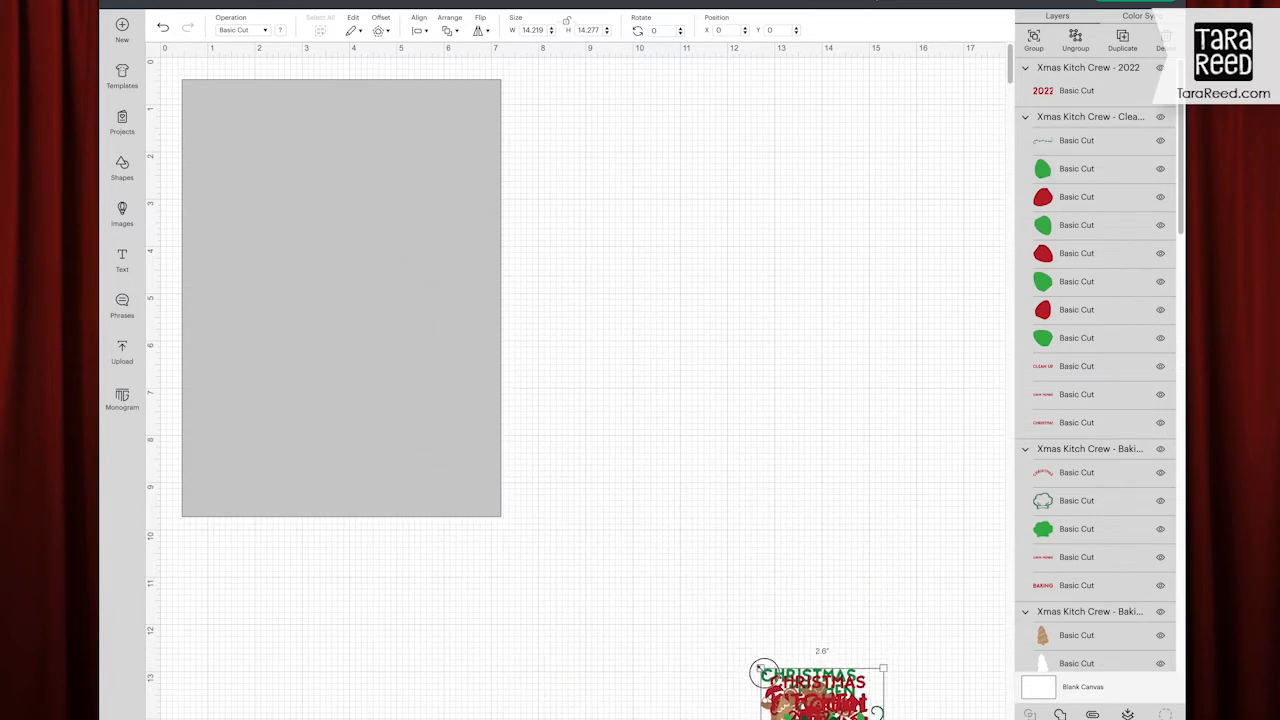
Step: Drag the stacked imported designs apart so each sits separately on the canvas
drag(820, 684, 584, 160)
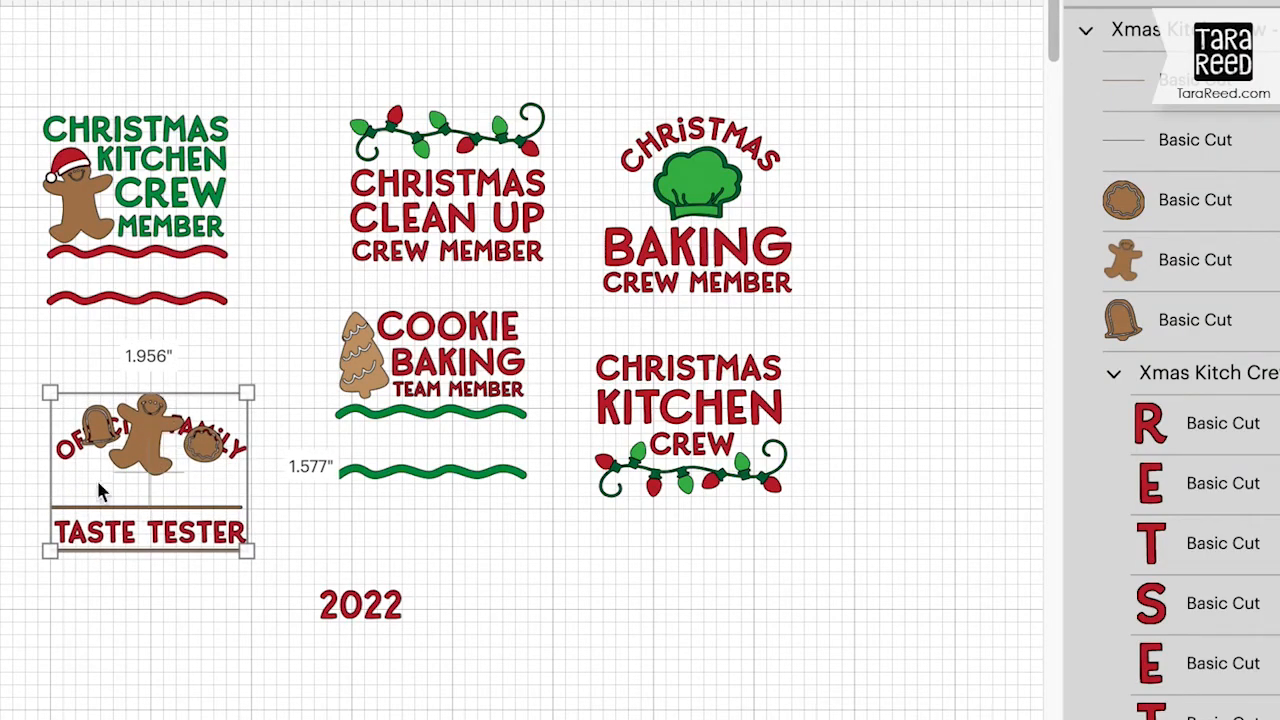
Step: Move the Taste Tester wording back under the gingerbread artwork and select the whole design
drag(150, 450, 150, 520)
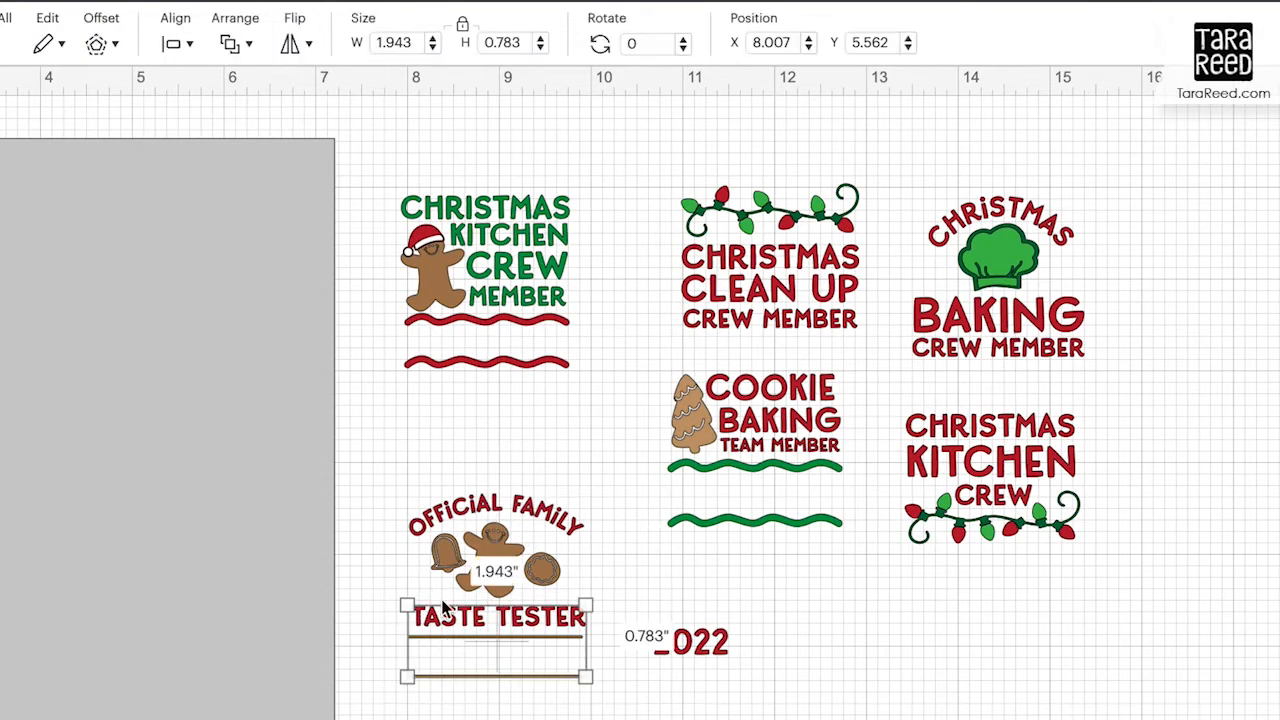
click(174, 44)
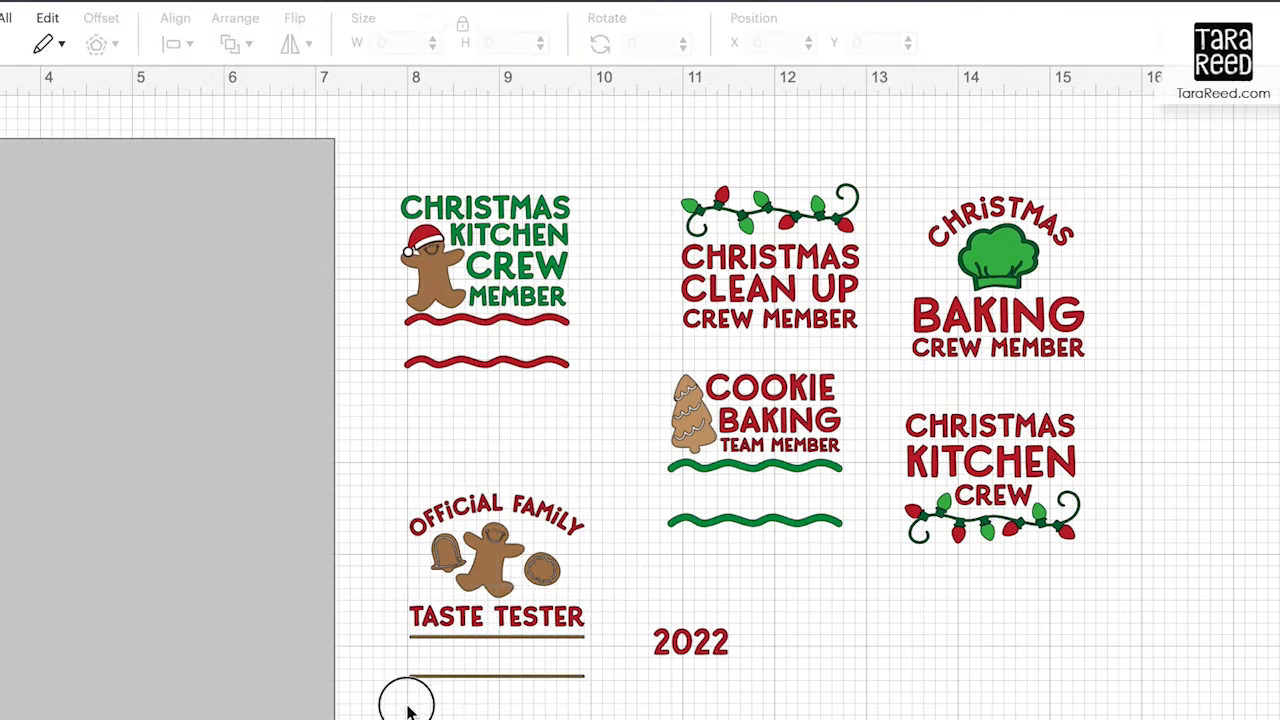
click(496, 560)
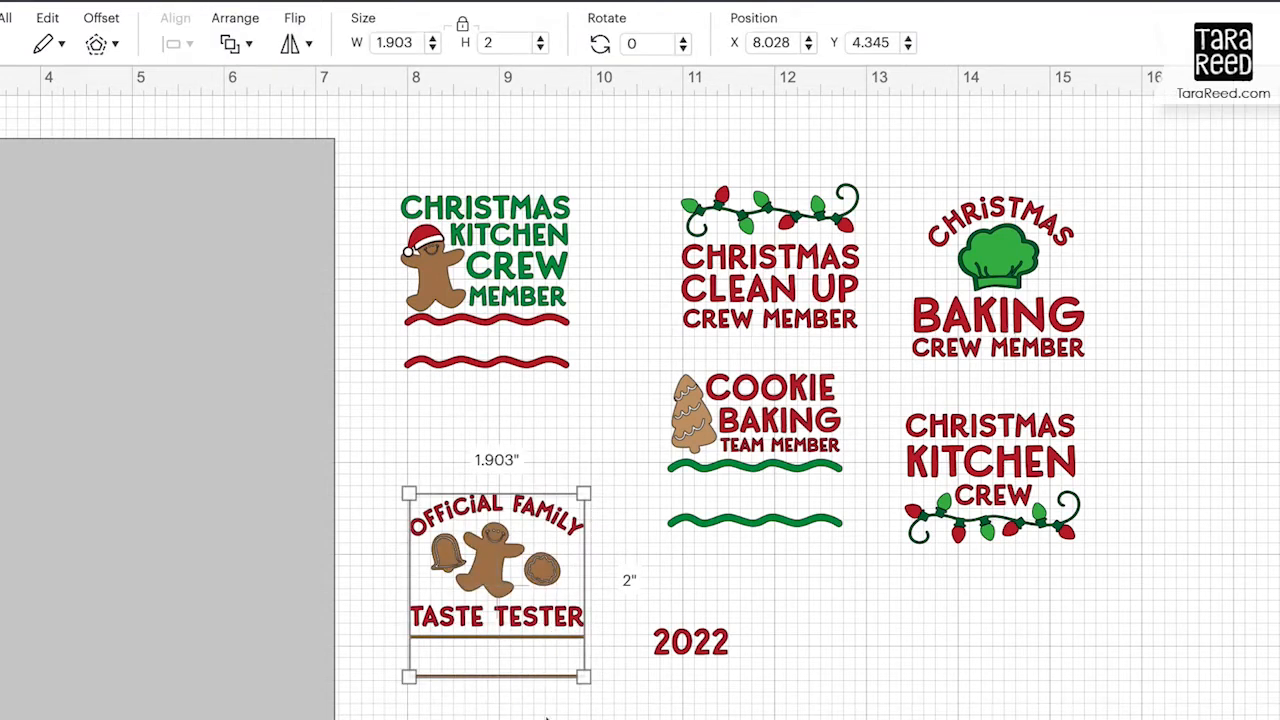
drag(496, 580, 524, 550)
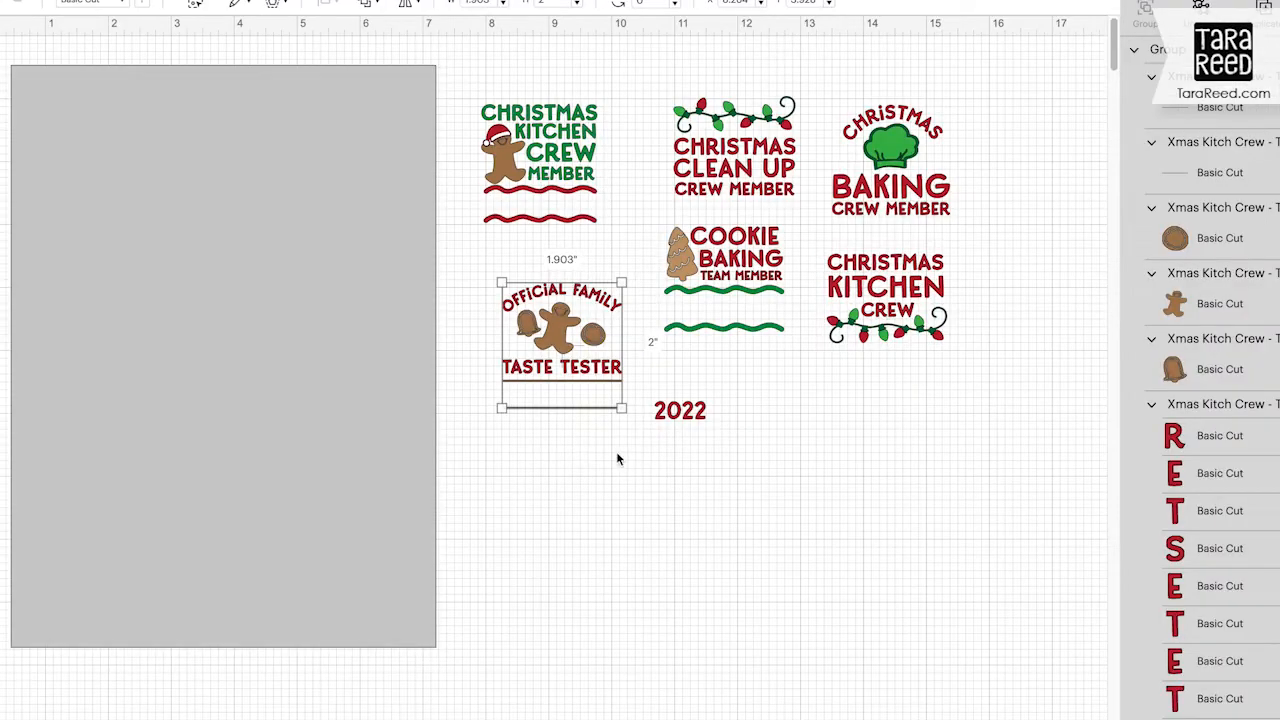
mouse_move(576, 472)
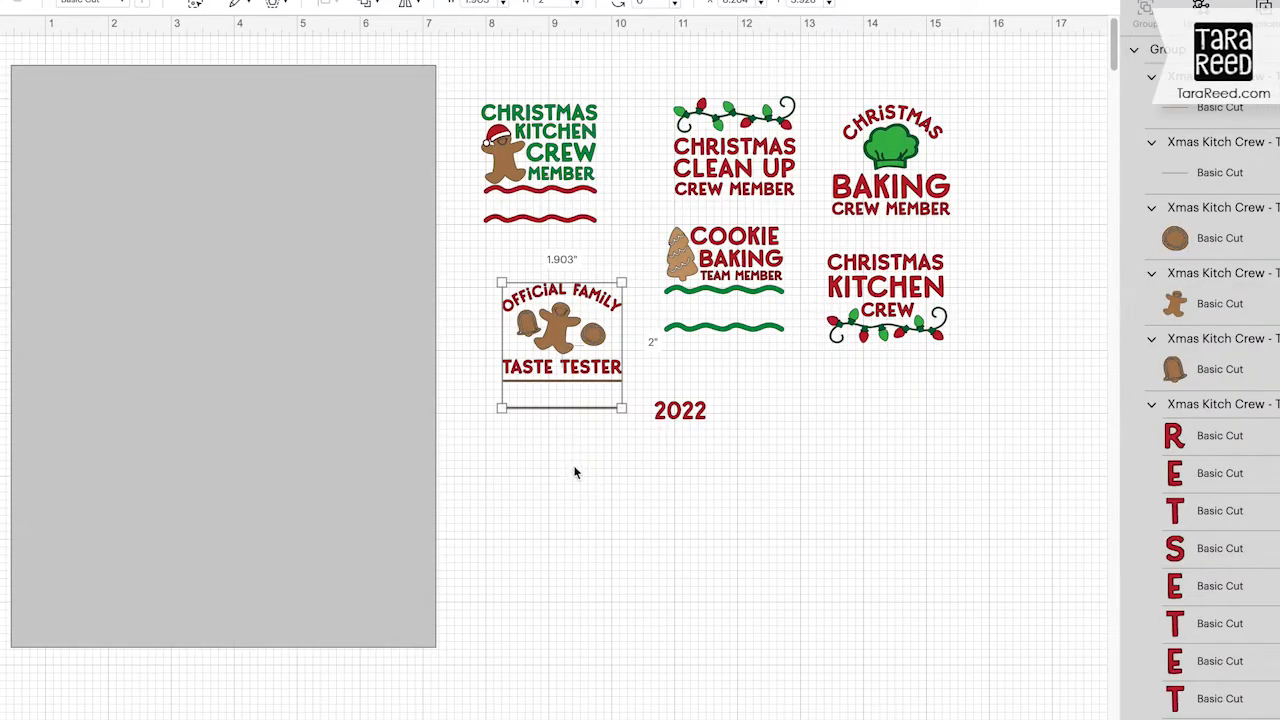
mouse_move(576, 462)
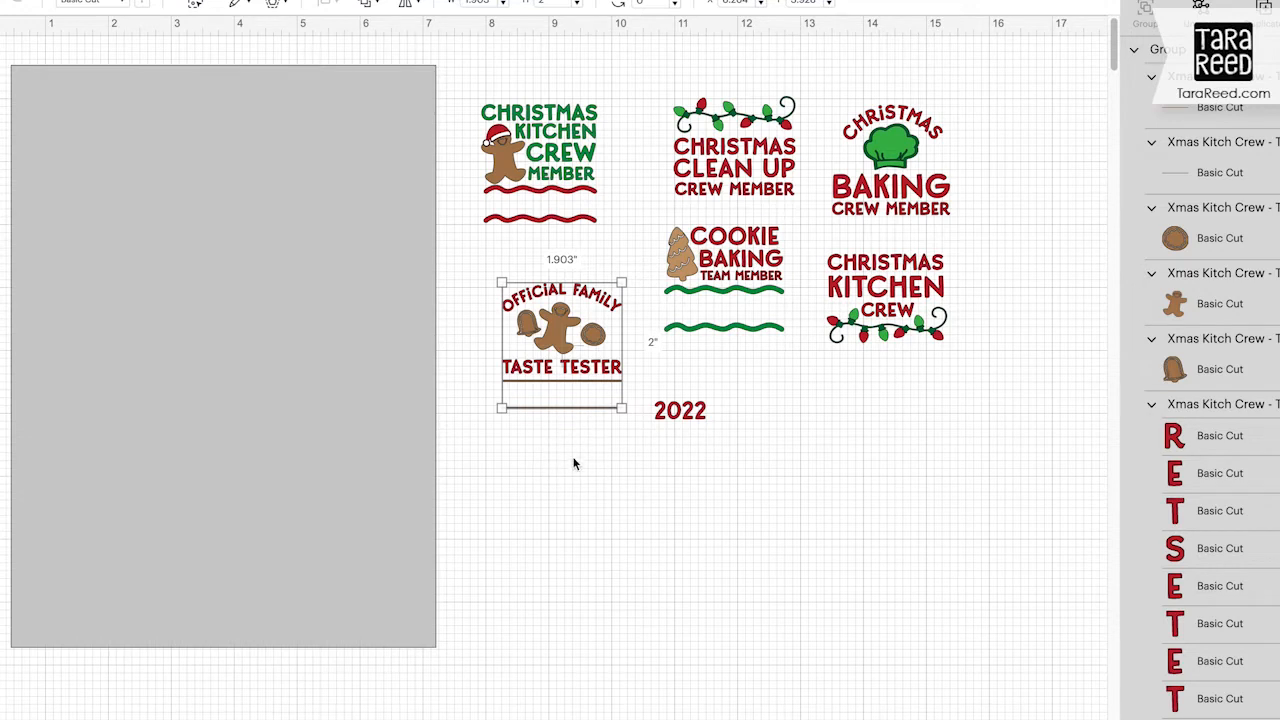
Step: Move the Taste Tester design to the sheet's top-left, enlarge it, and duplicate it to the right
drag(560, 340, 84, 156)
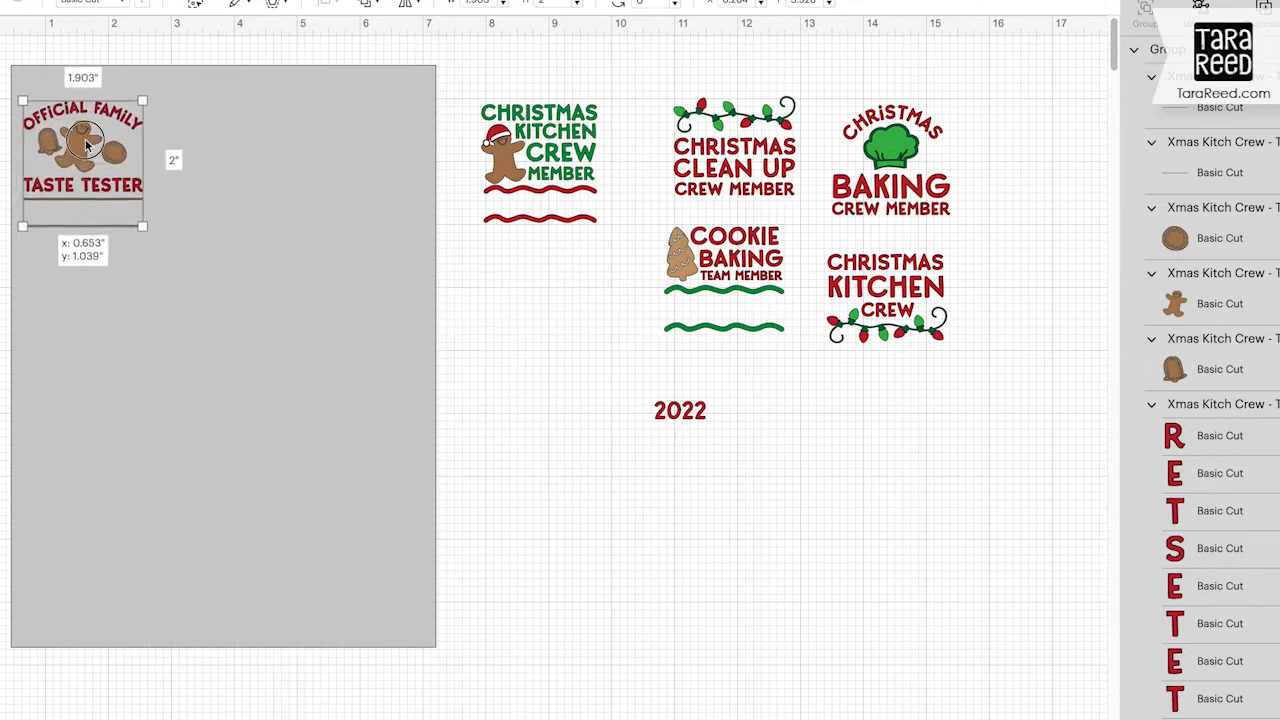
drag(144, 226, 192, 248)
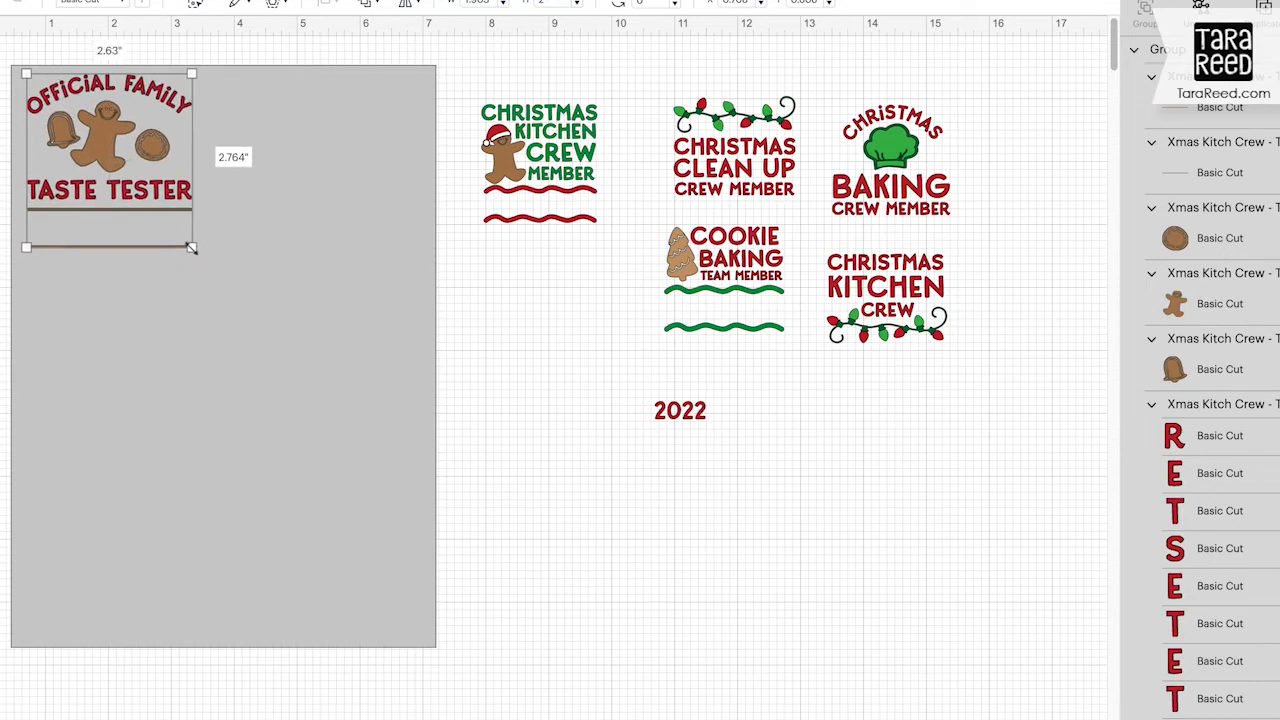
drag(192, 248, 186, 252)
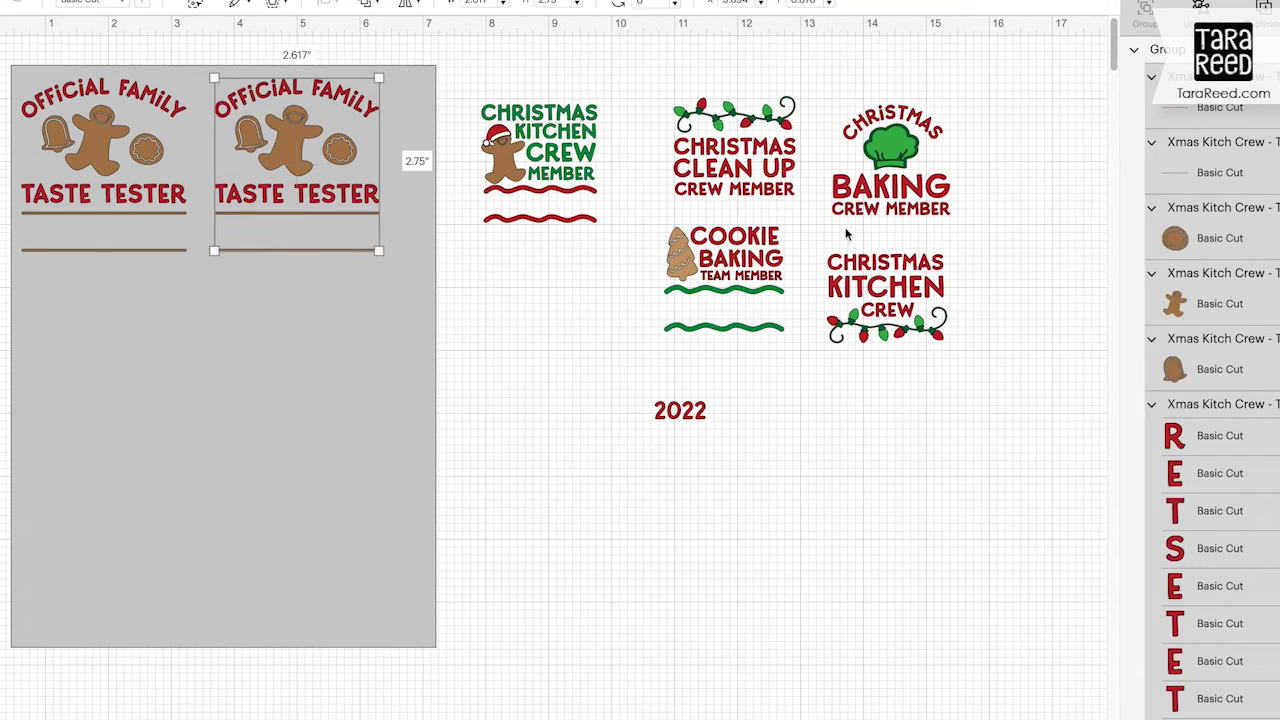
mouse_move(1228, 164)
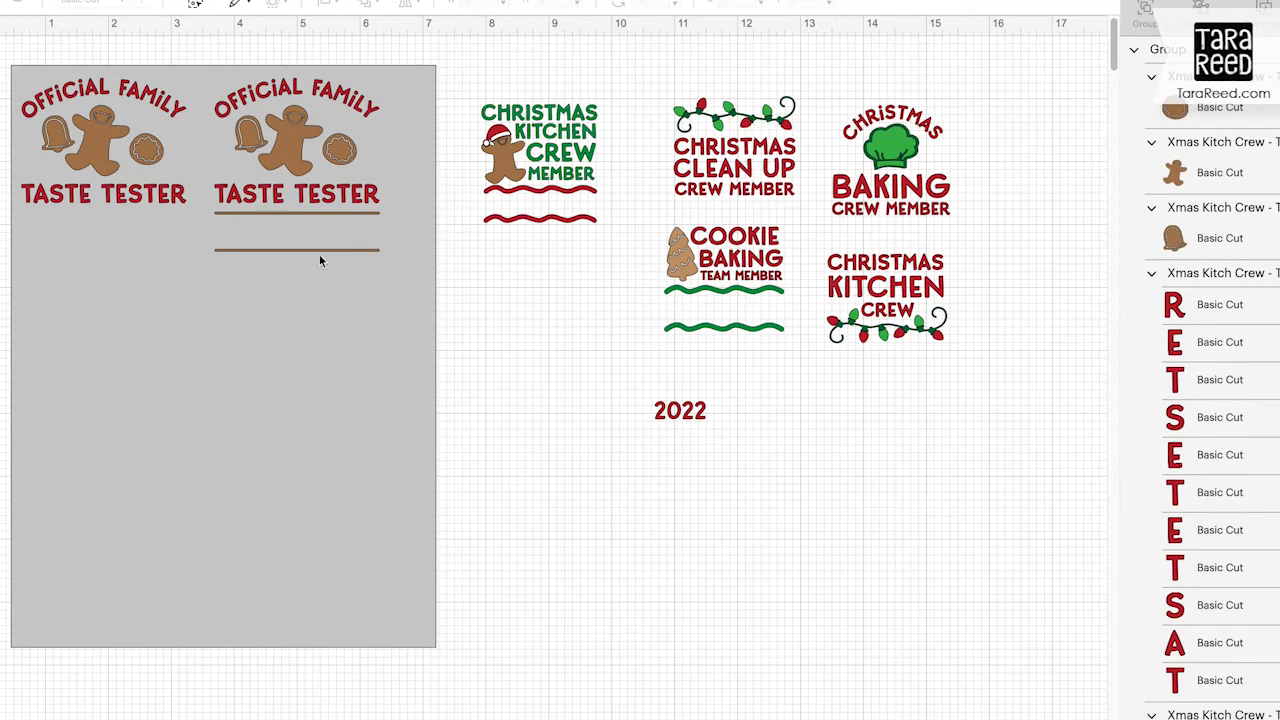
click(300, 160)
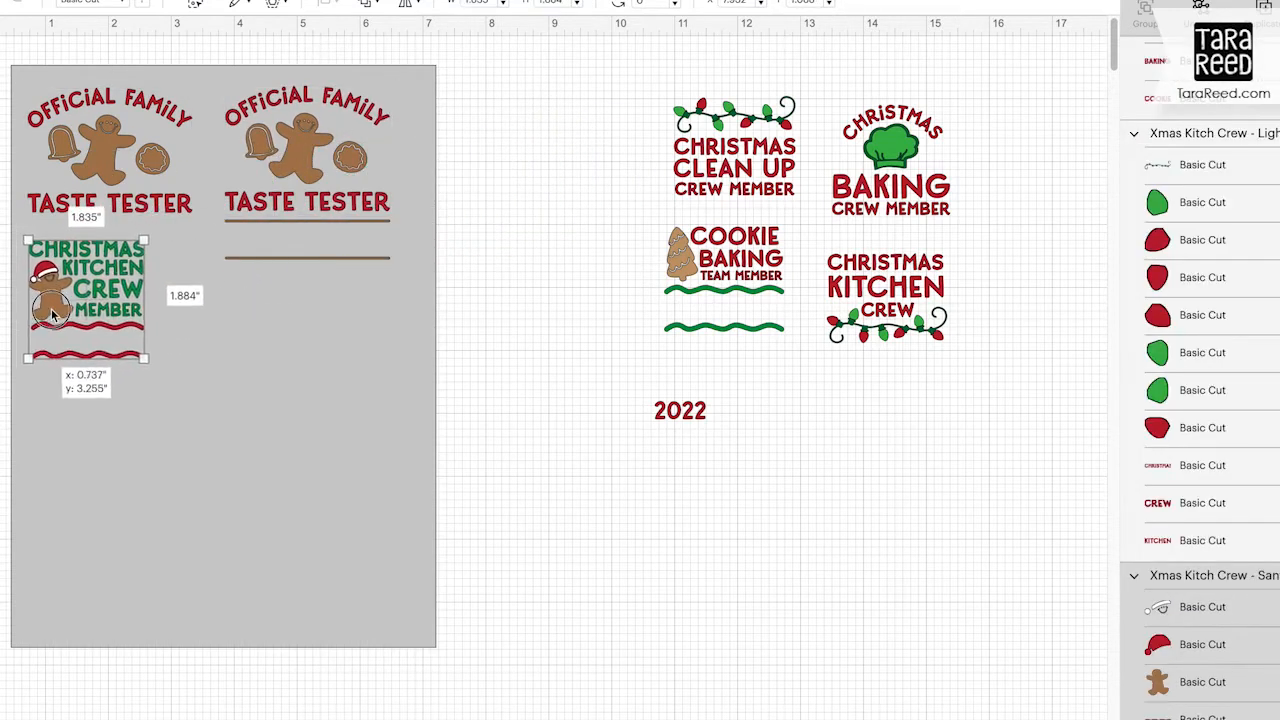
Step: Enlarge the Kitchen Crew and Cookie Baking designs and place small Kitchen Crew copies along the bottom
drag(144, 358, 190, 404)
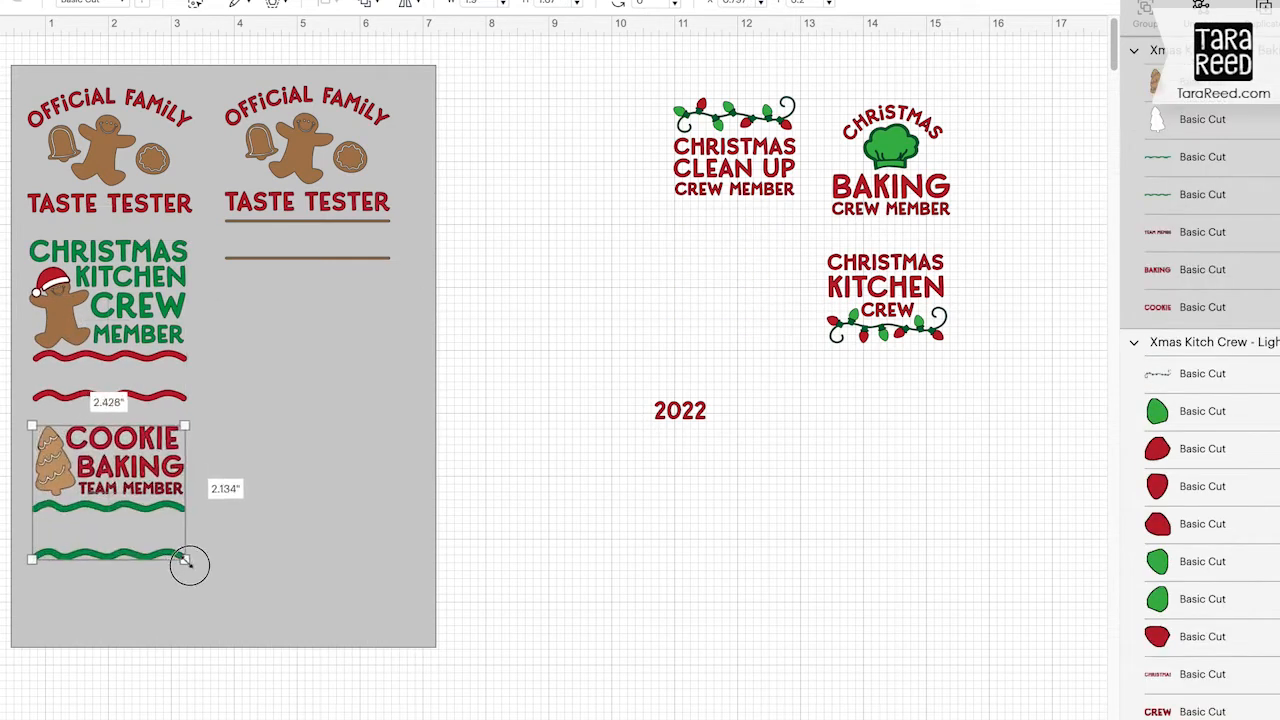
drag(734, 144, 280, 344)
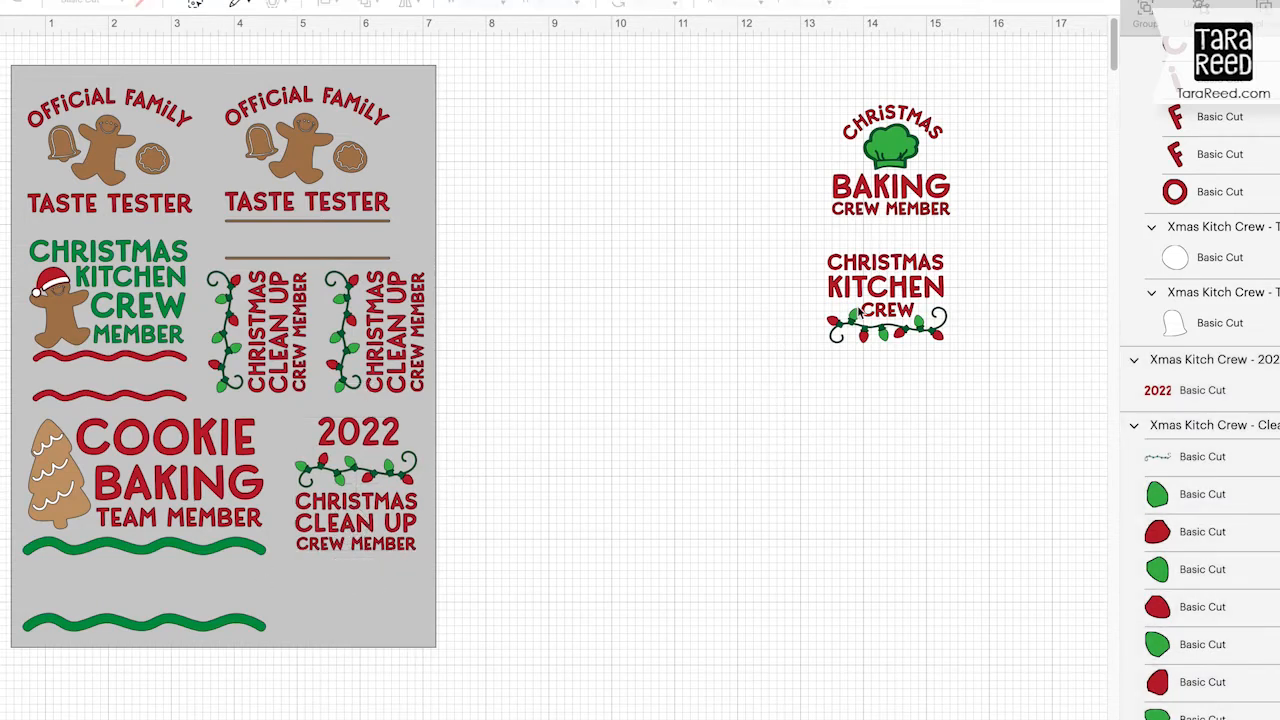
drag(884, 296, 344, 596)
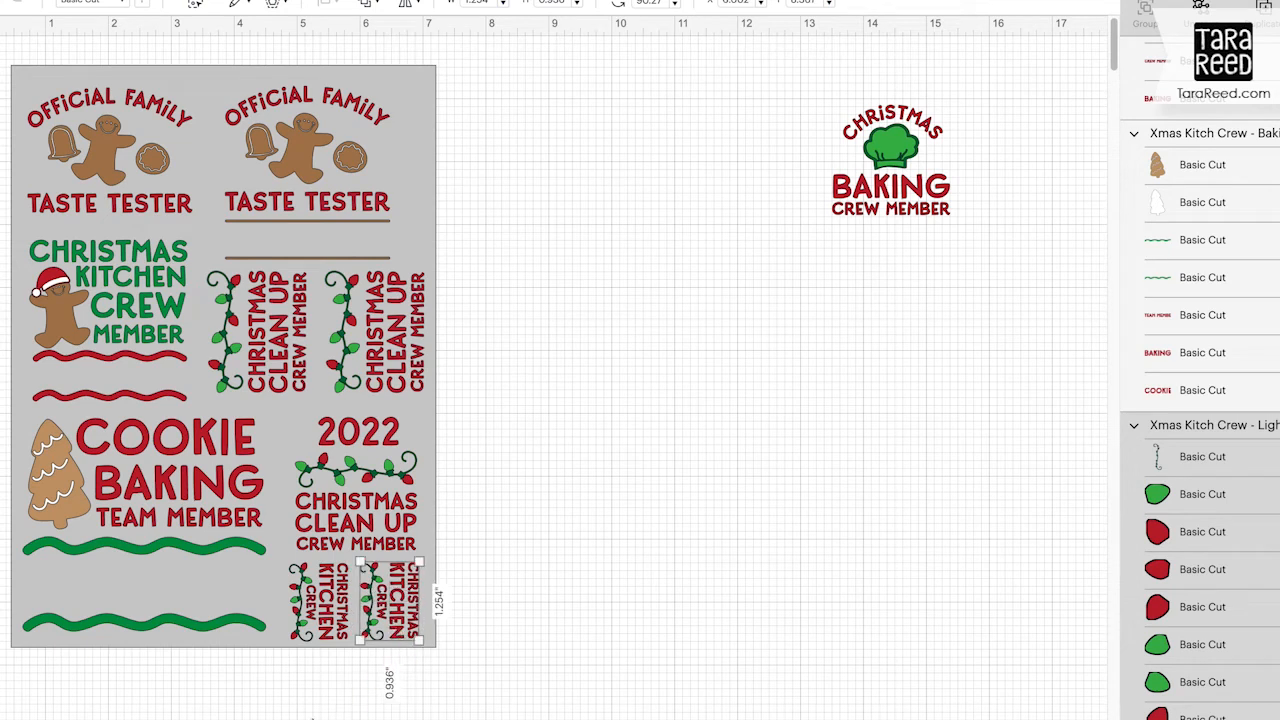
click(324, 714)
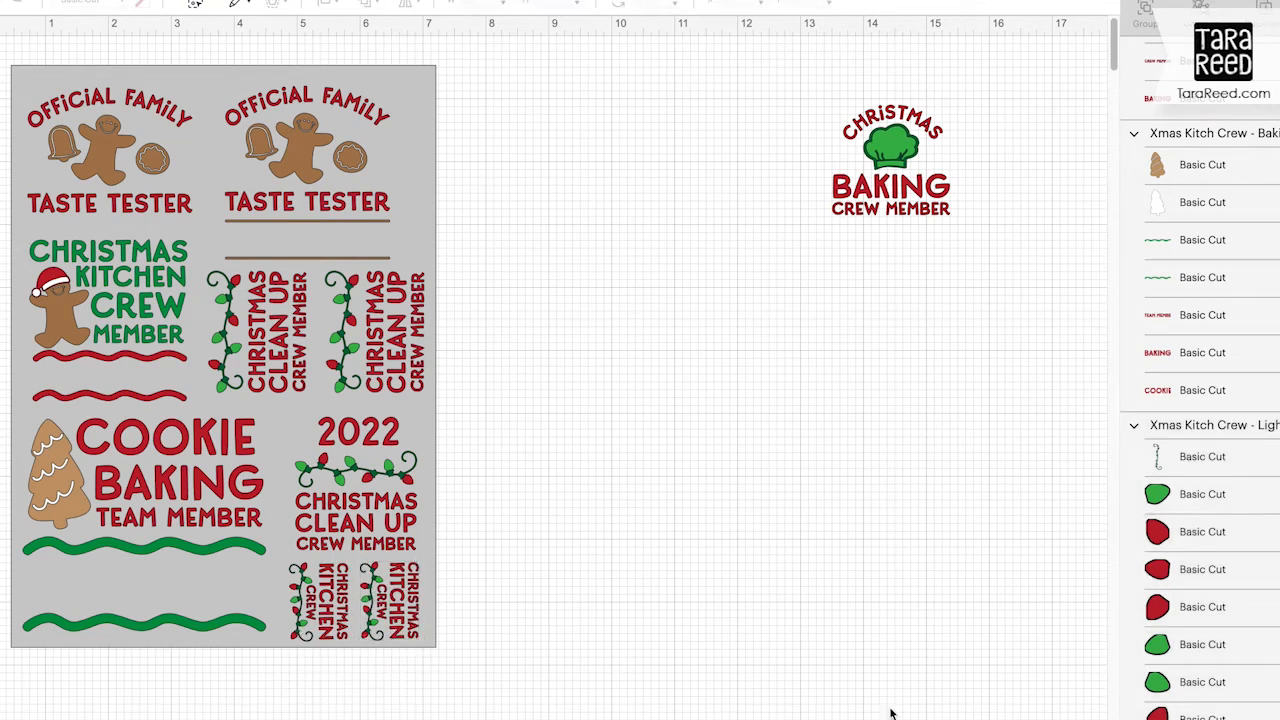
click(1134, 424)
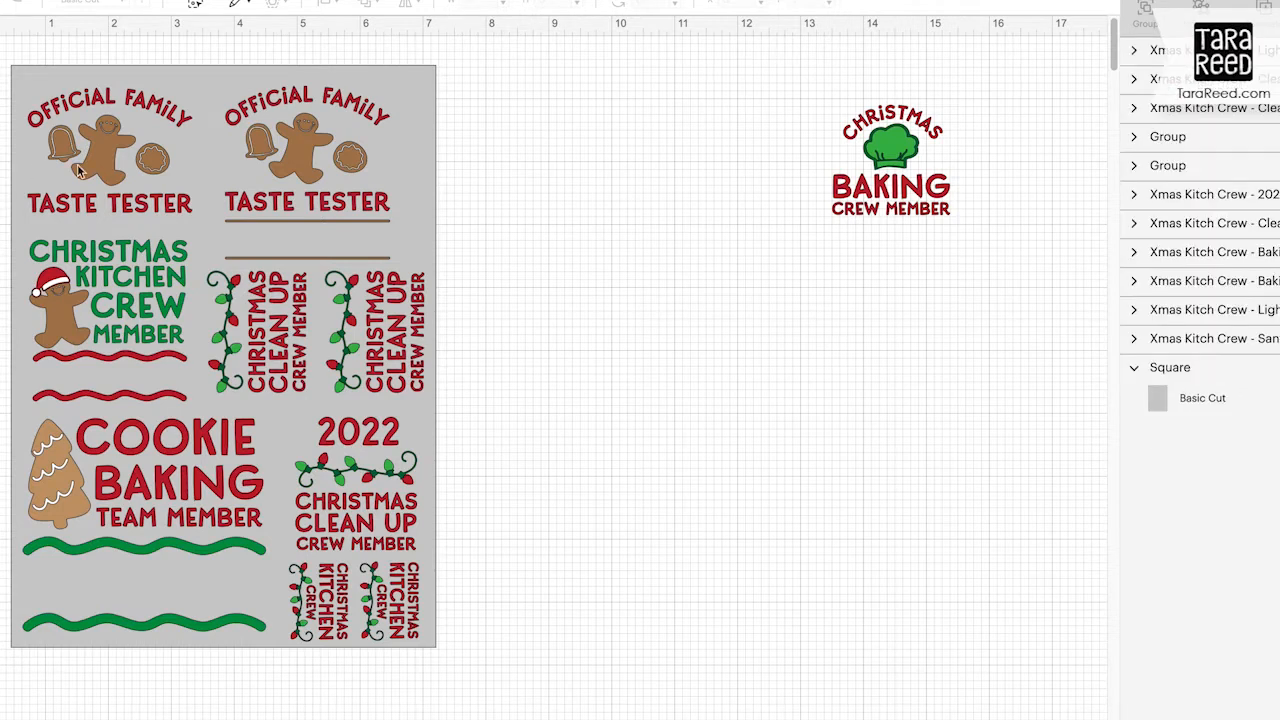
mouse_move(556, 280)
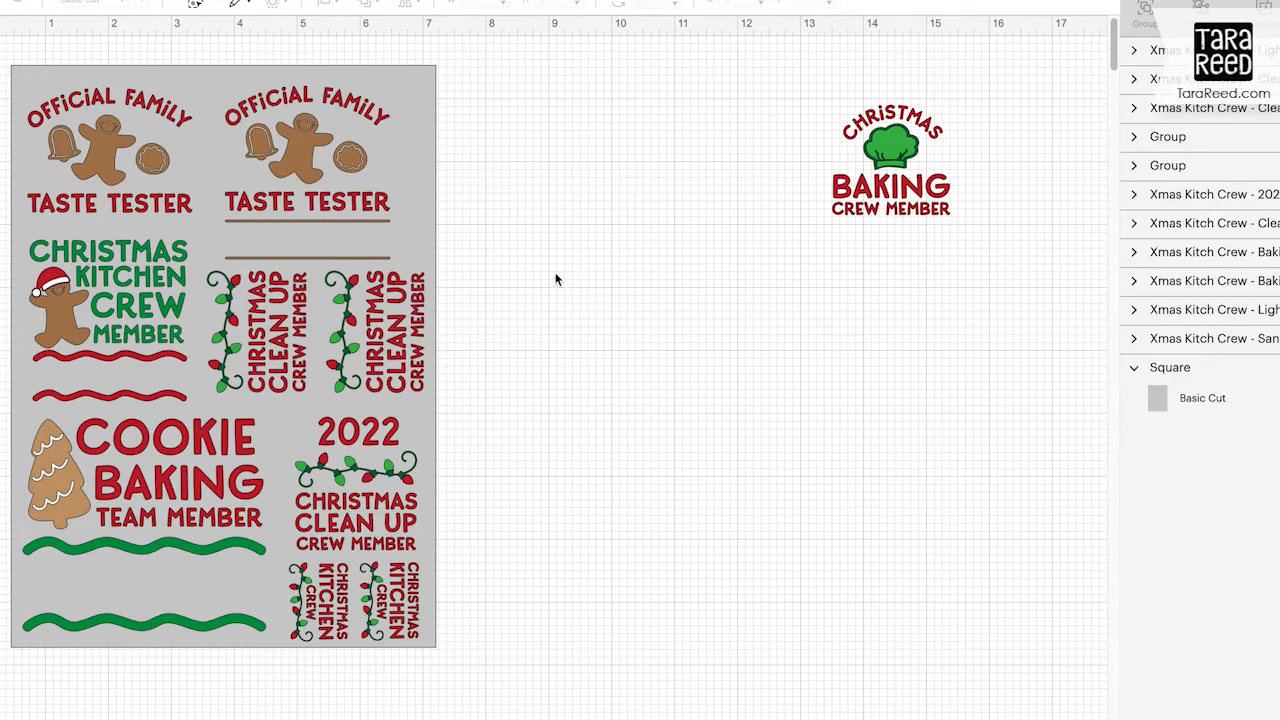
mouse_move(108, 204)
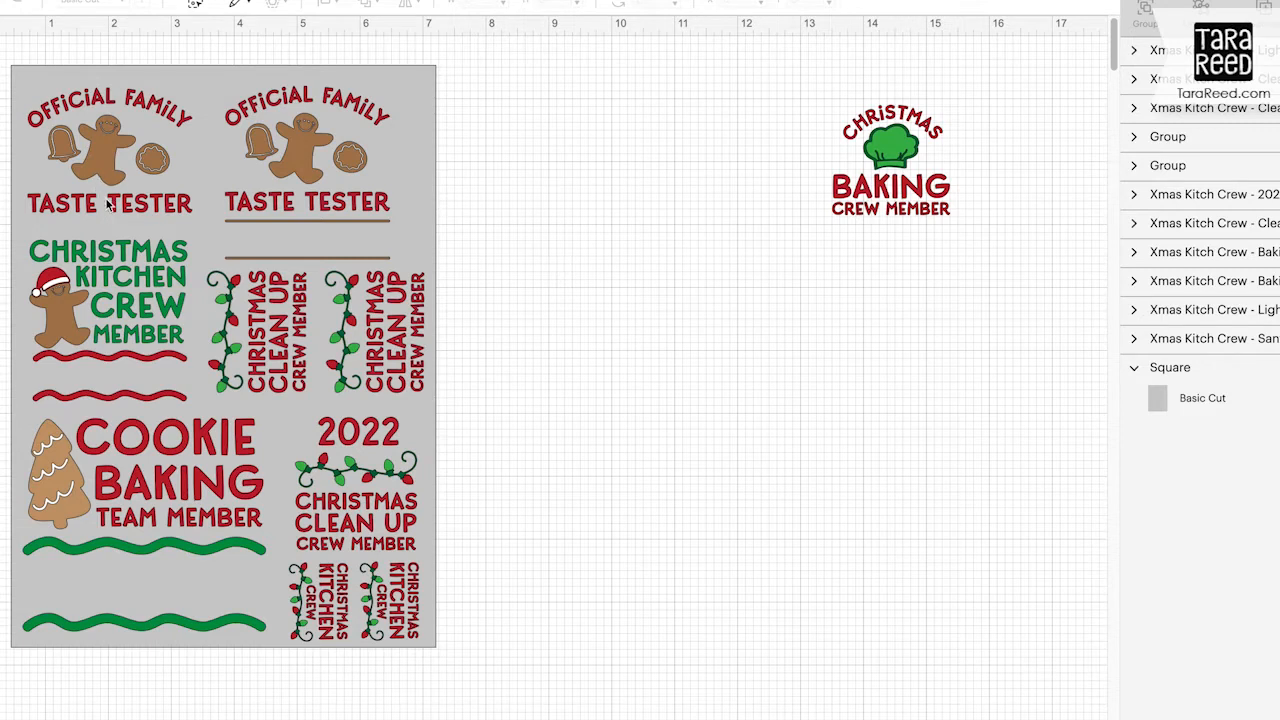
mouse_move(150, 160)
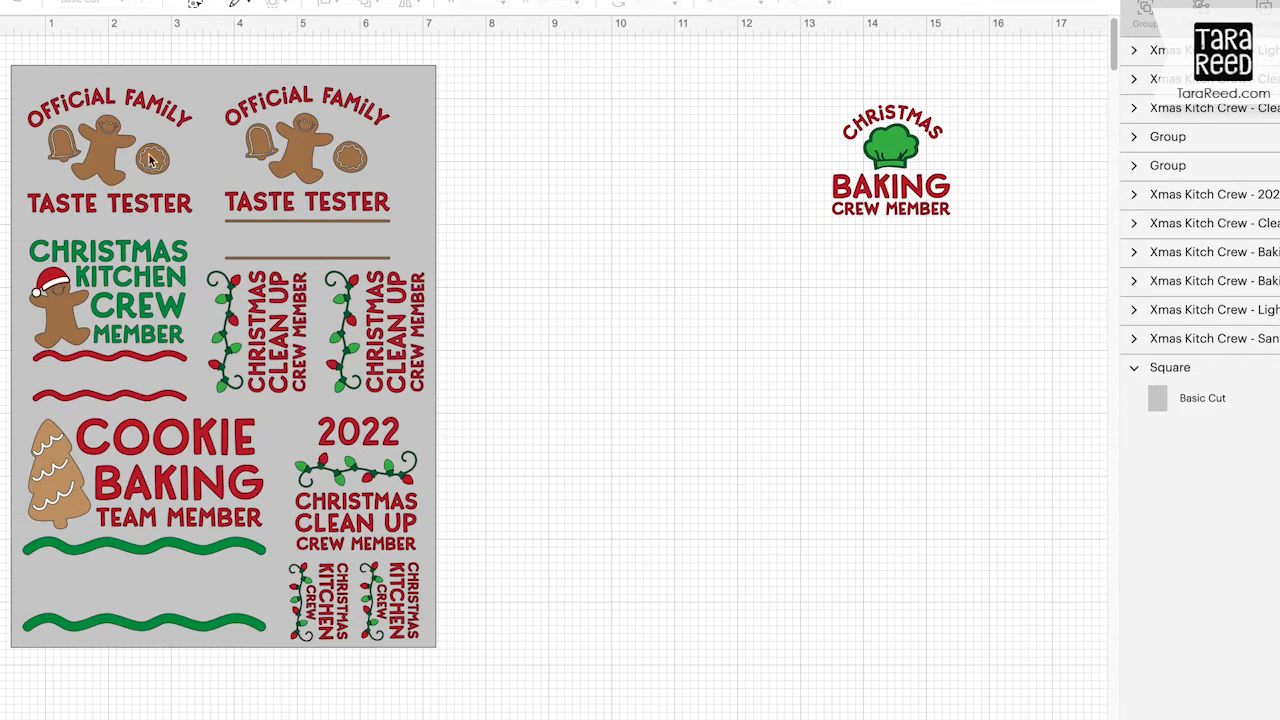
mouse_move(616, 232)
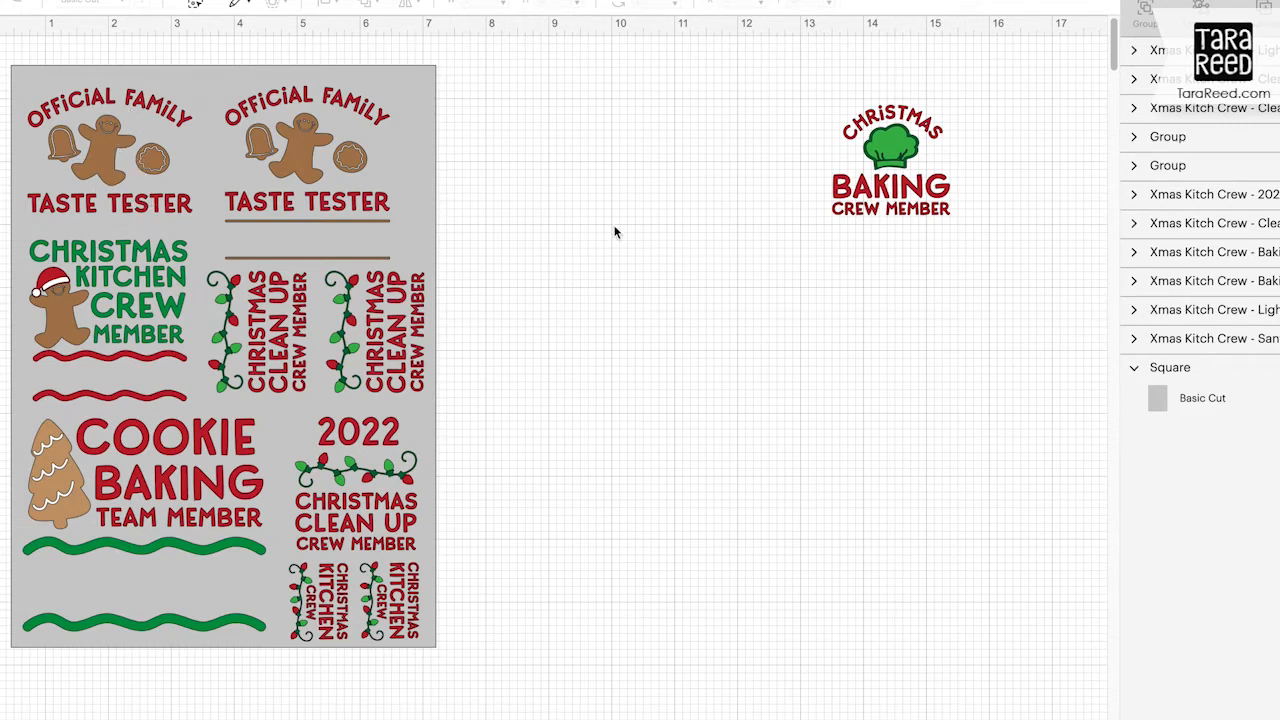
Step: Insert a Square from the Shapes menu onto the canvas
click(318, 150)
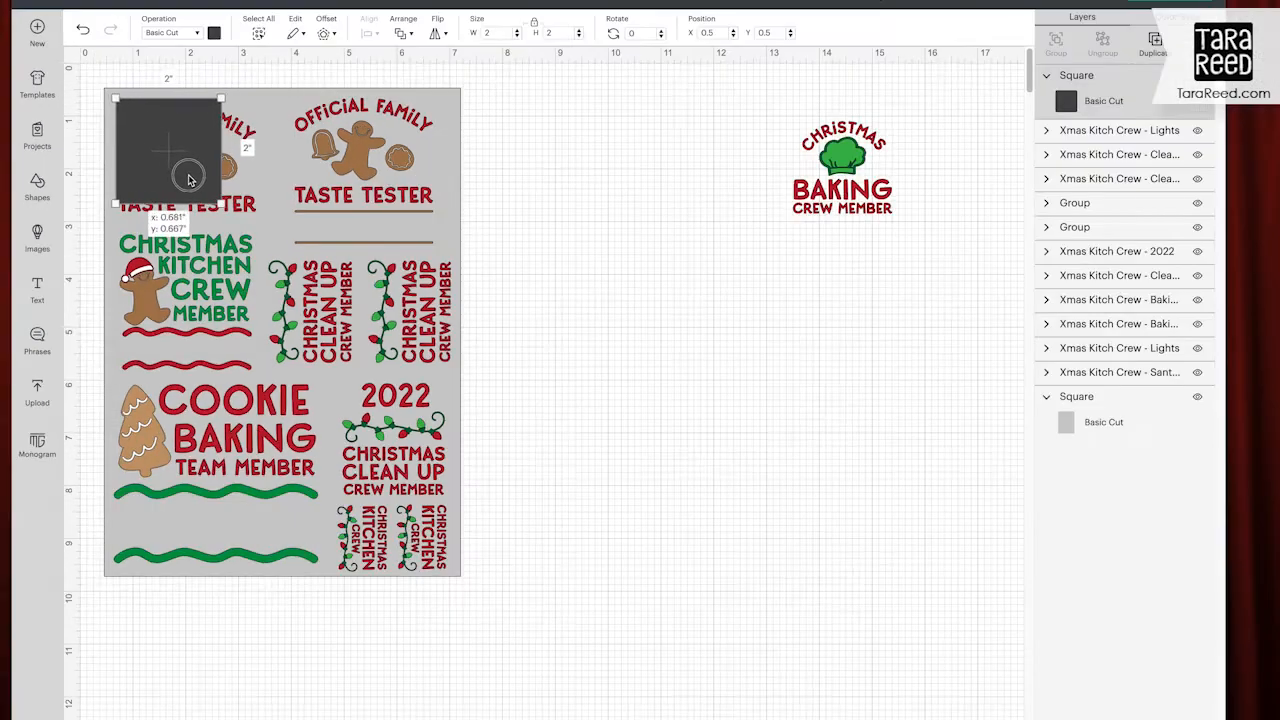
Step: Size the square to about 3 inches over the top-left Taste Tester design and send it to back
drag(190, 180, 224, 210)
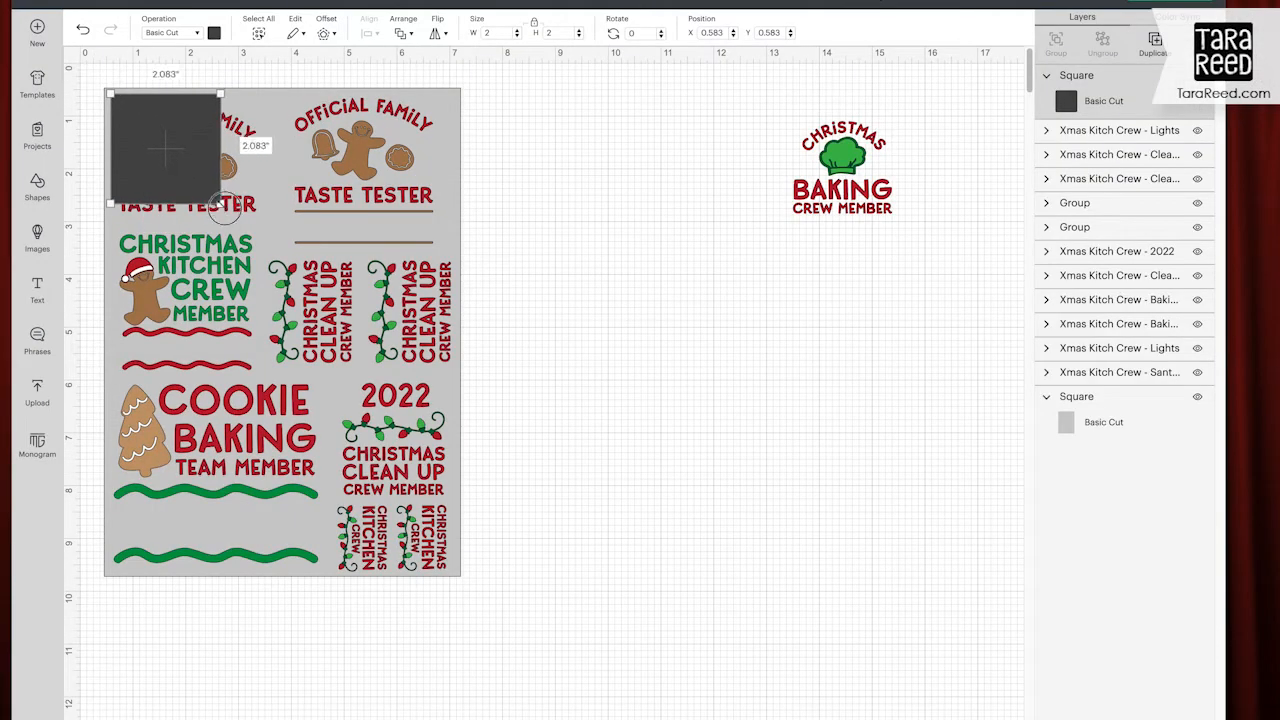
drag(222, 210, 240, 196)
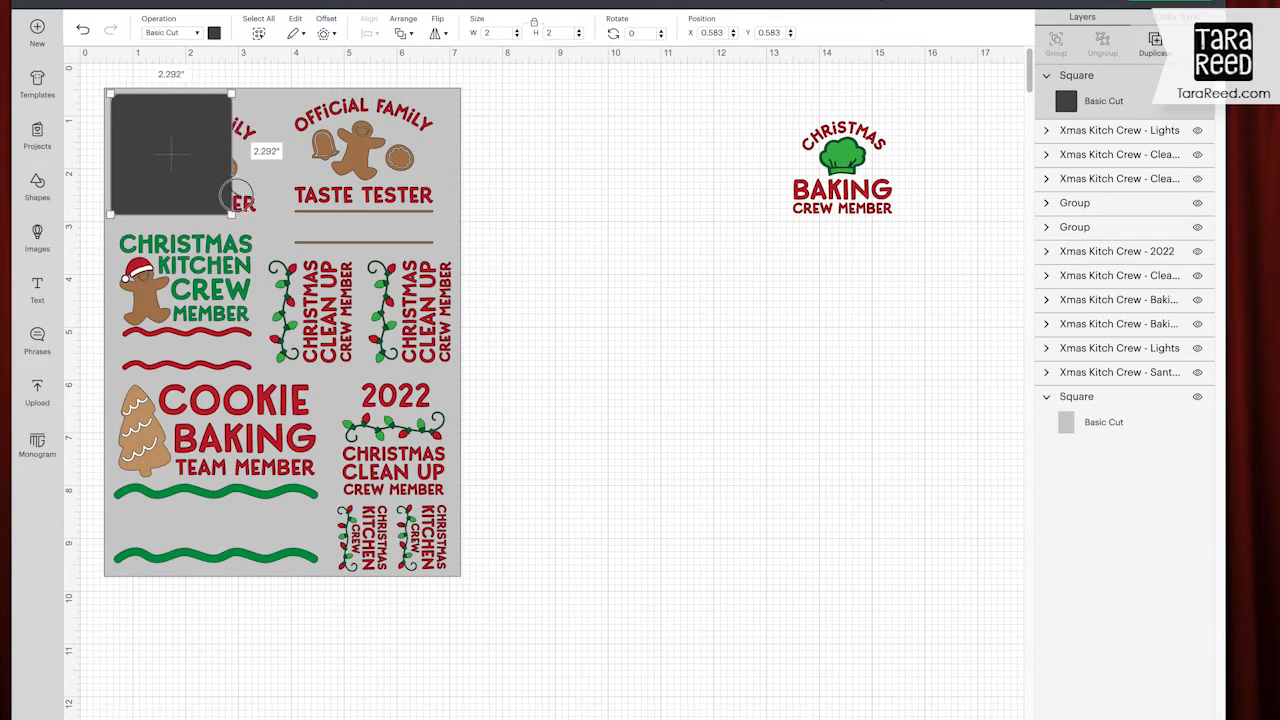
drag(228, 196, 240, 222)
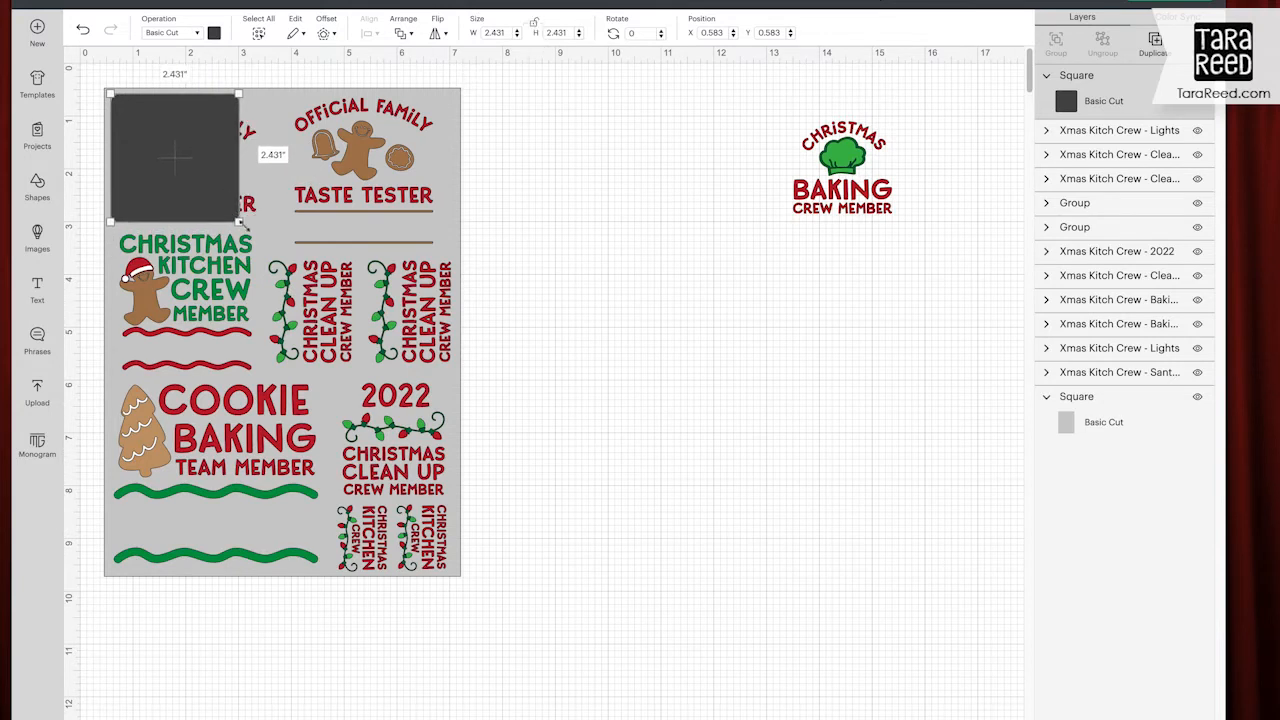
drag(240, 222, 270, 230)
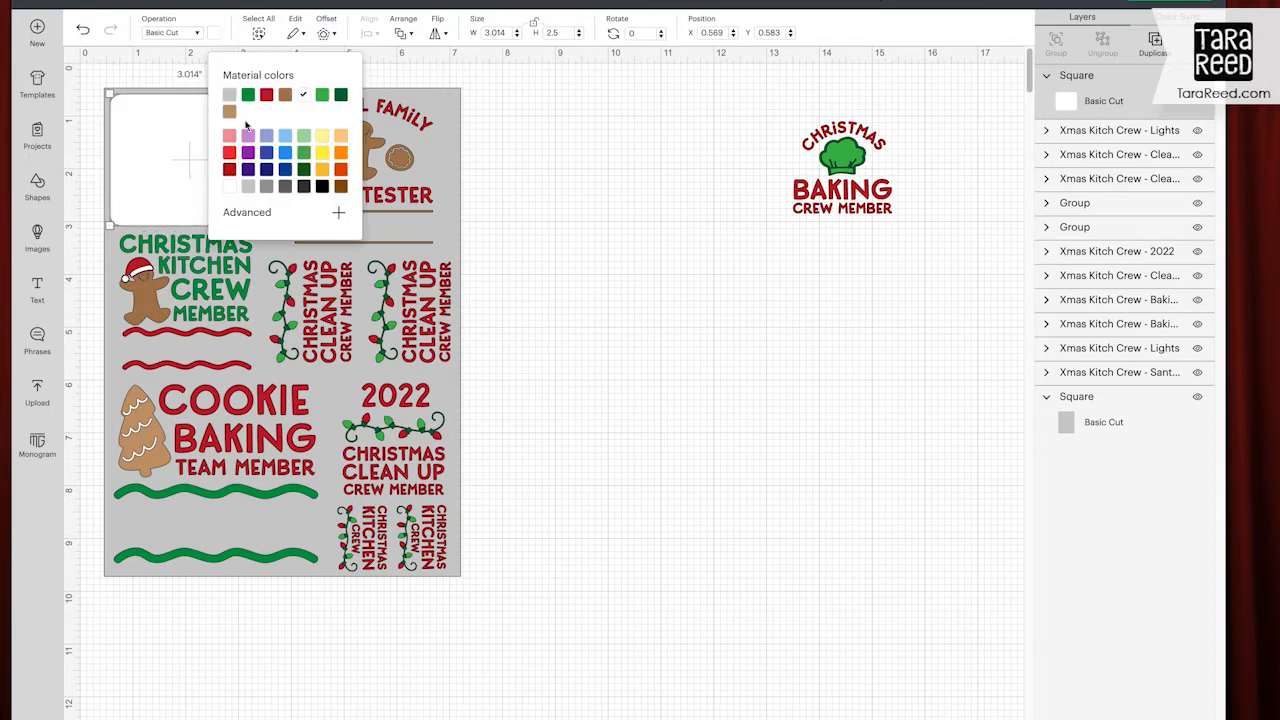
right_click(190, 180)
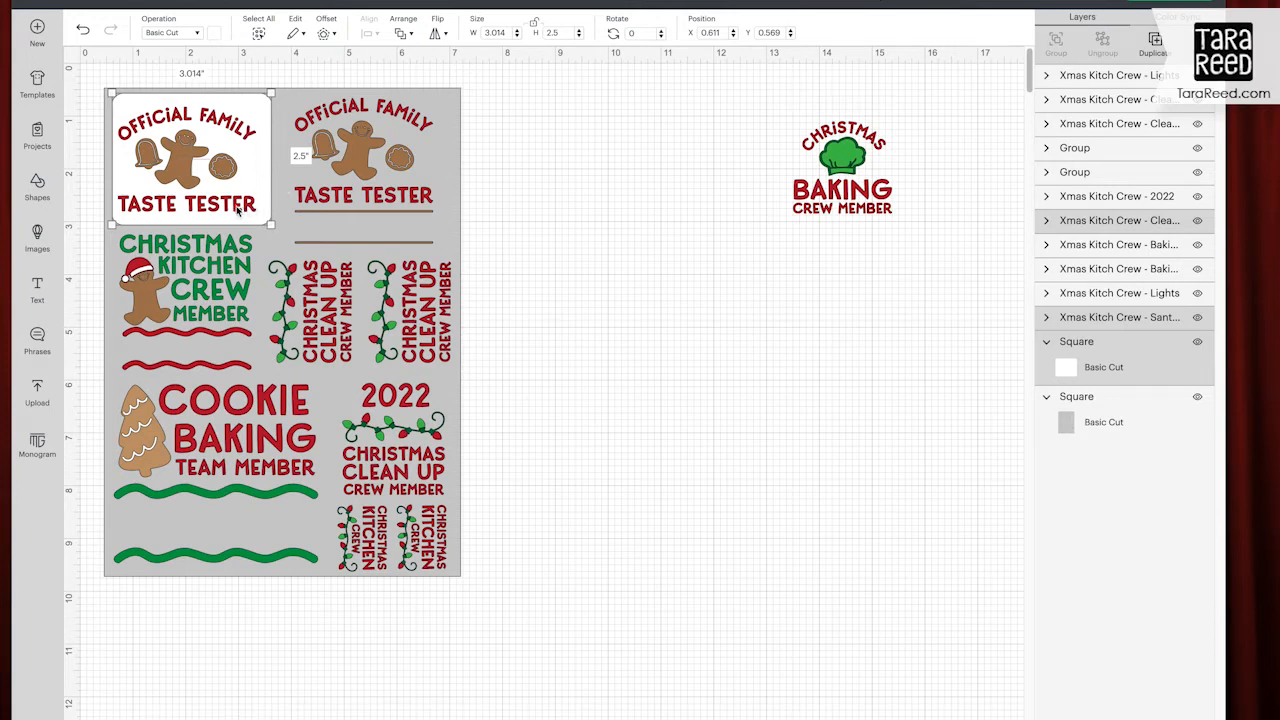
Step: Move a white square copy behind the second Taste Tester design and resize it to fit
drag(272, 92, 266, 104)
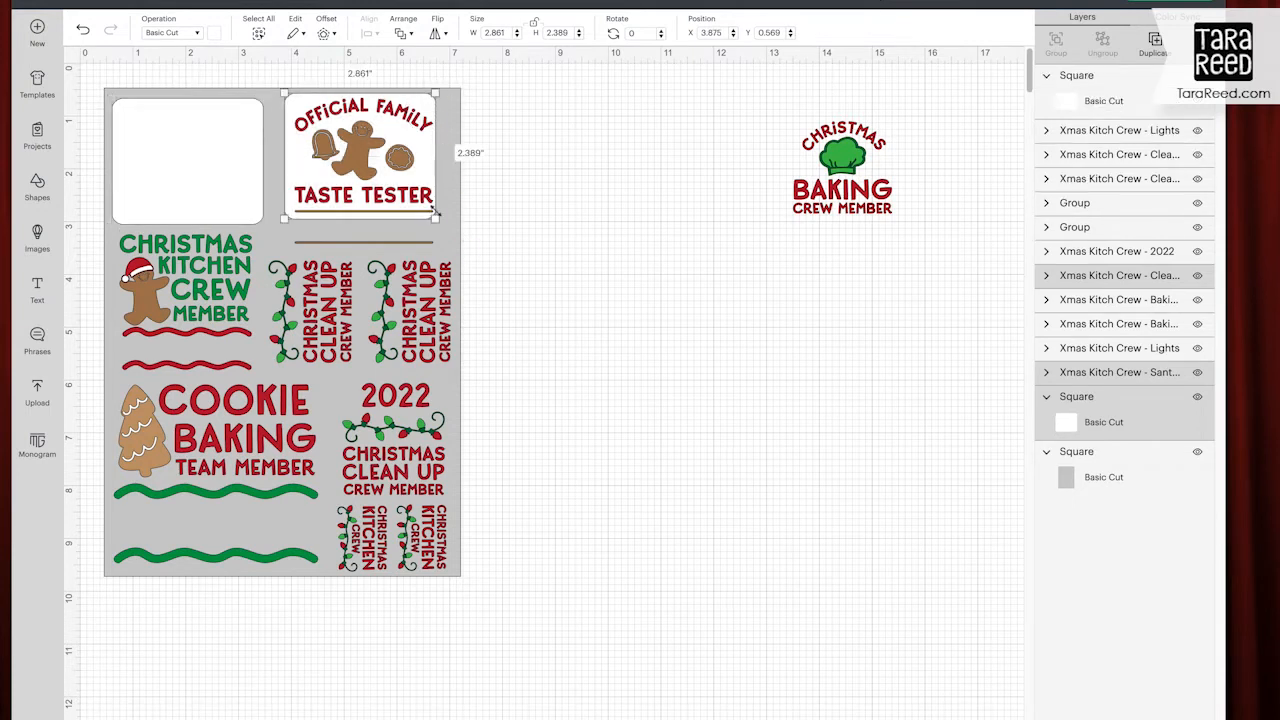
drag(436, 218, 448, 256)
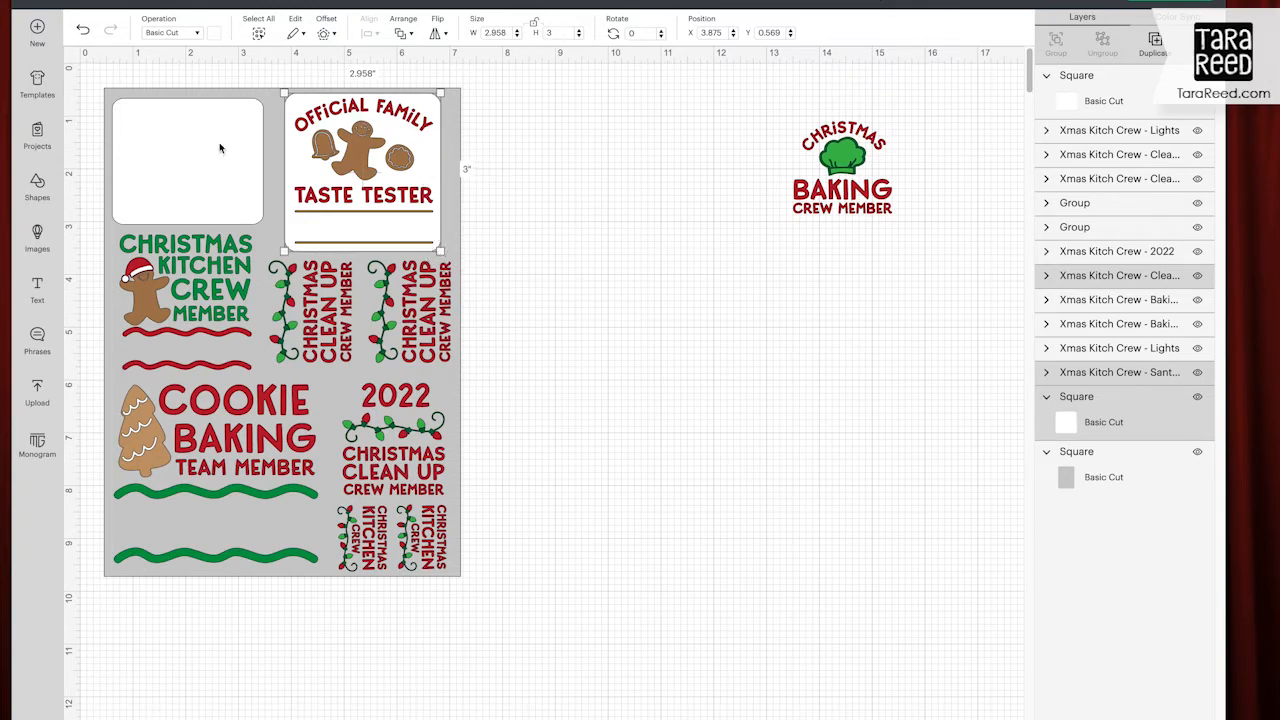
mouse_move(256, 228)
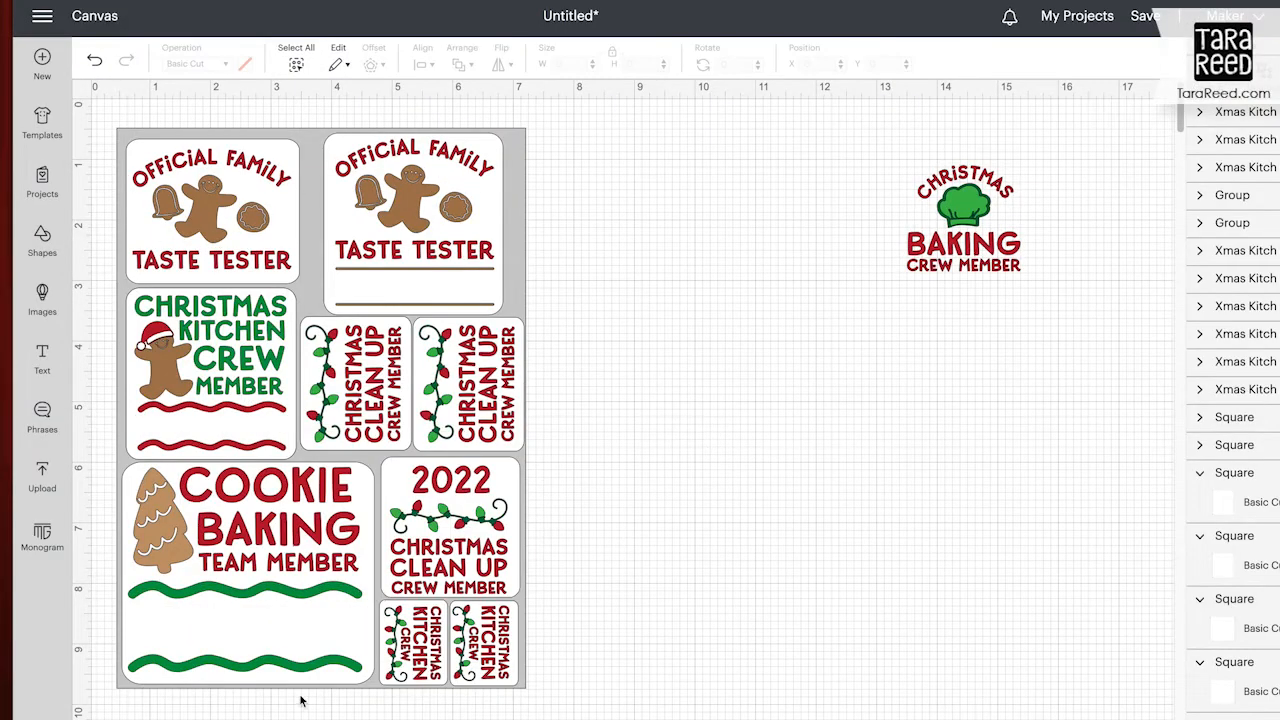
mouse_move(296, 504)
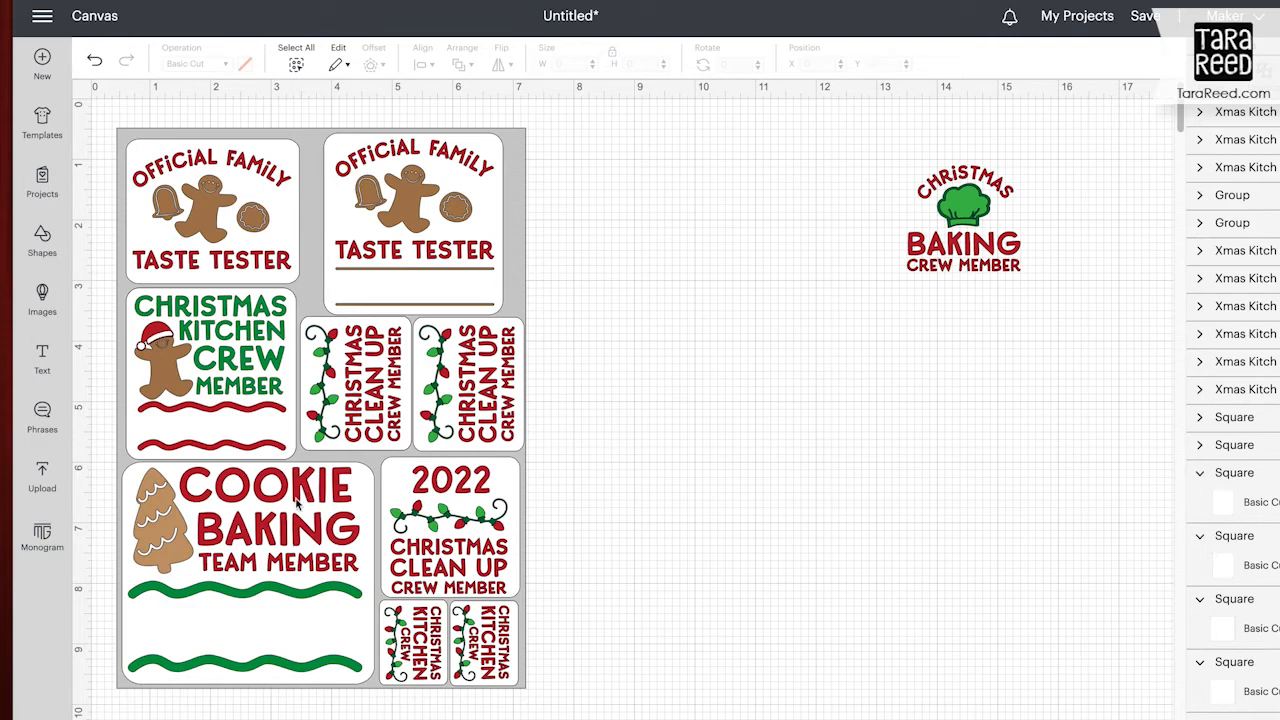
Step: Add a new text layer for the name and check the Font dropdown
click(964, 216)
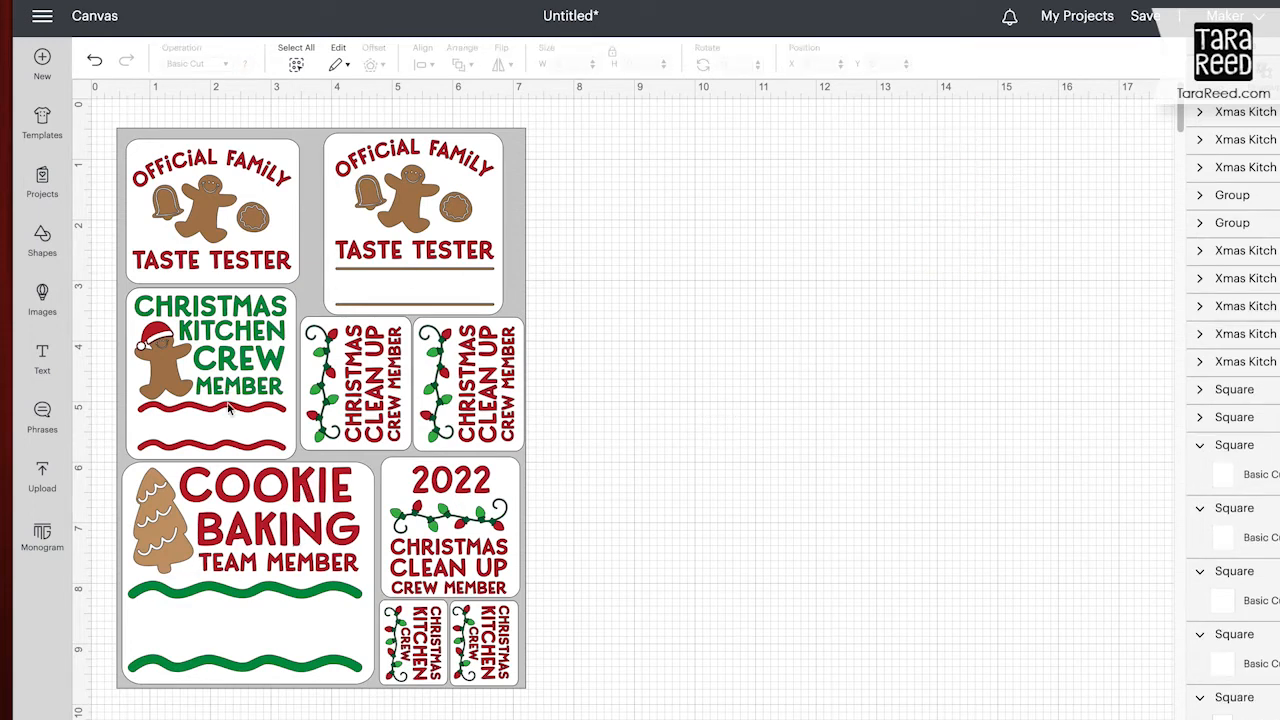
mouse_move(42, 360)
text(Tara)
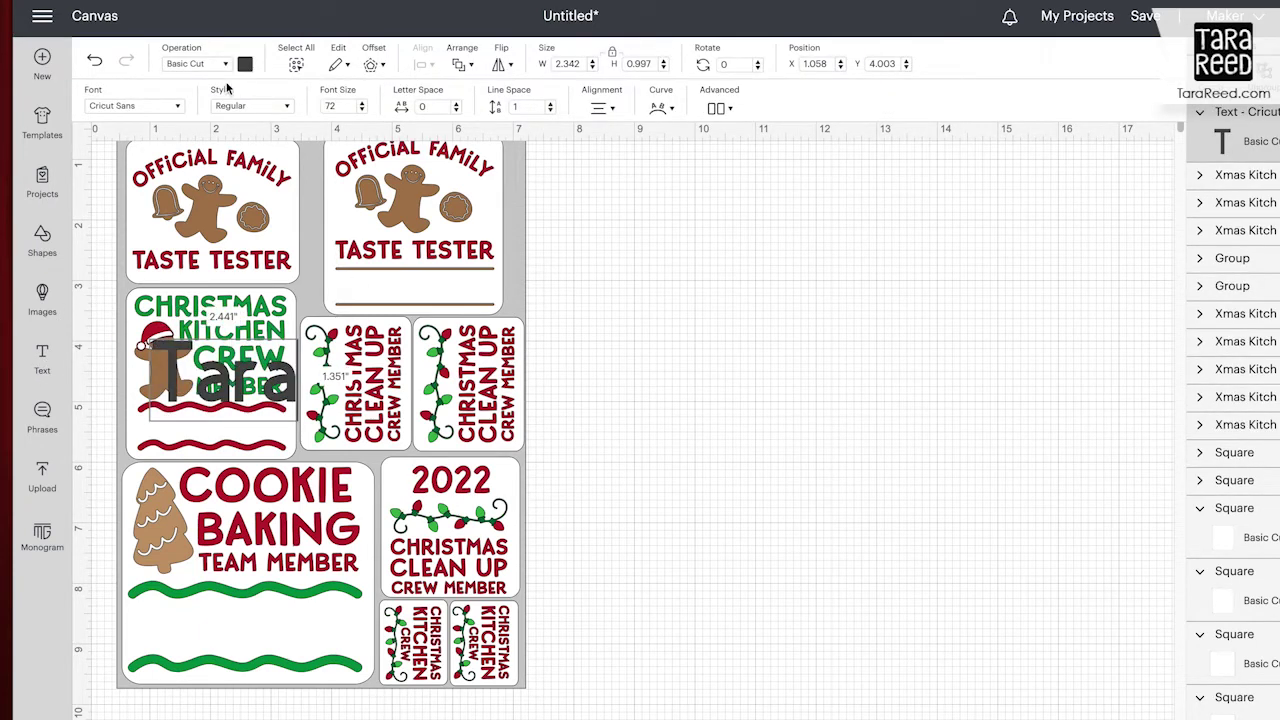
mouse_move(152, 110)
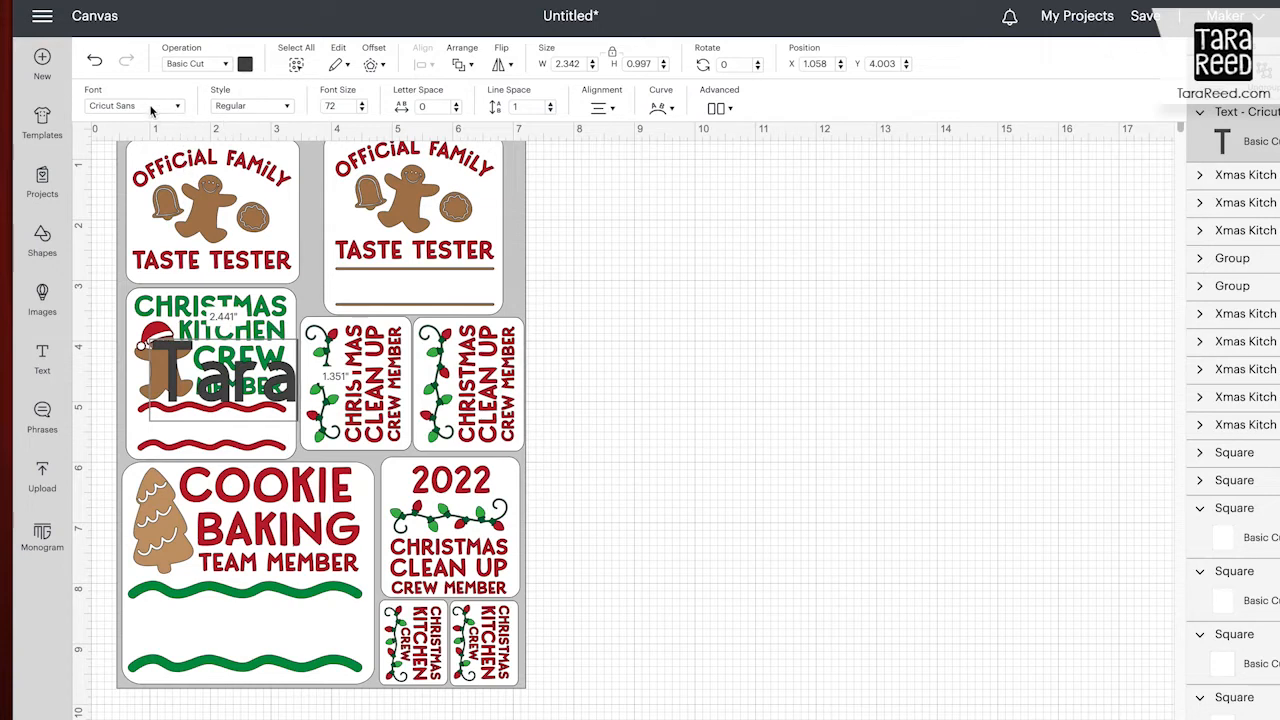
click(136, 104)
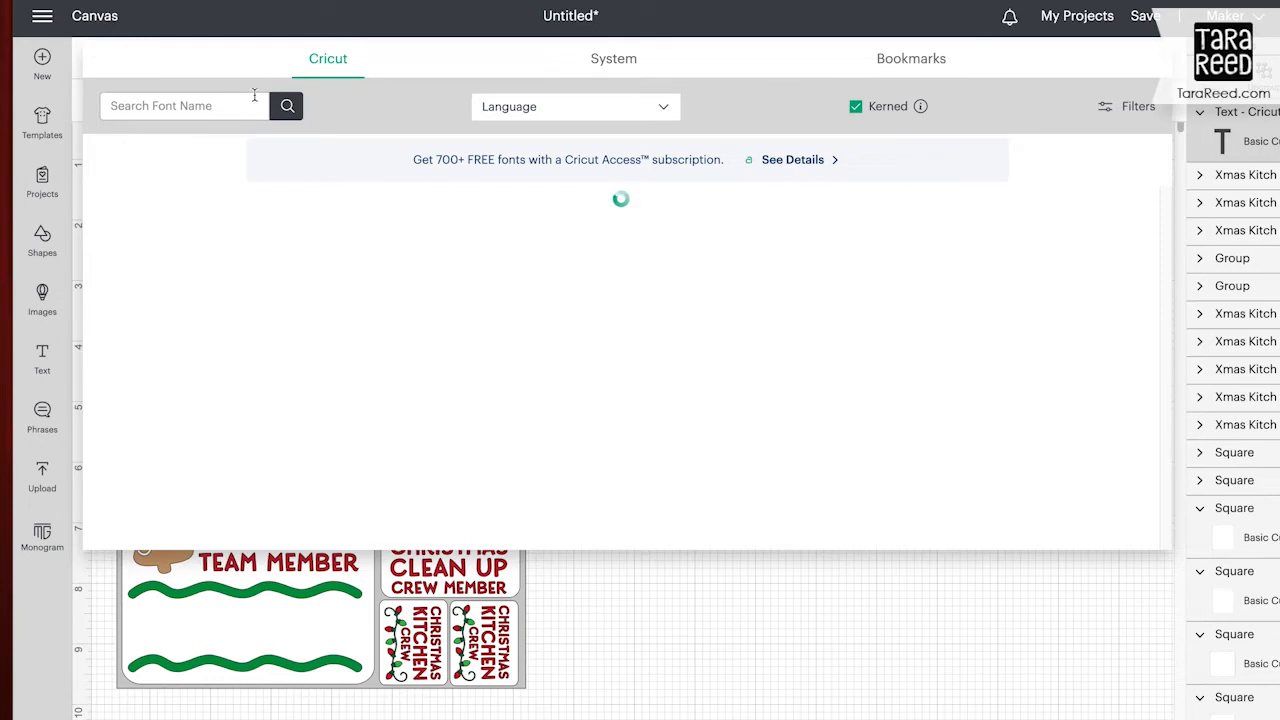
mouse_move(640, 164)
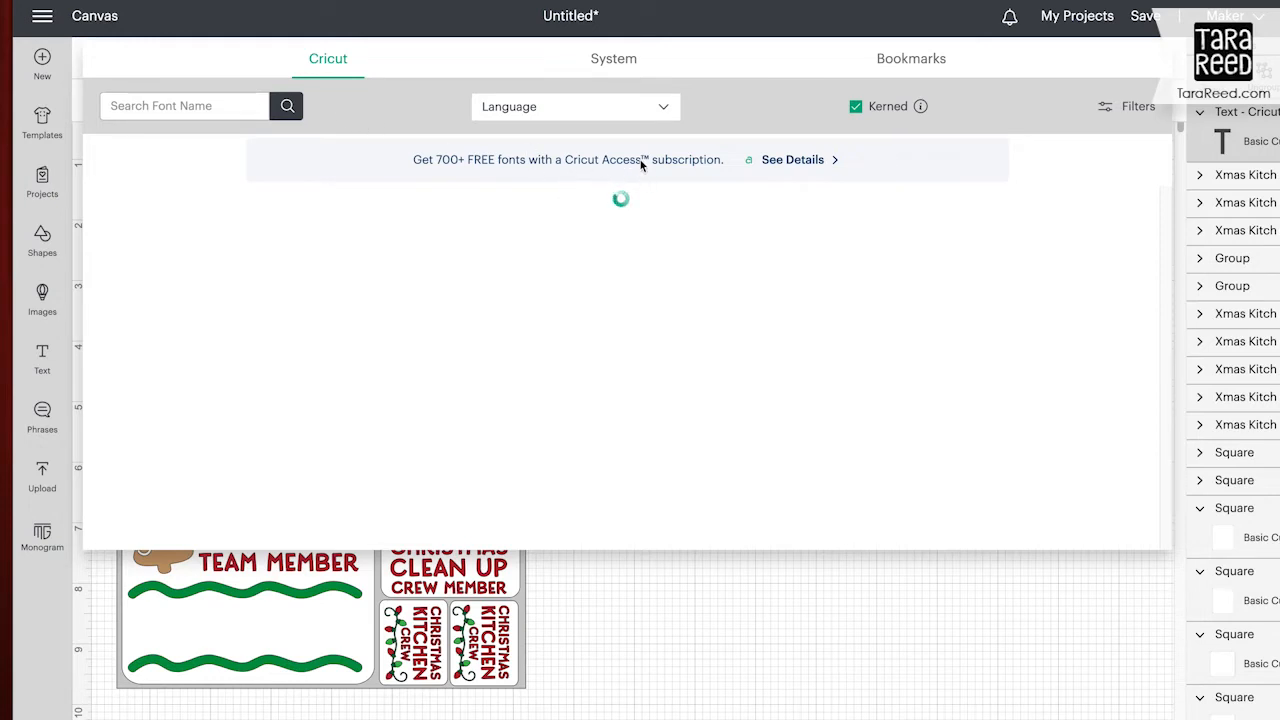
mouse_move(316, 252)
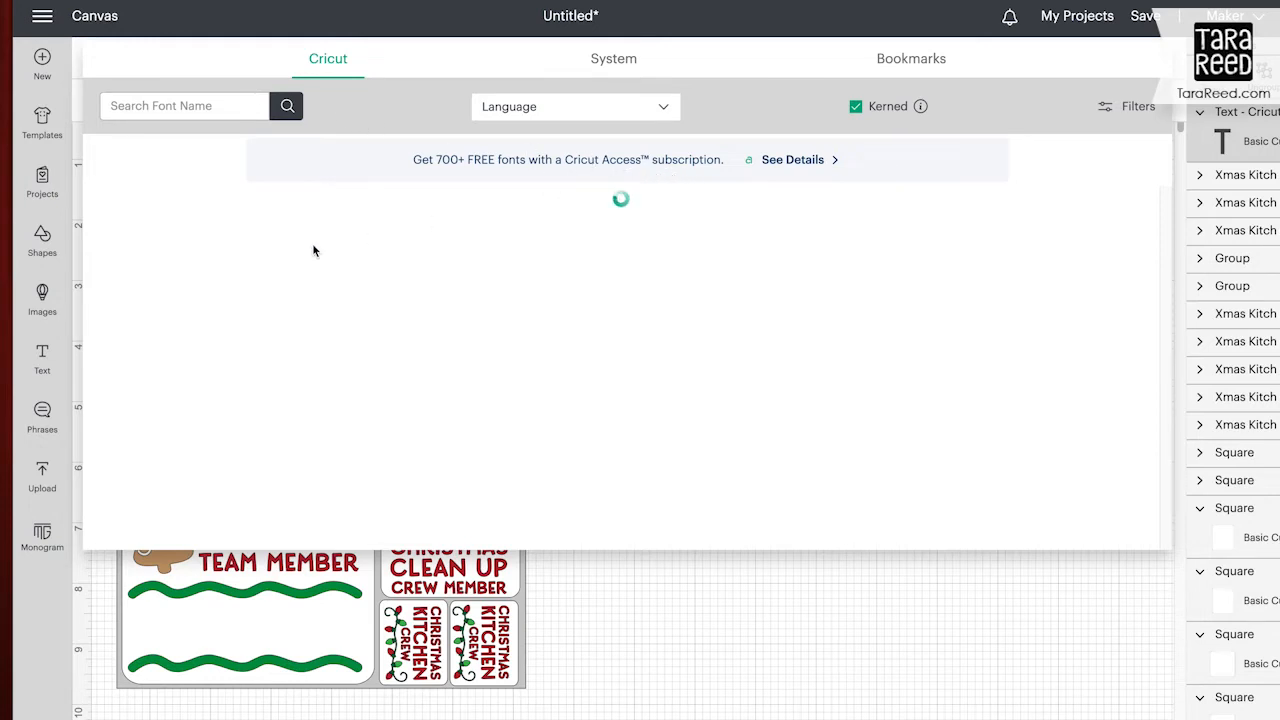
mouse_move(698, 528)
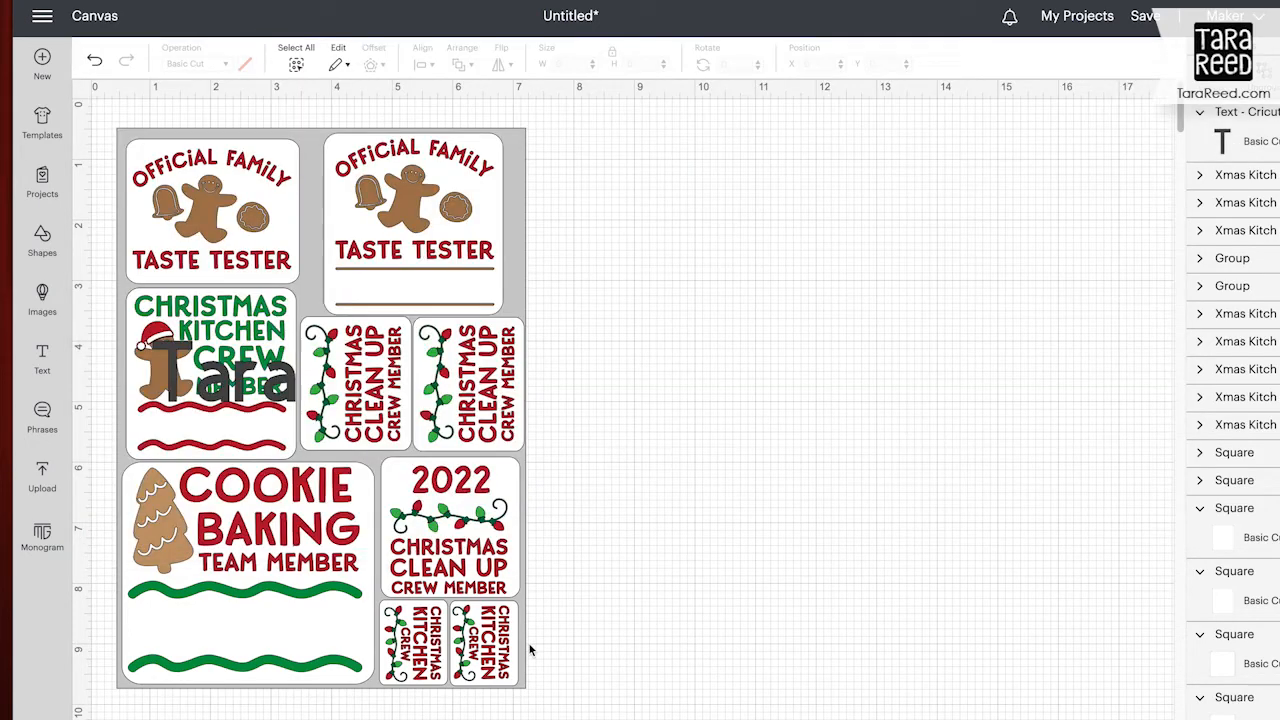
Step: Make the name text green, place it under the Crew Member design and enter 'Craig'
click(220, 380)
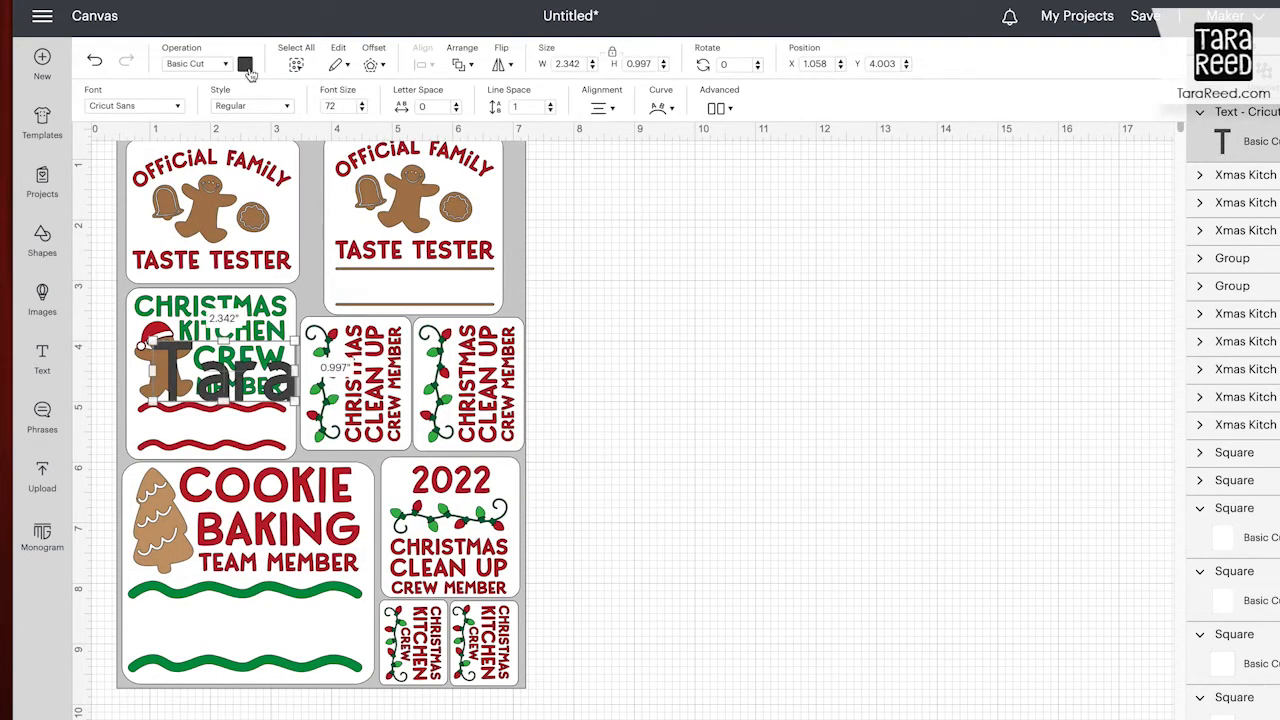
click(244, 62)
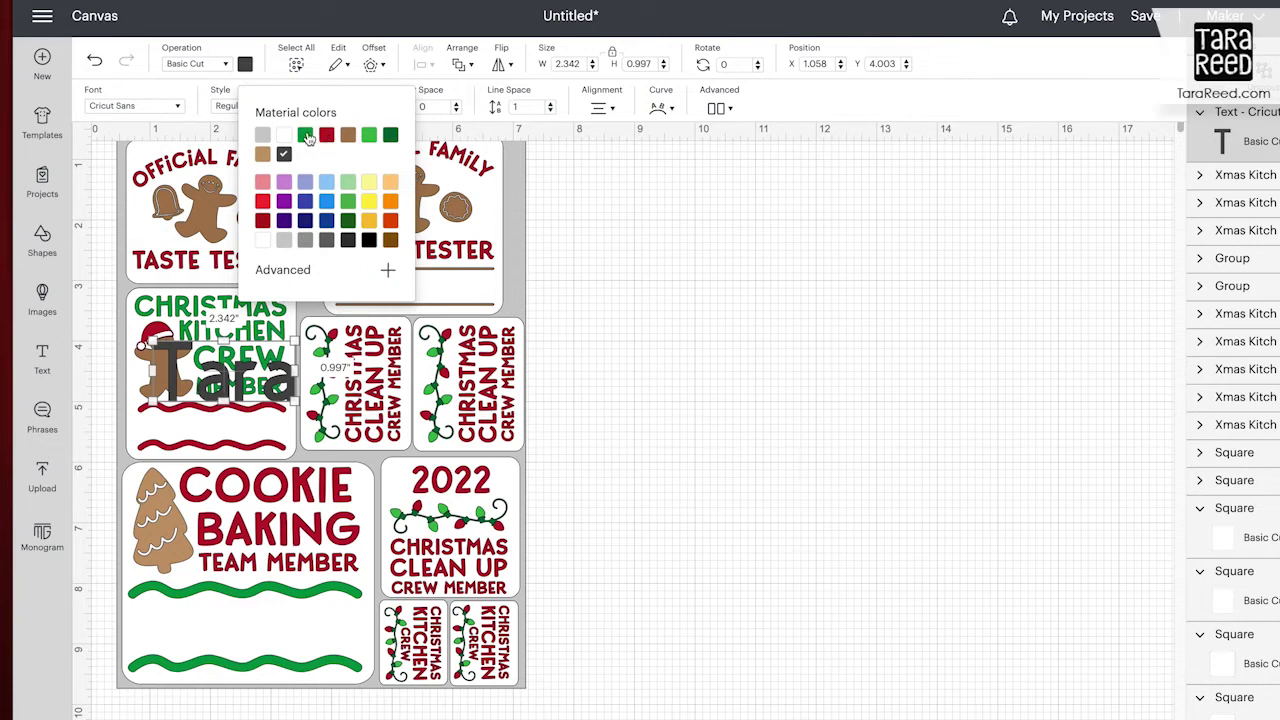
click(304, 136)
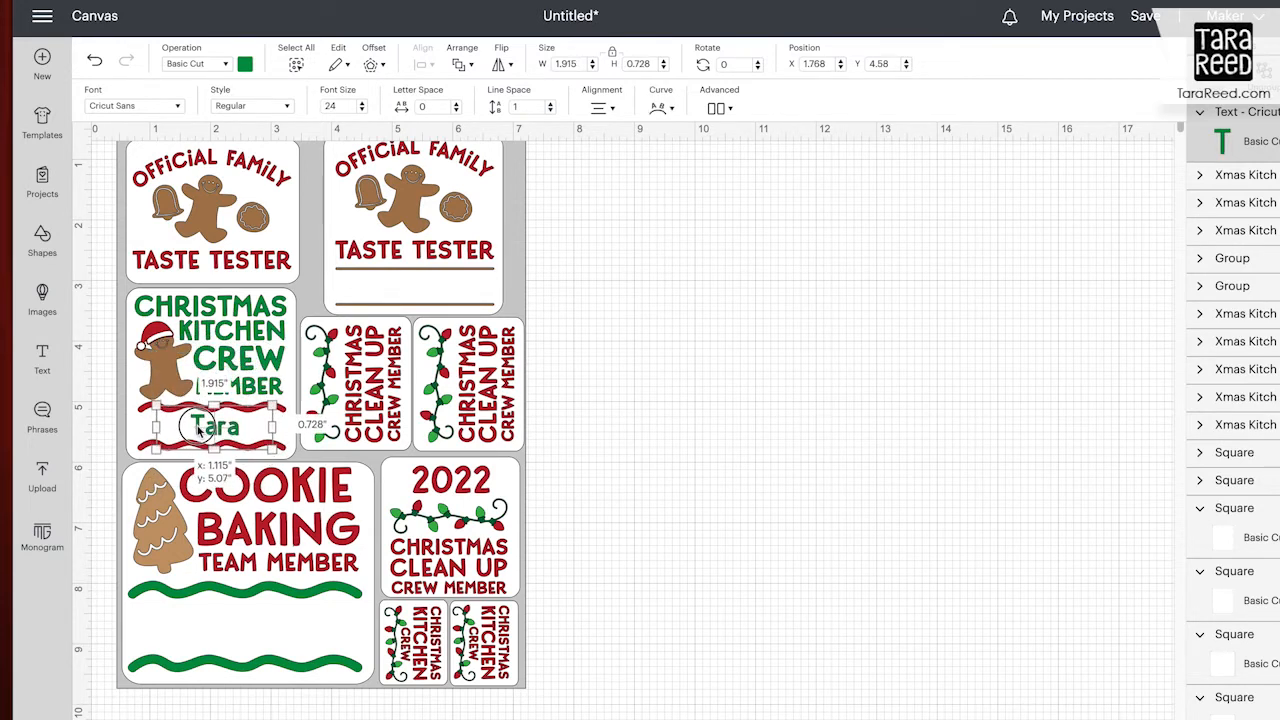
drag(212, 424, 230, 432)
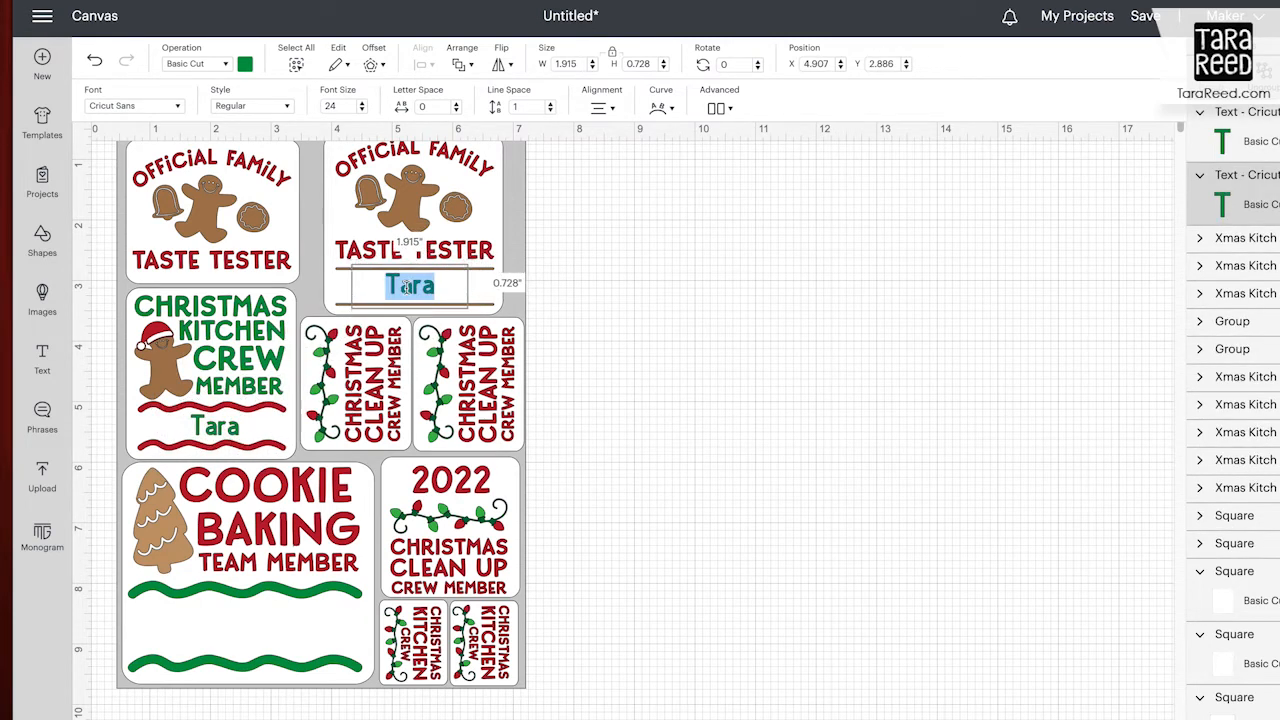
text(Craig)
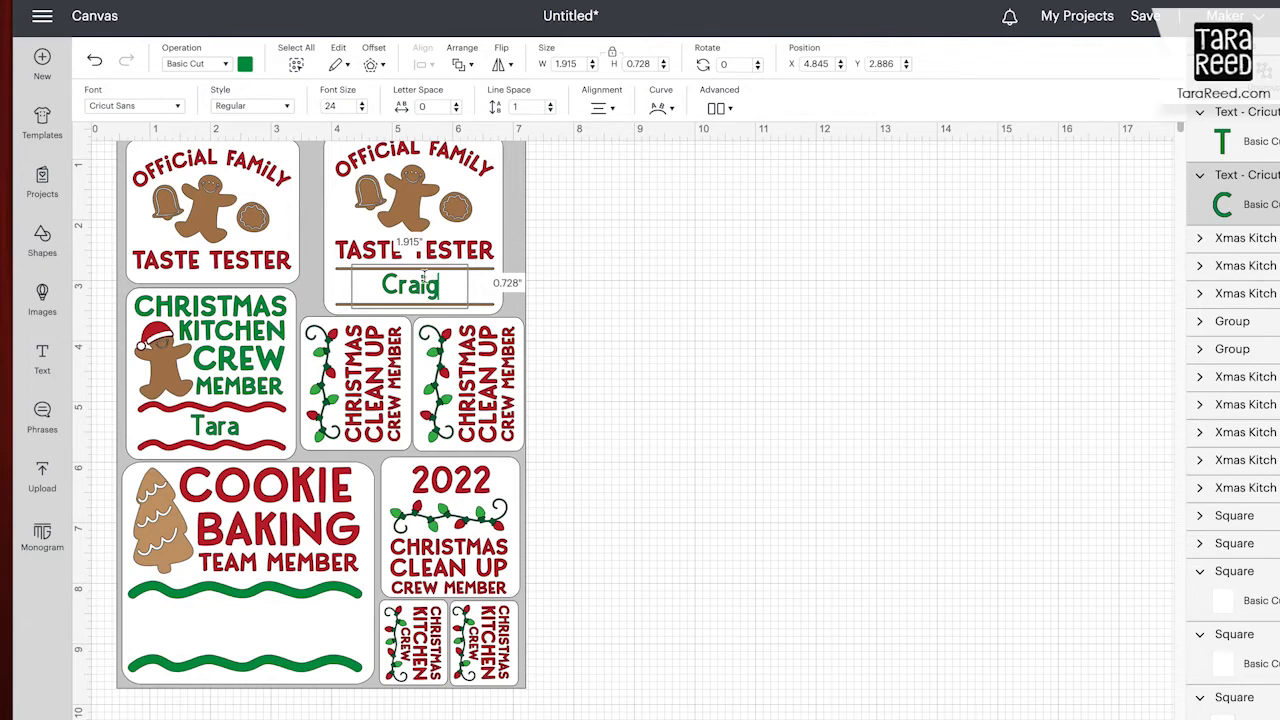
Step: Copy the name as 'Kyle', colour it brown and fit it into the Cookie Baking name space
click(244, 64)
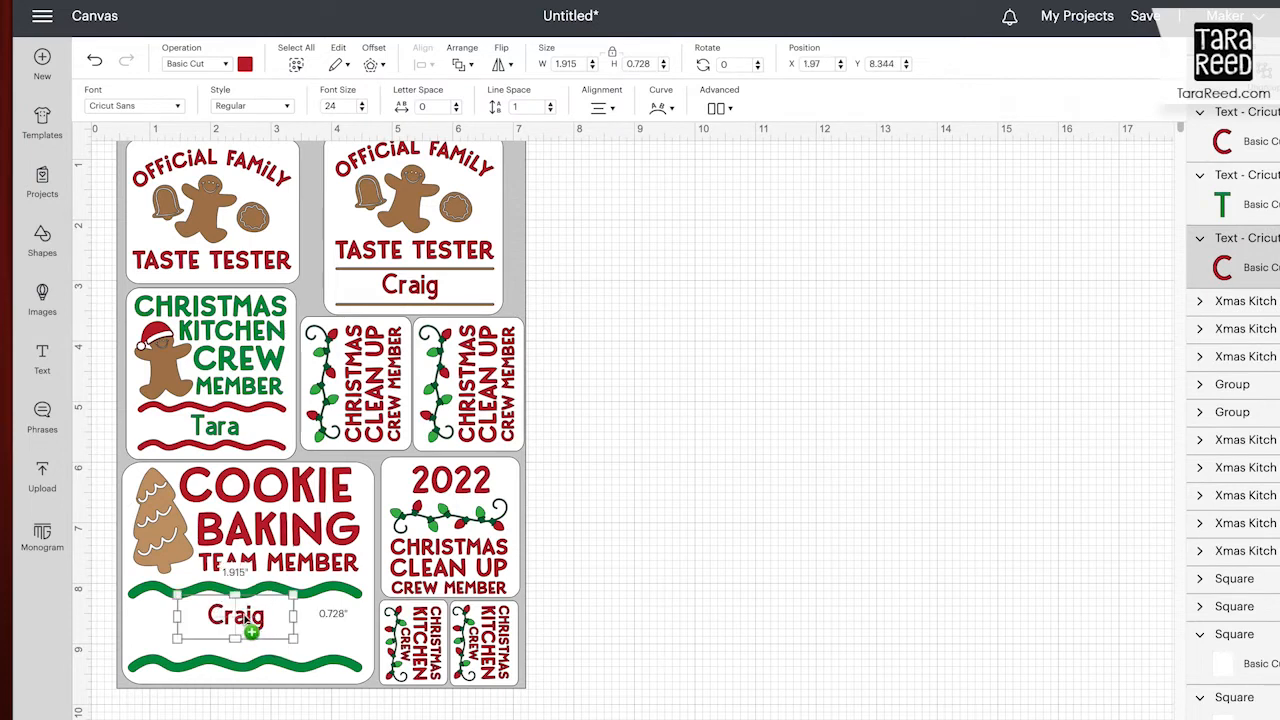
text(Kyl)
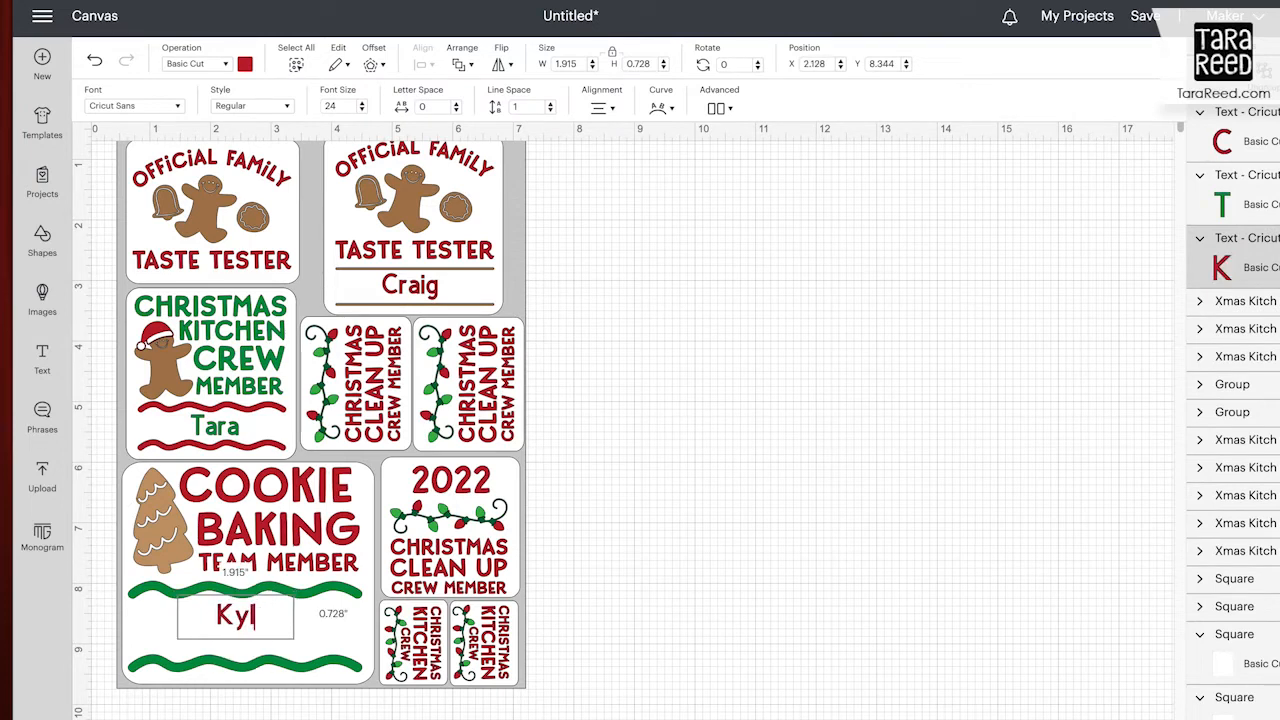
click(244, 62)
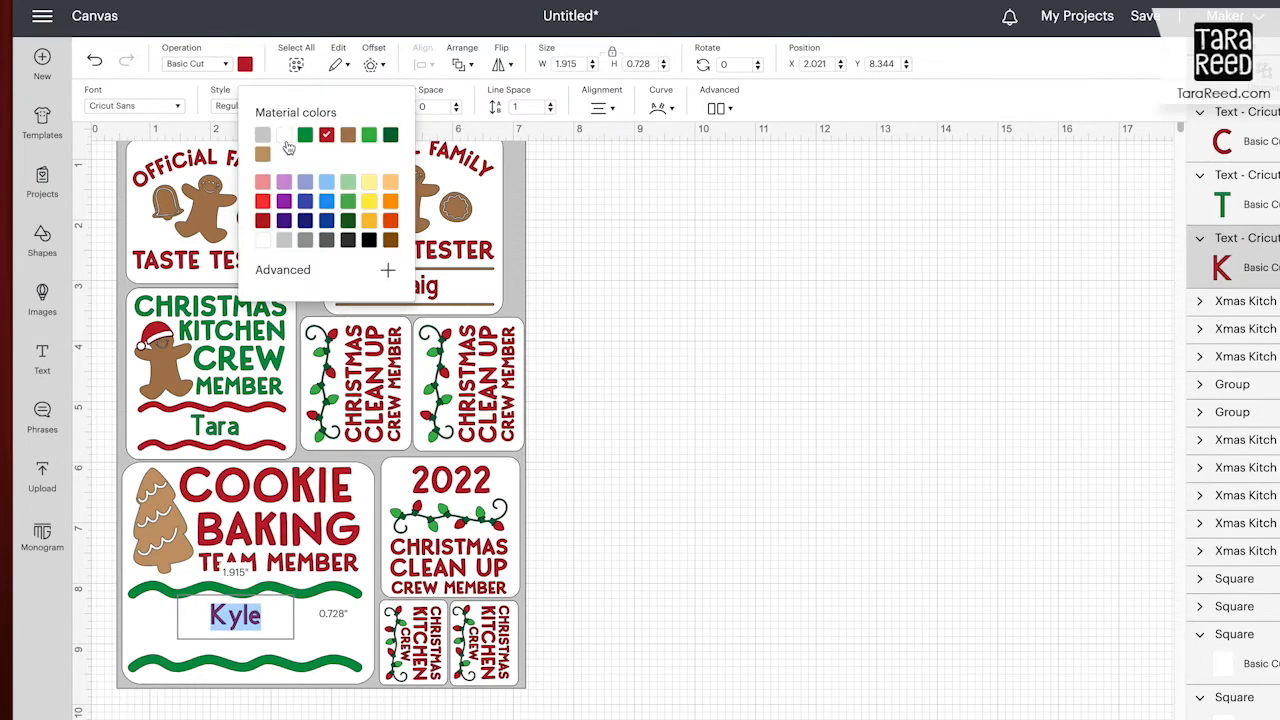
click(348, 136)
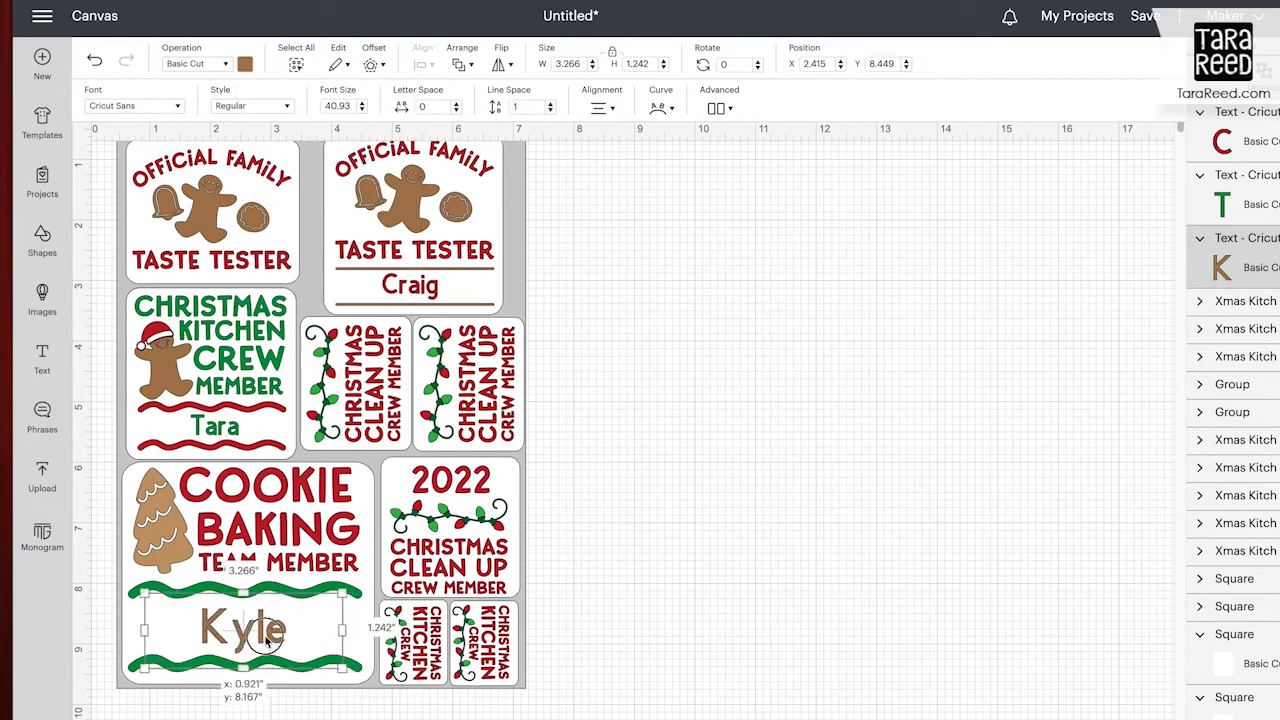
drag(244, 628, 256, 624)
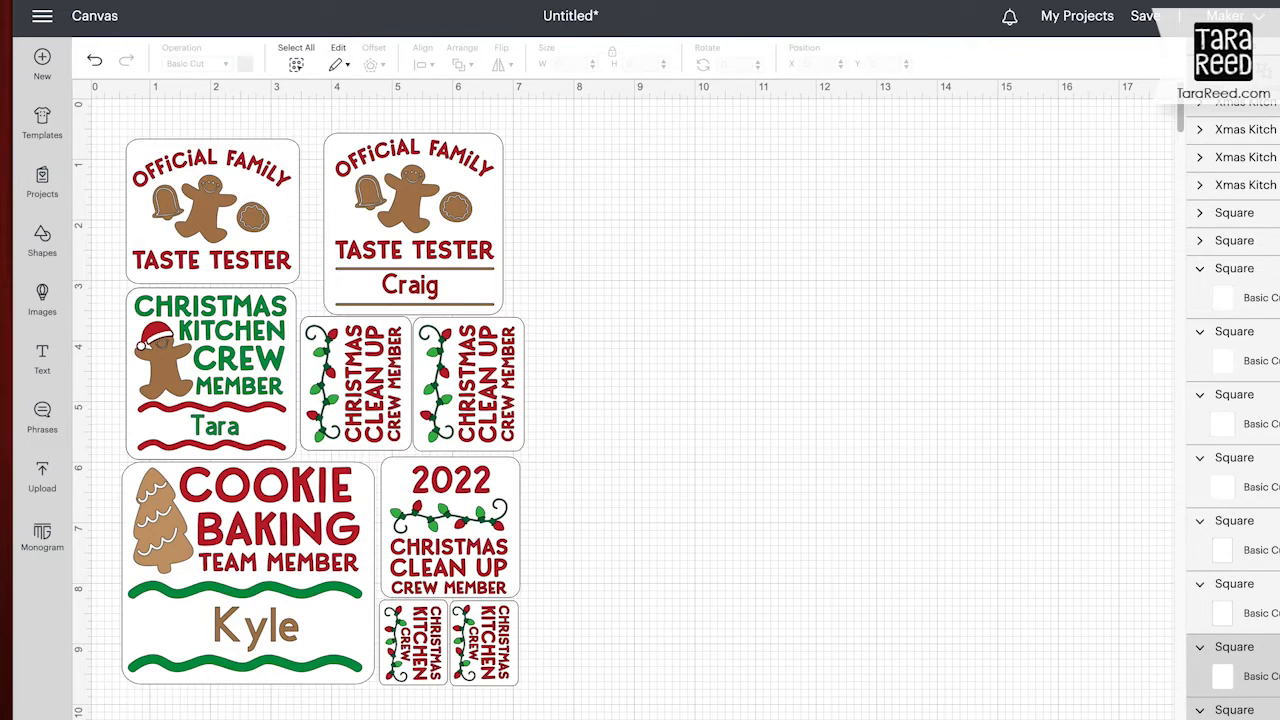
mouse_move(220, 710)
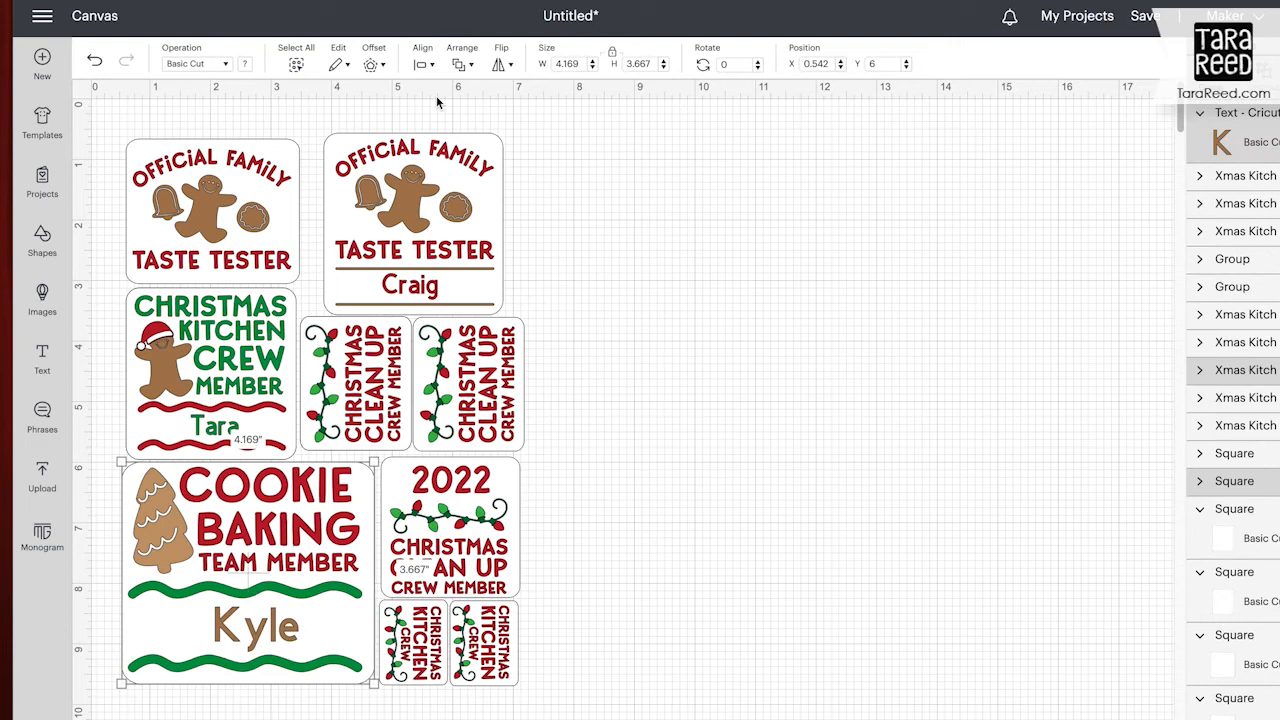
Step: Group the Cookie Baking sticker with Kyle and select the small Christmas Kitchen stickers
click(422, 56)
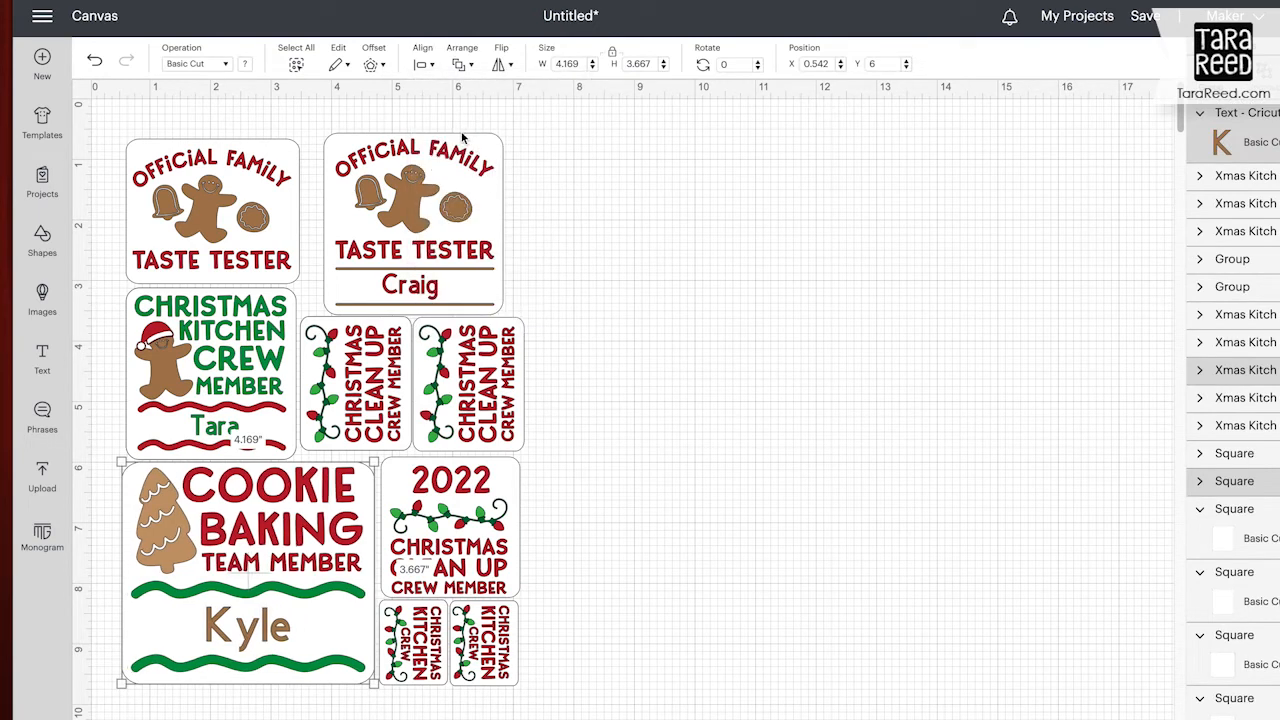
click(248, 624)
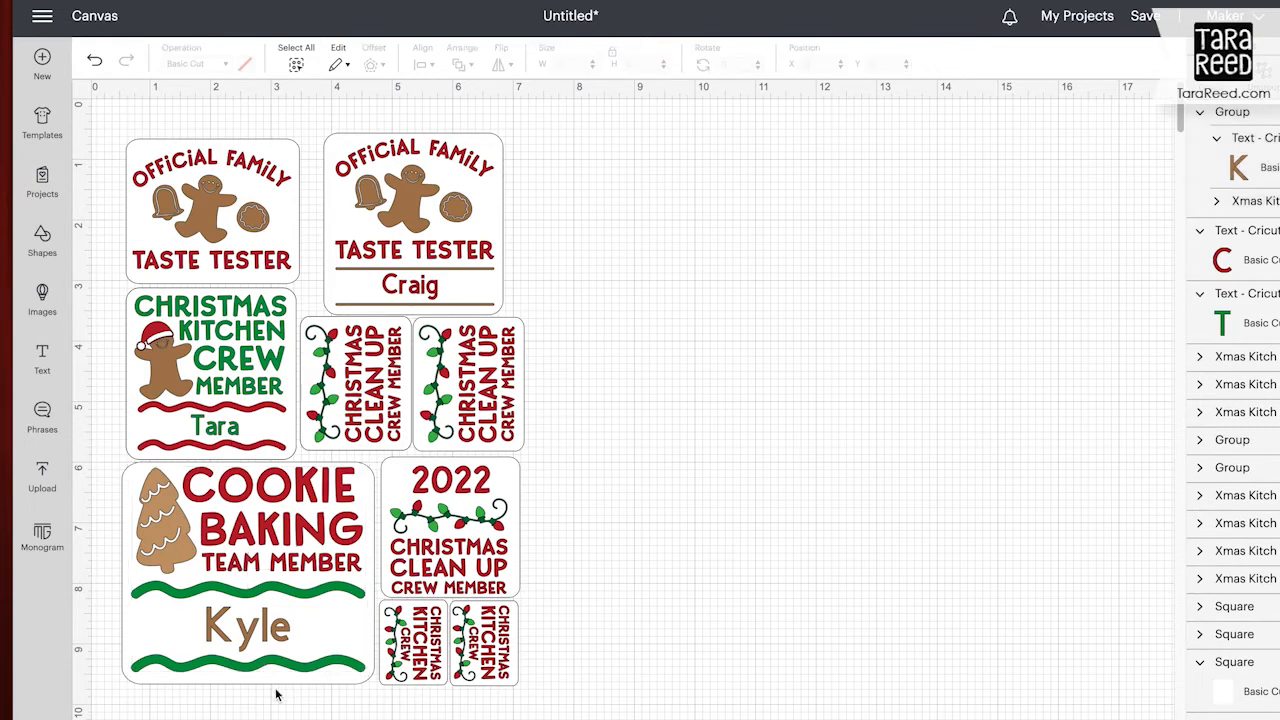
click(248, 570)
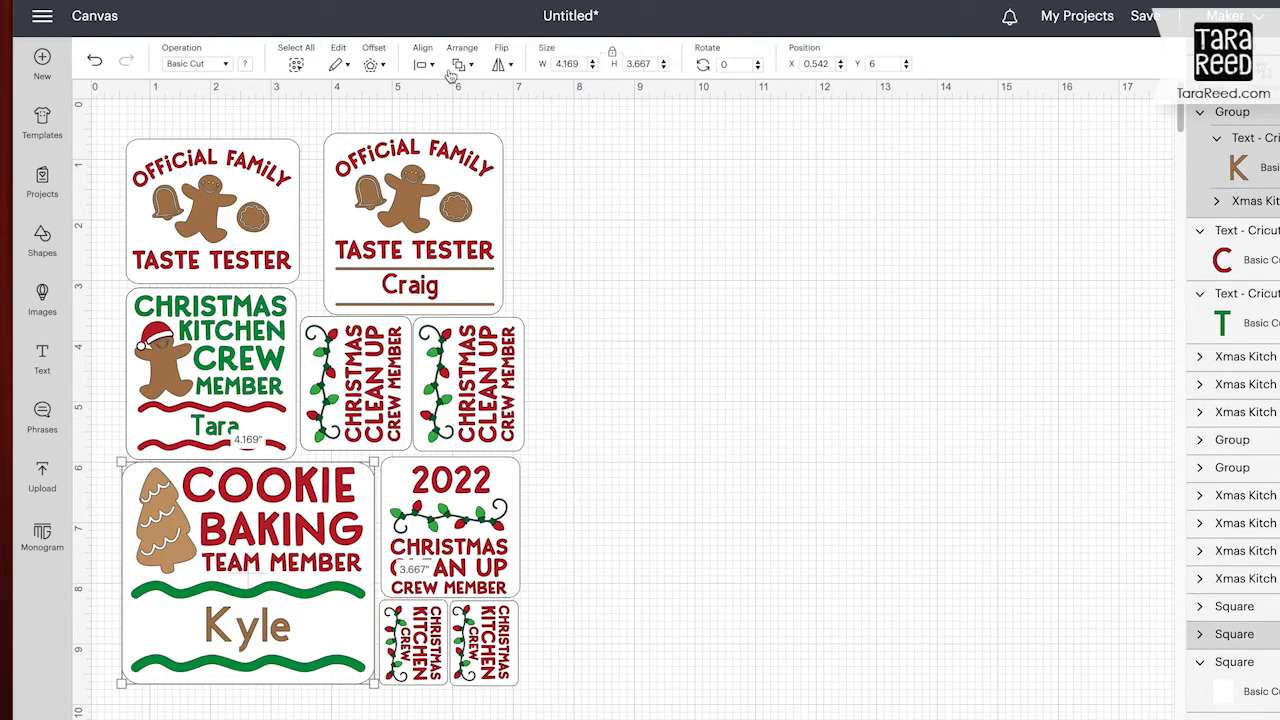
click(420, 56)
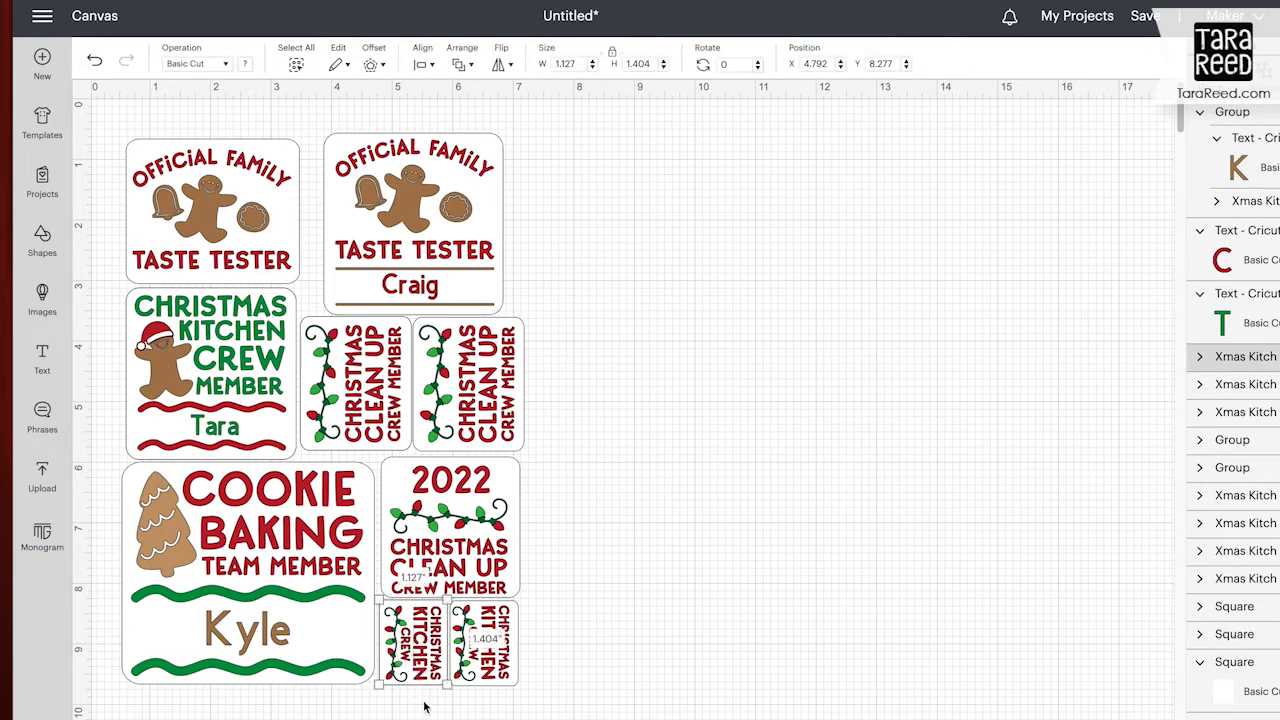
click(422, 52)
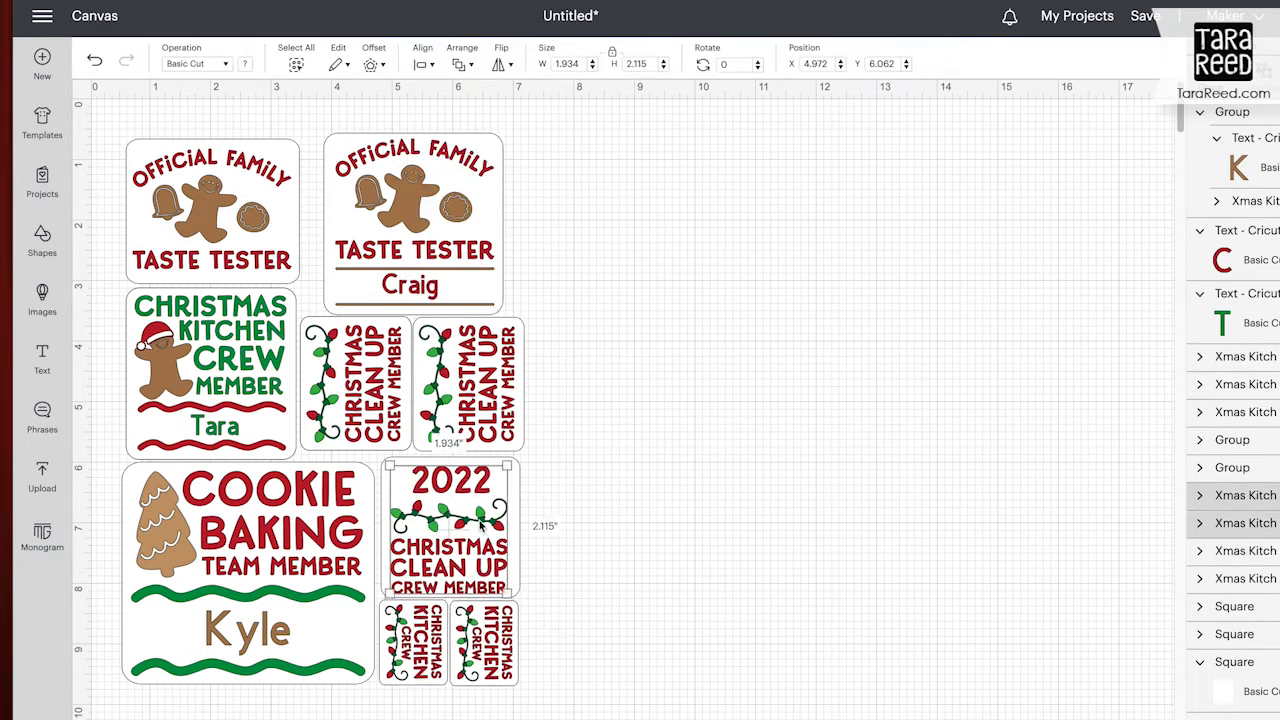
Step: Resize the 2022 Christmas Clean Up sticker and centre the chosen stickers vertically
click(422, 56)
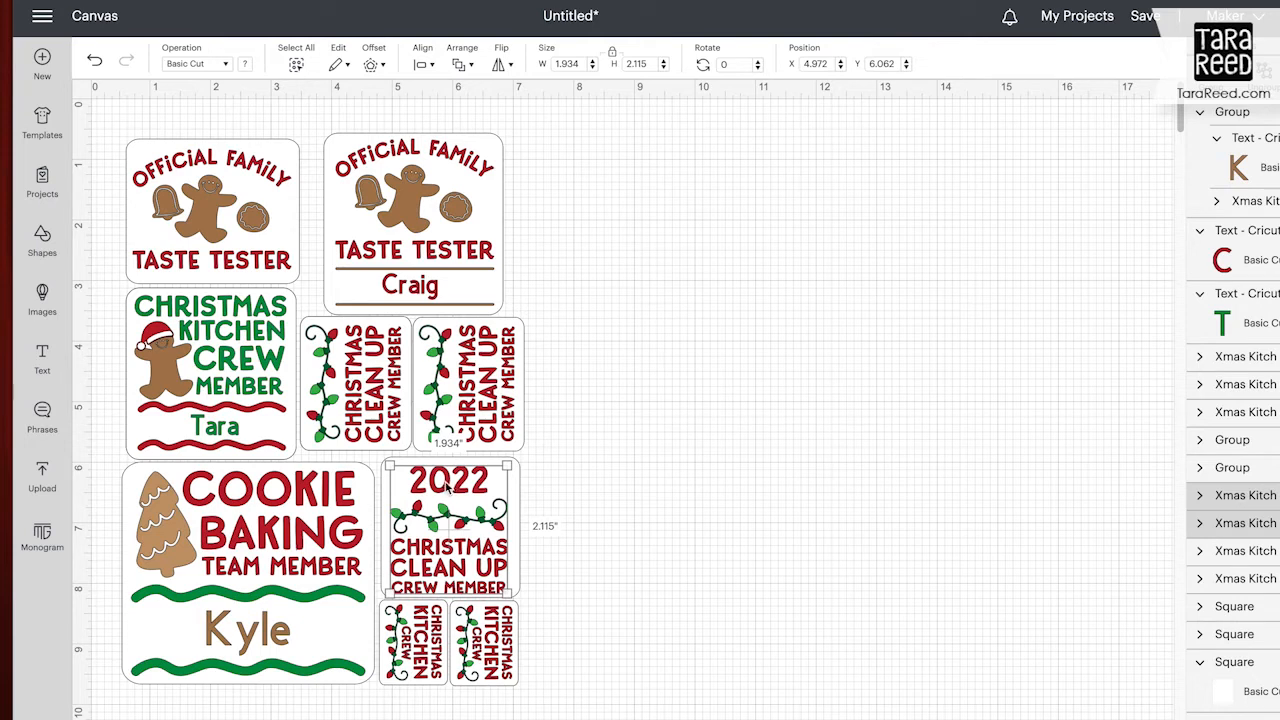
mouse_move(584, 520)
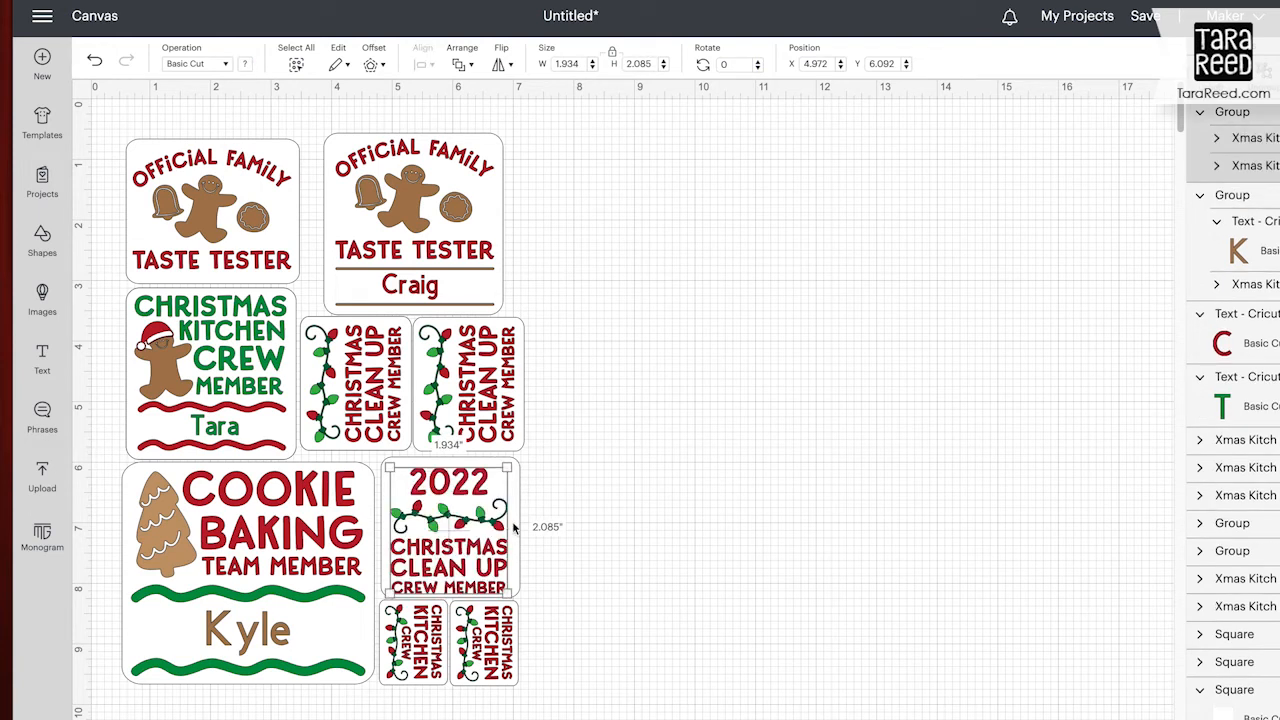
click(422, 56)
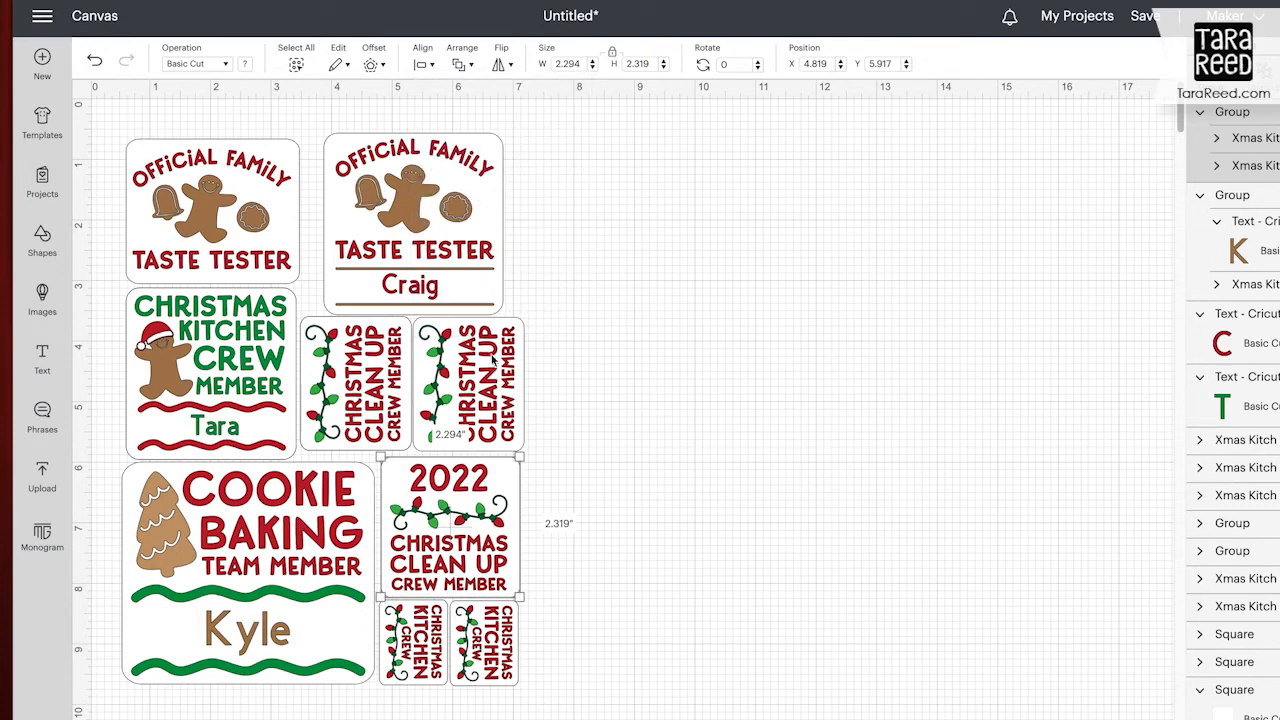
click(412, 220)
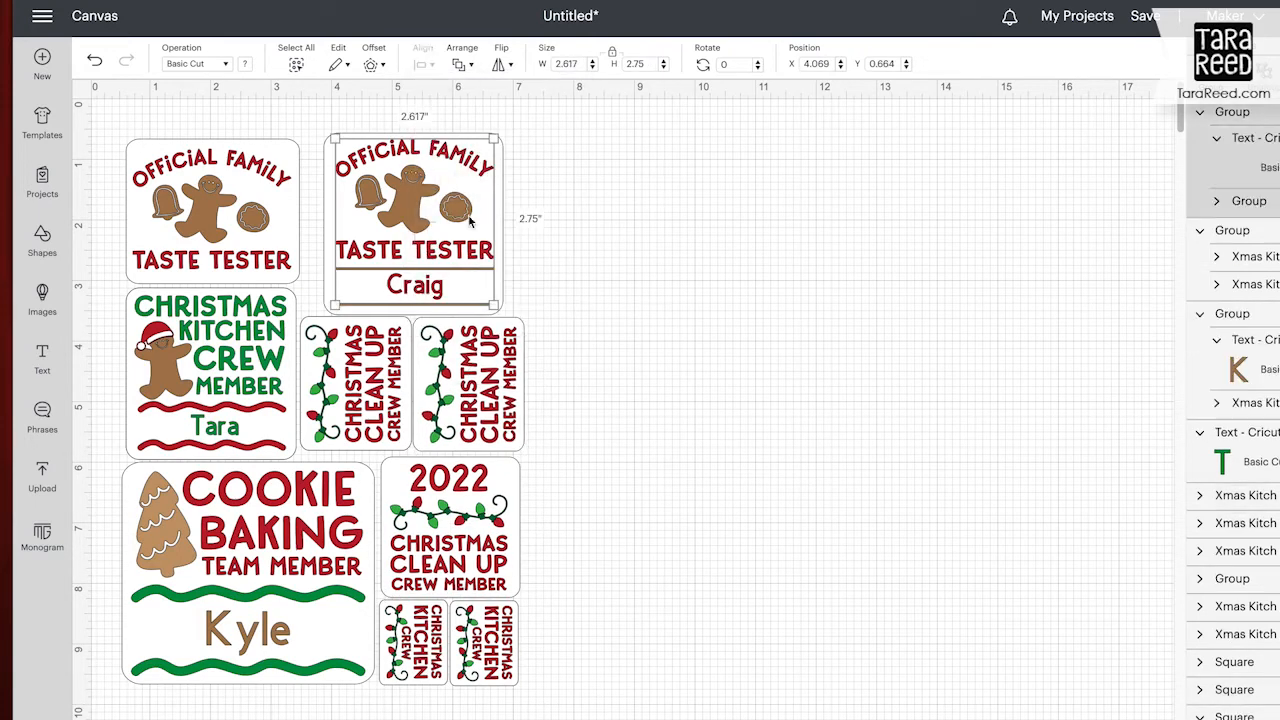
click(422, 56)
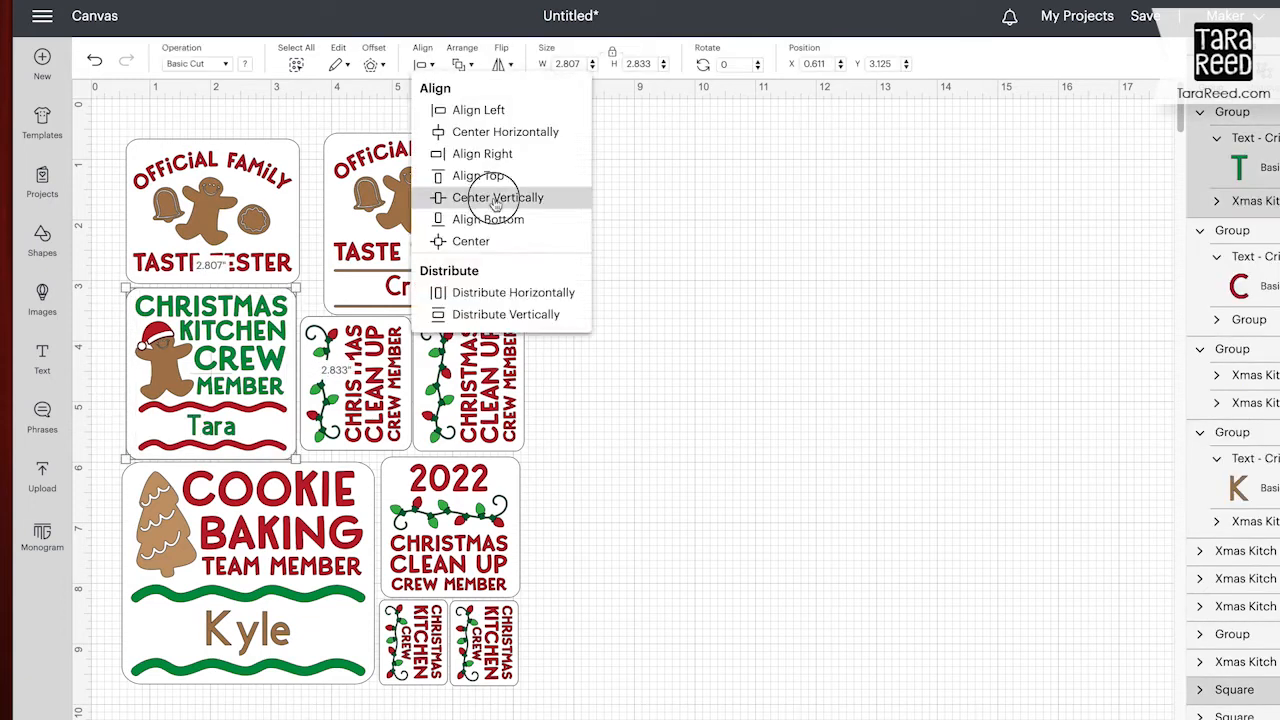
click(496, 198)
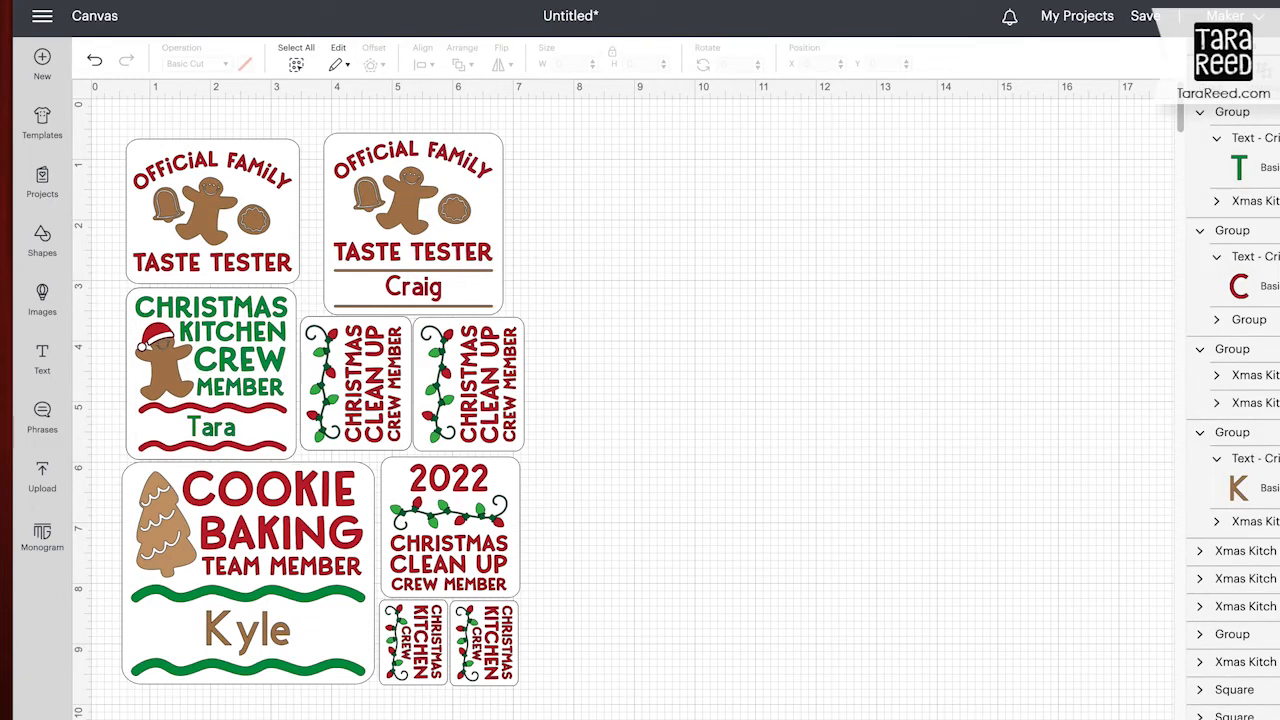
scroll(down, 3)
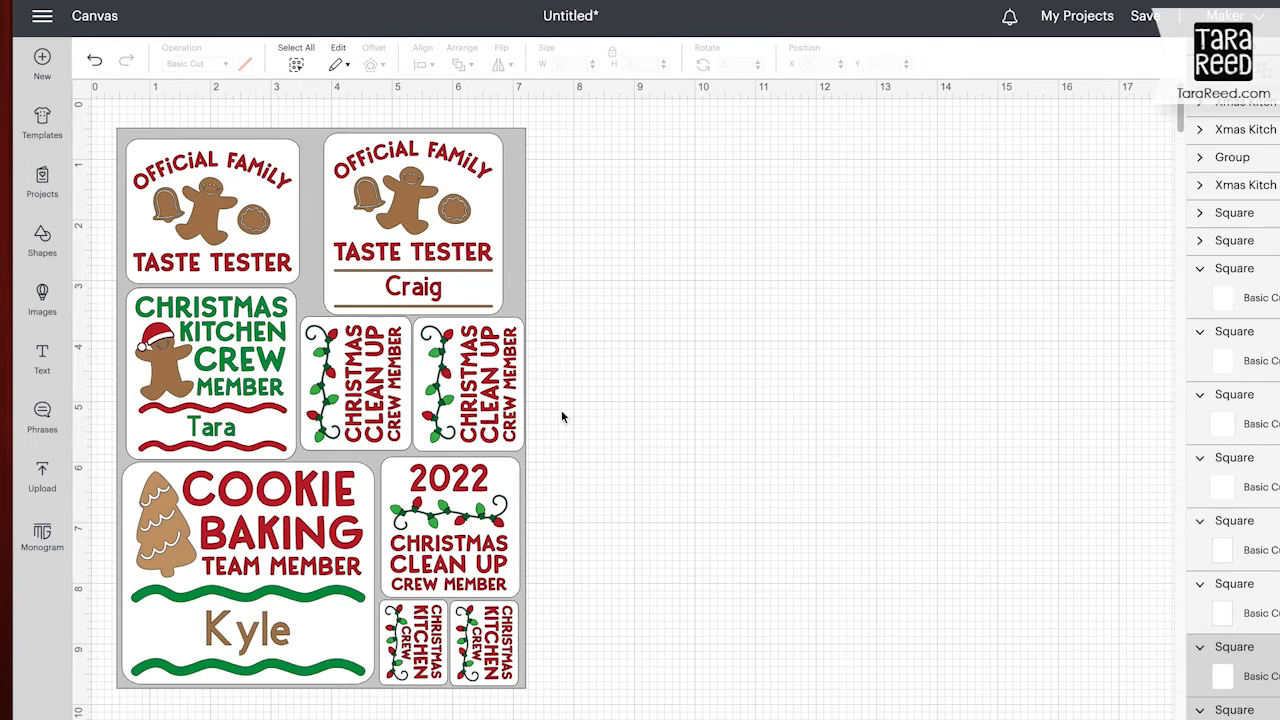
Step: Select every sticker on the sheet and flatten them into one print-then-cut image
click(468, 384)
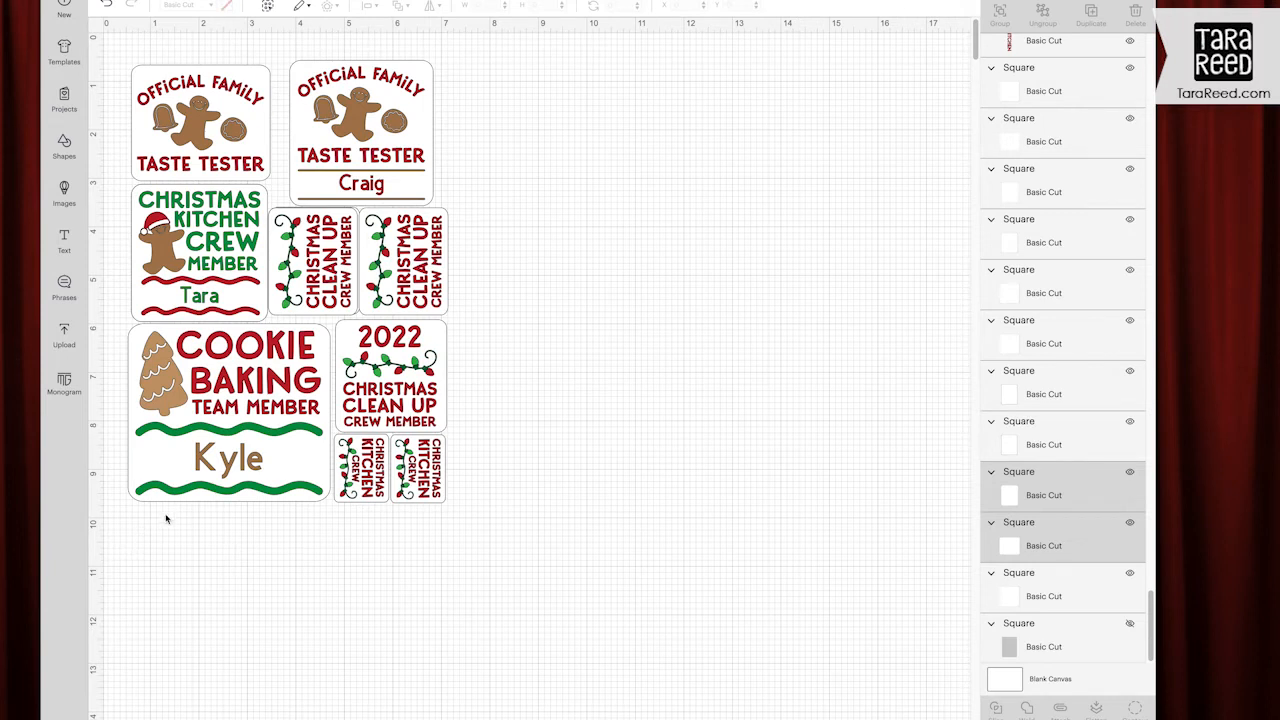
mouse_move(144, 544)
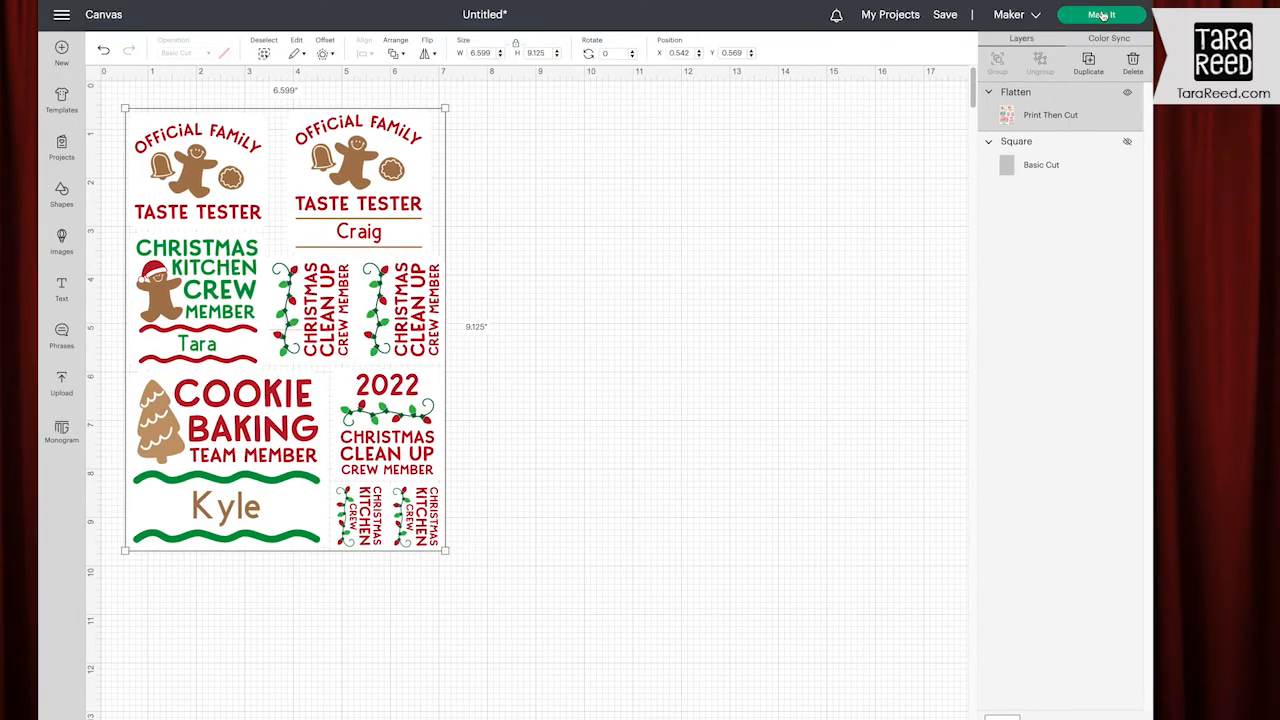
click(1100, 14)
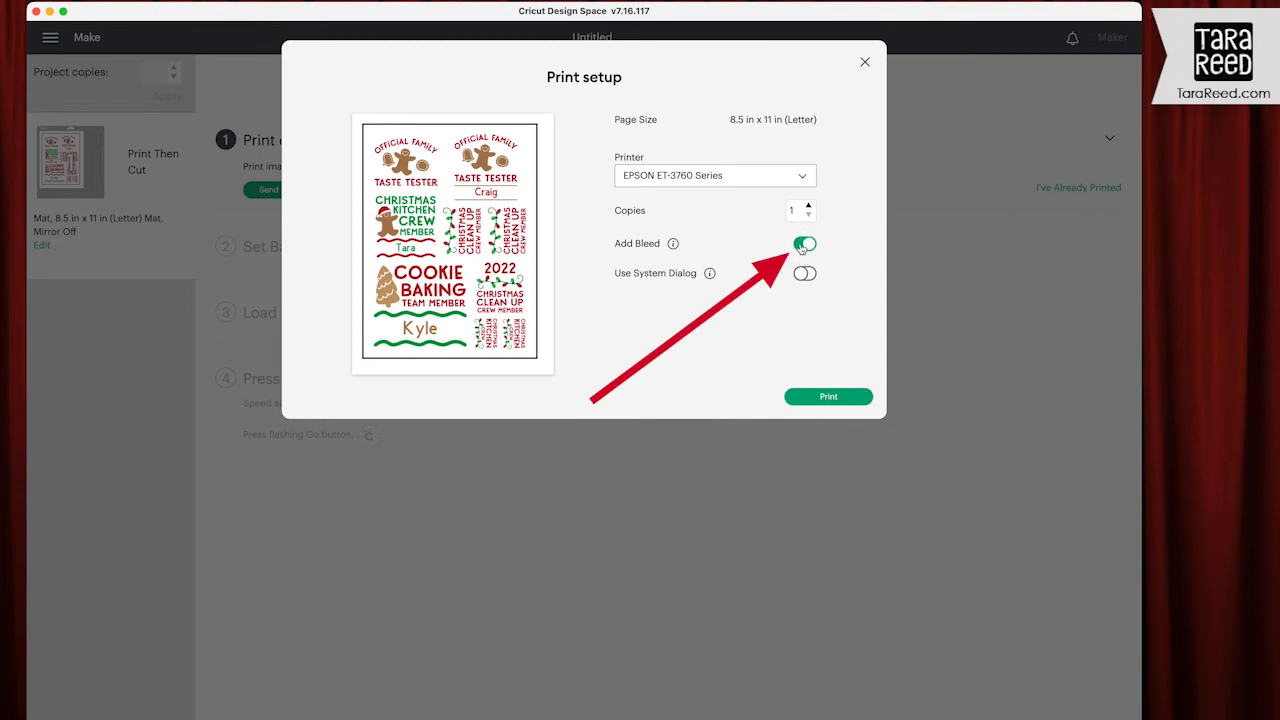
Step: Turn off Add Bleed and send the sticker sheet to the printer
click(804, 244)
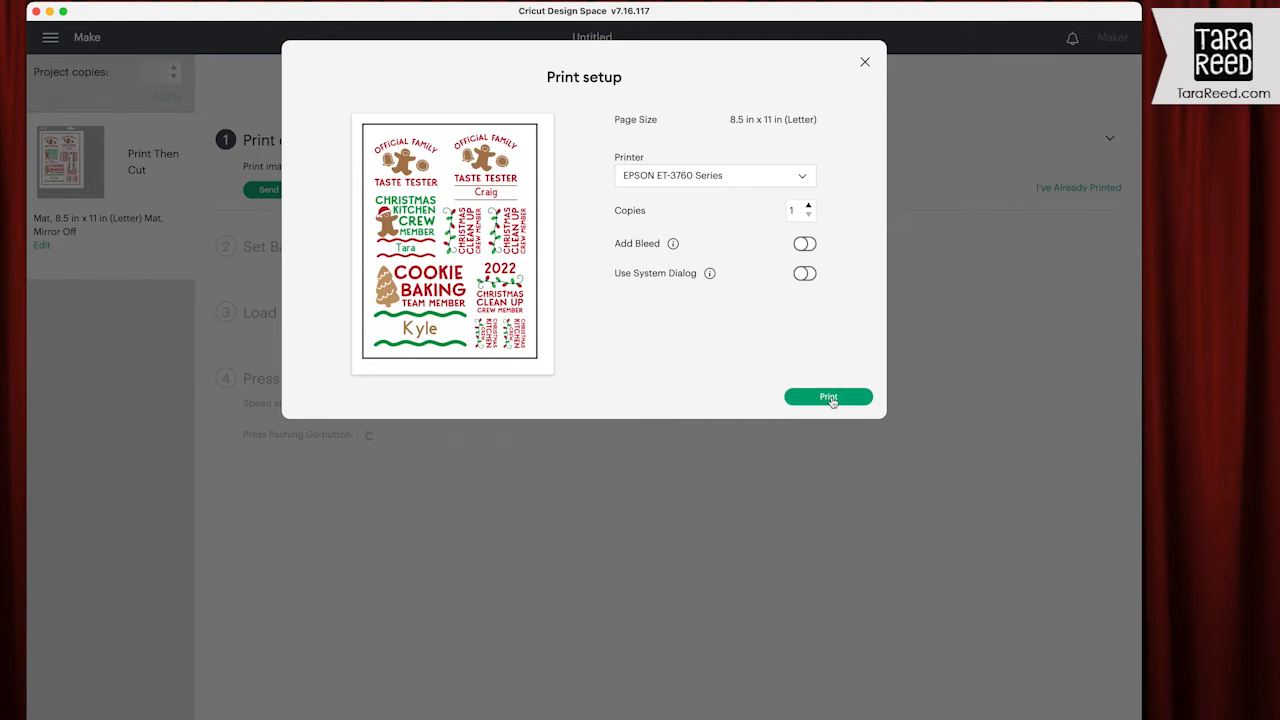
click(828, 396)
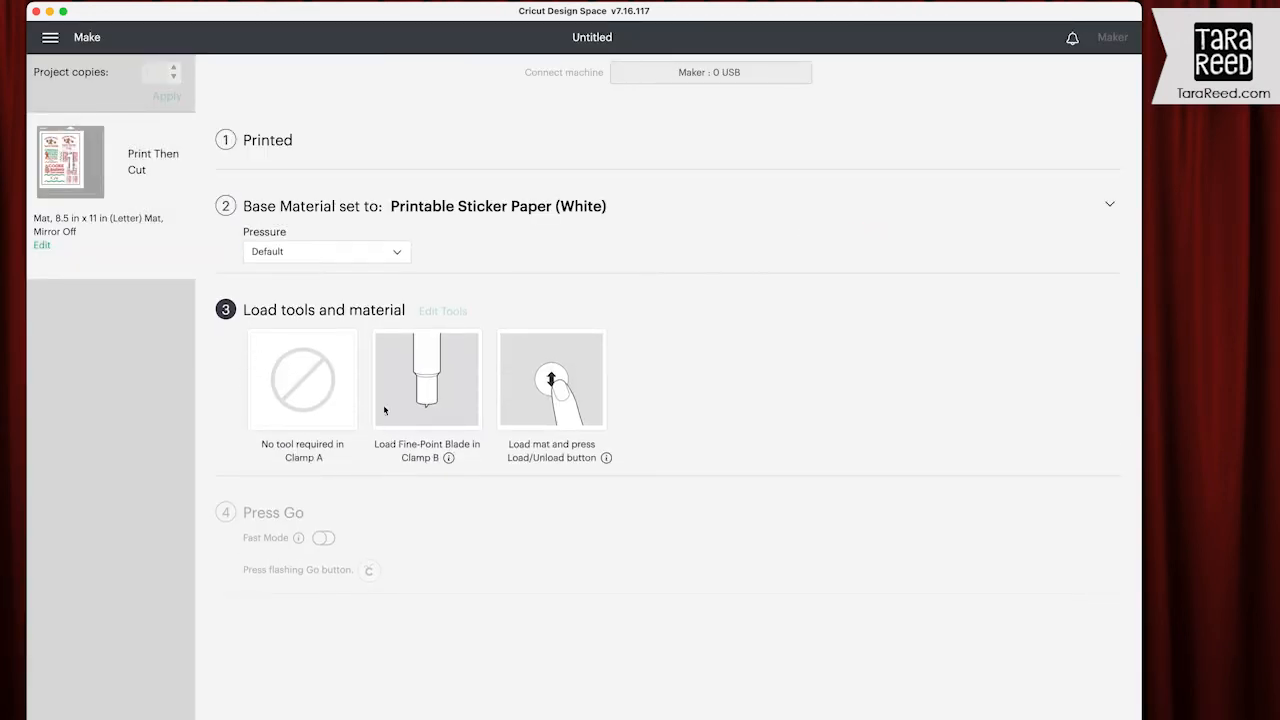
mouse_move(392, 480)
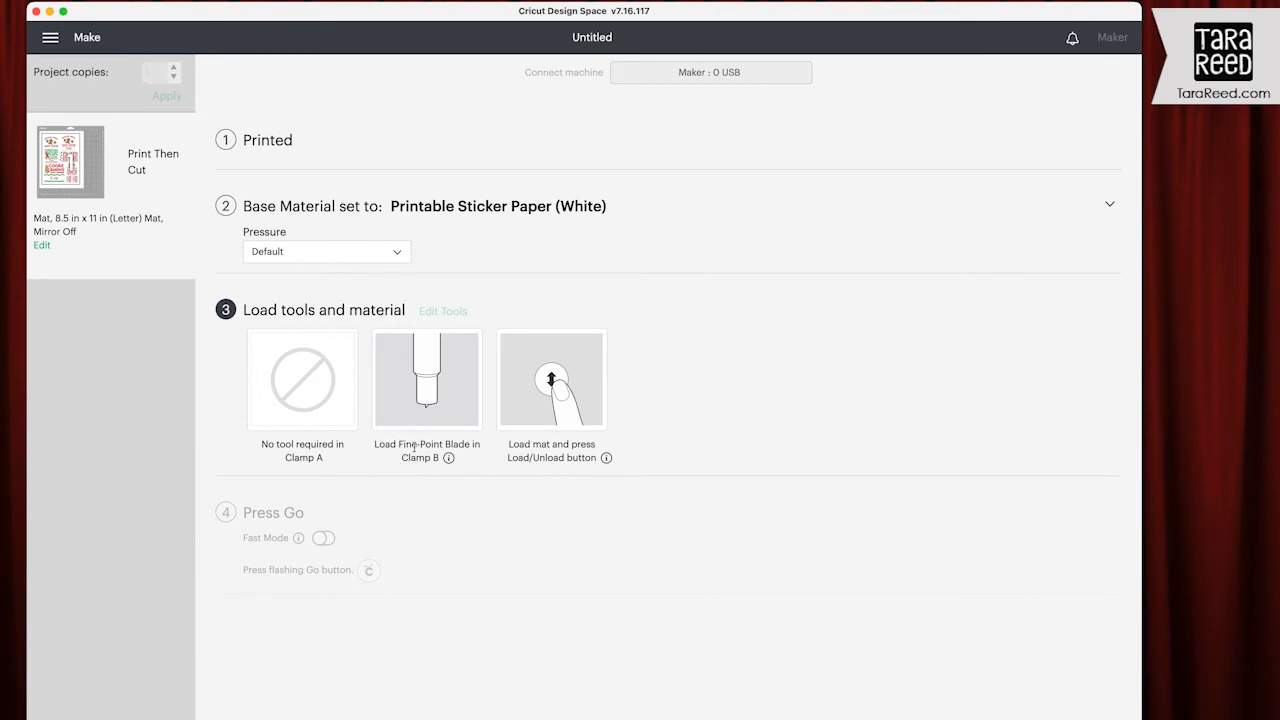
mouse_move(416, 472)
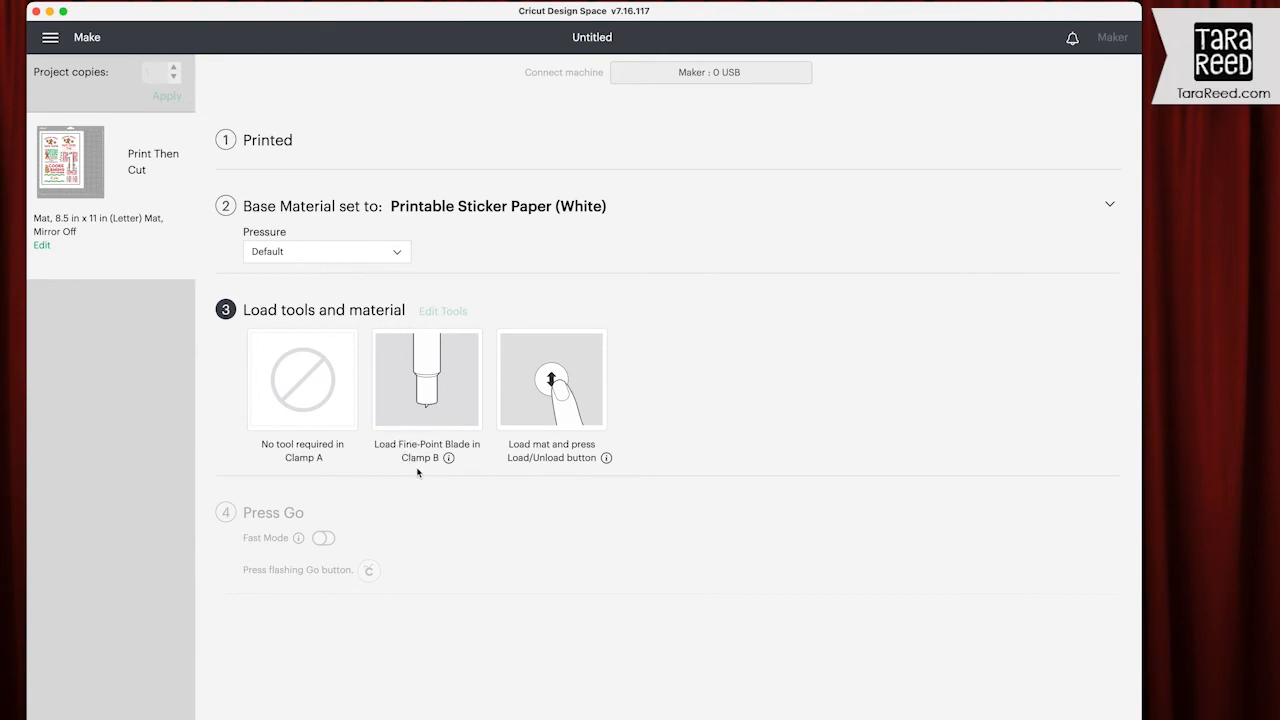
mouse_move(546, 474)
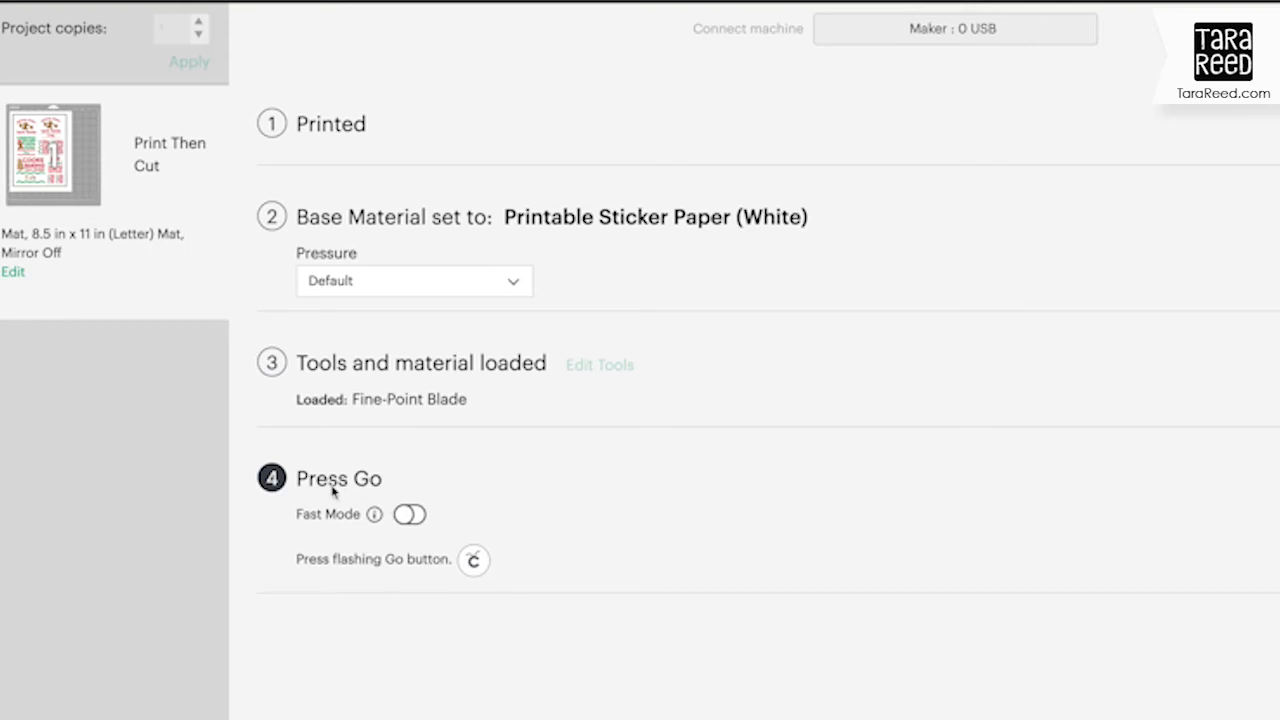
Step: Switch on Fast Mode for cutting the printed sticker sheet
click(408, 514)
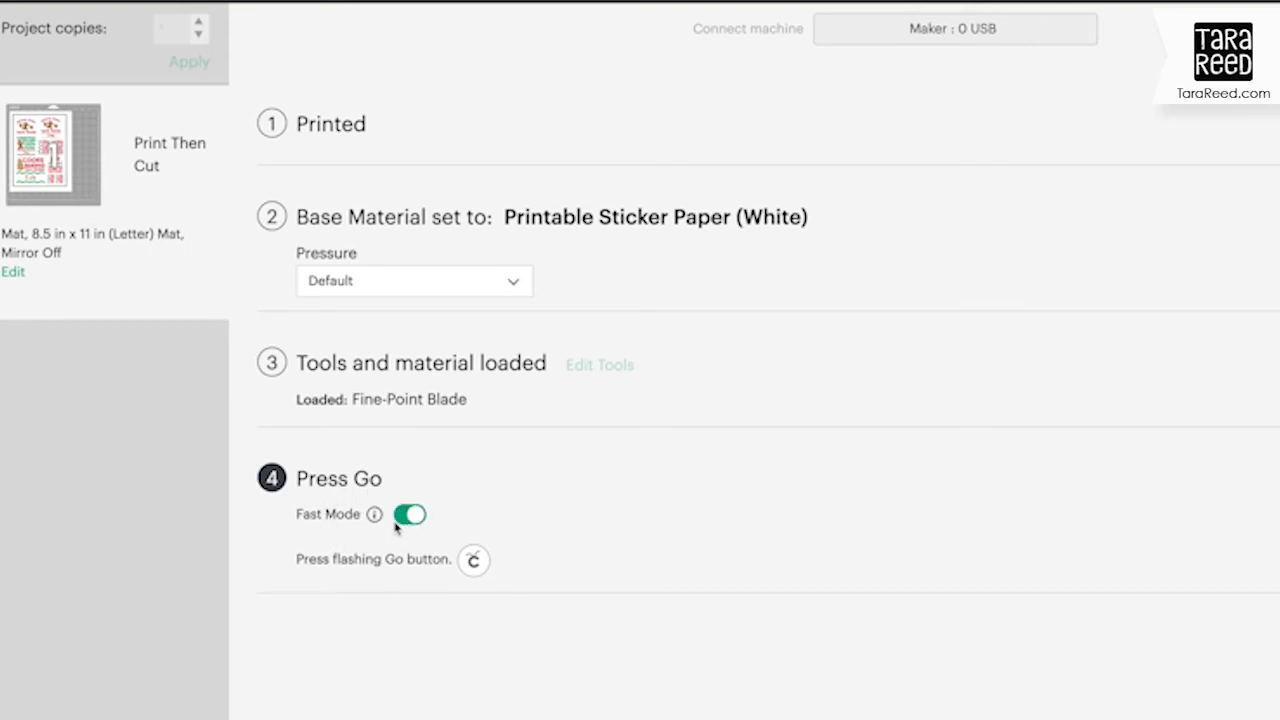
mouse_move(440, 606)
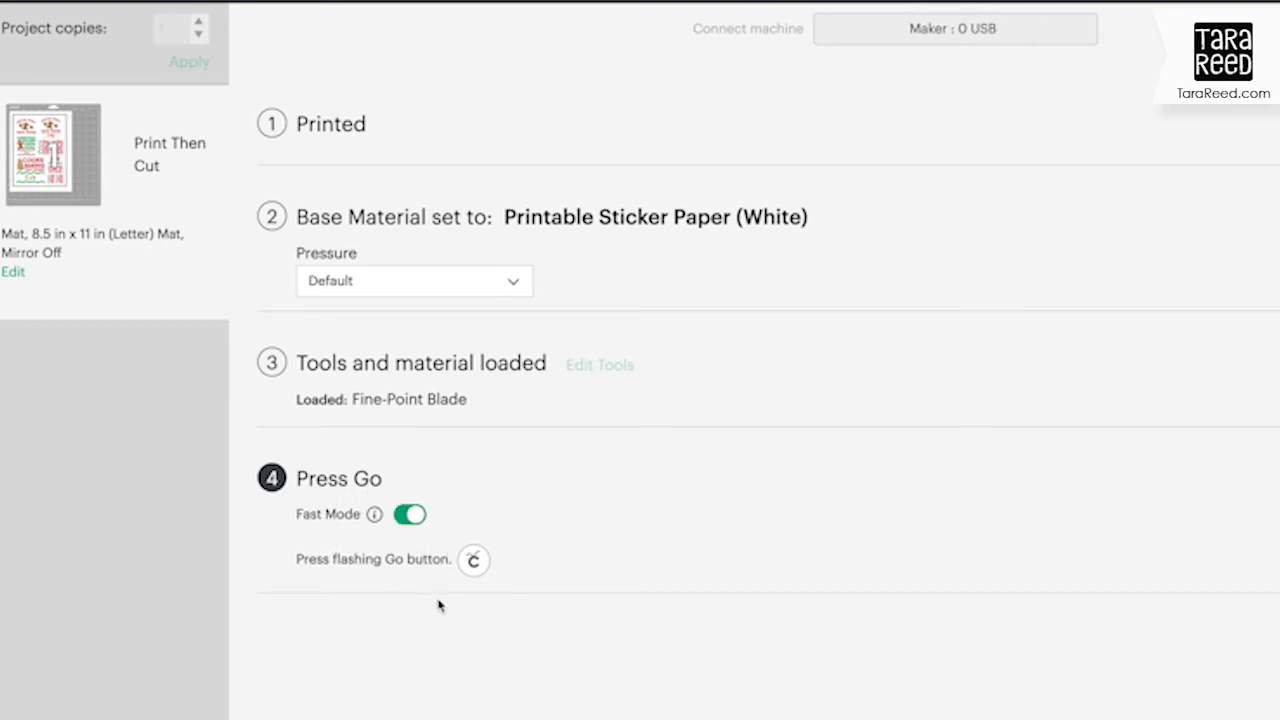